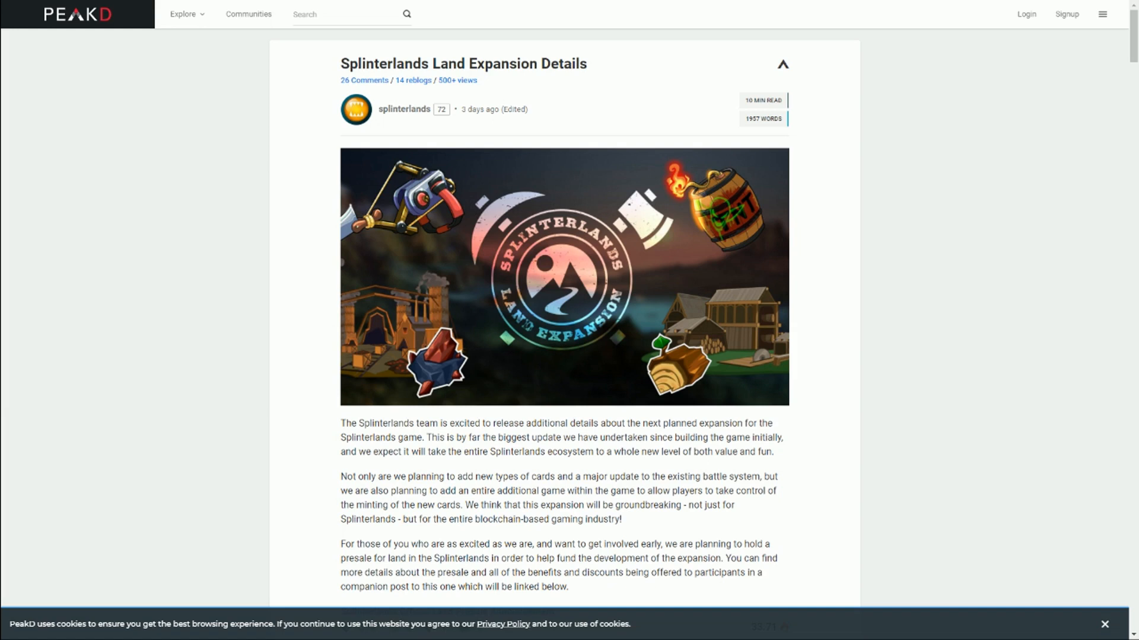
Scroll past the banner and introduction to the Items + Spells banner
scroll(down, 3)
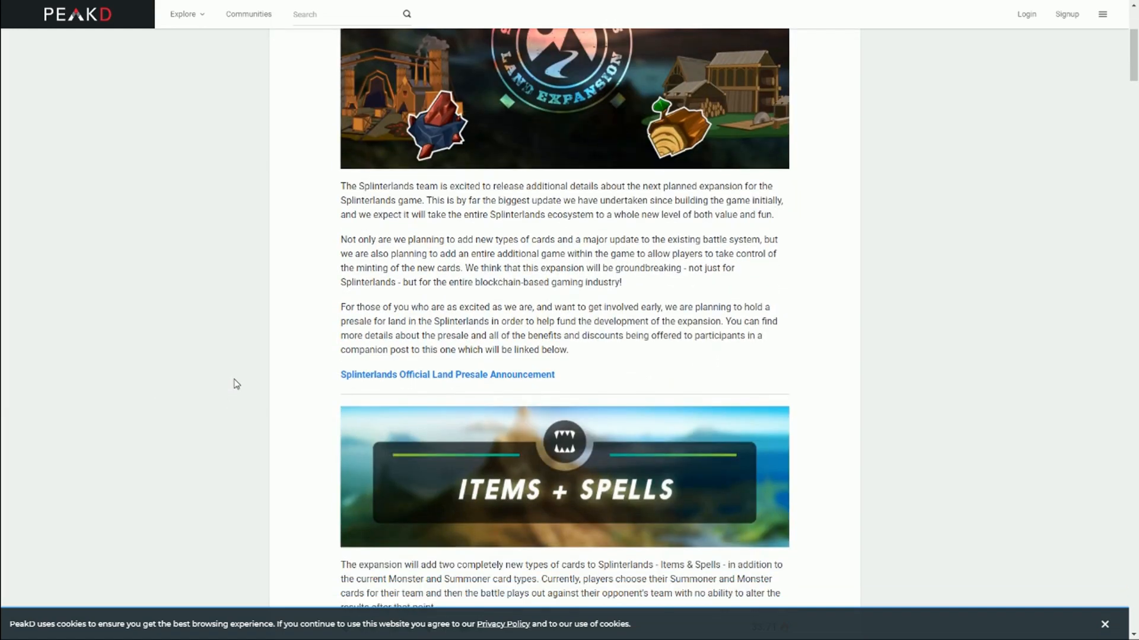
mouse_move(457, 283)
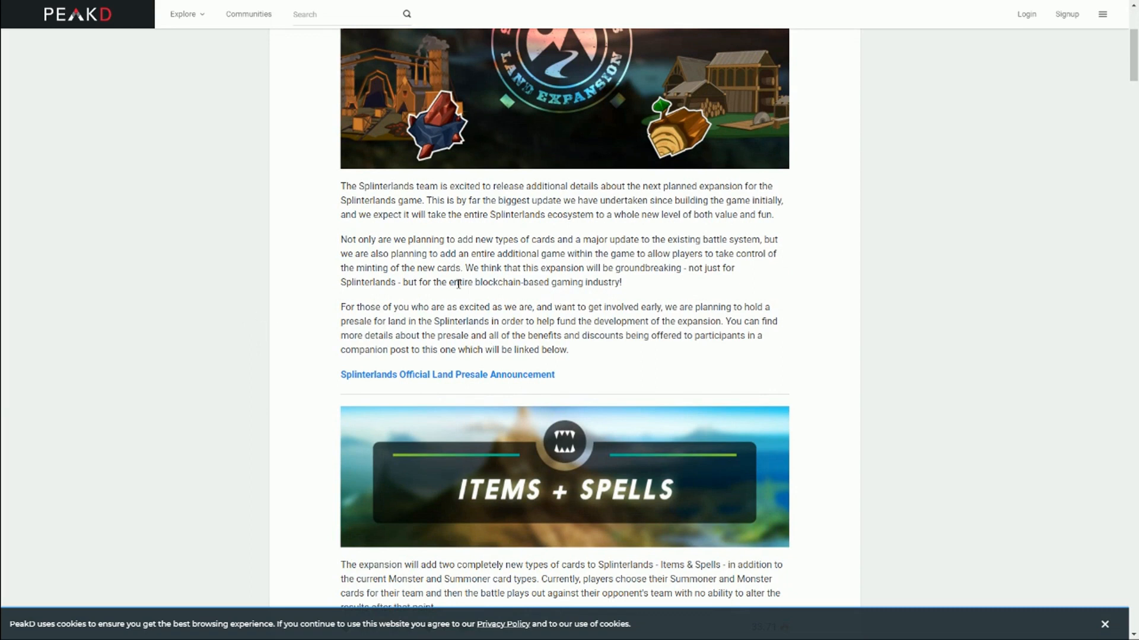
mouse_move(572, 208)
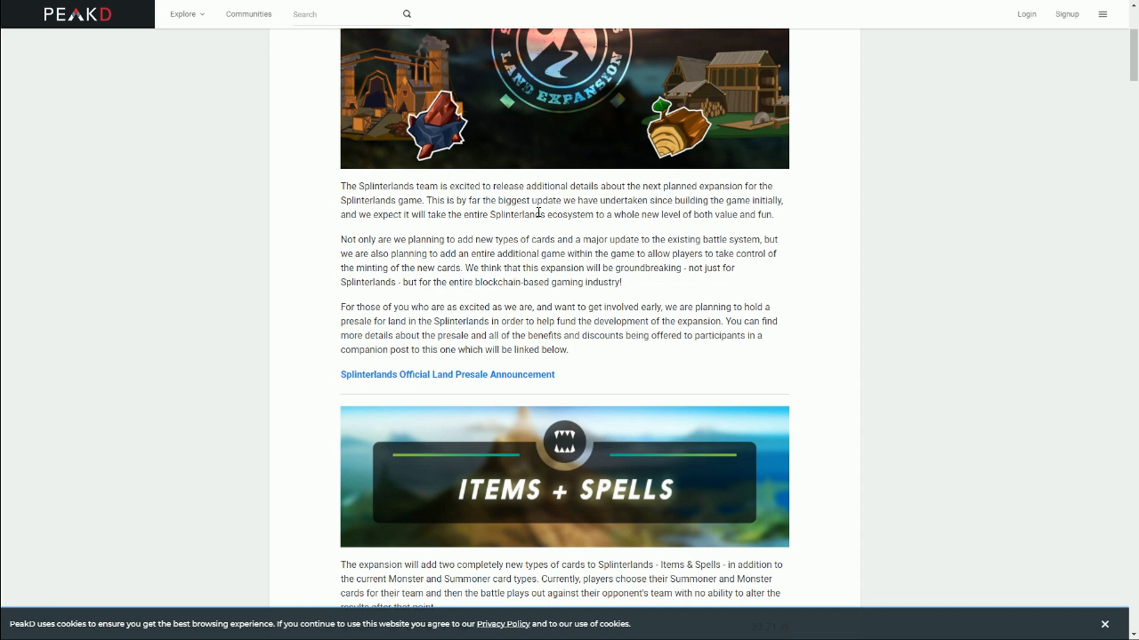
mouse_move(534, 217)
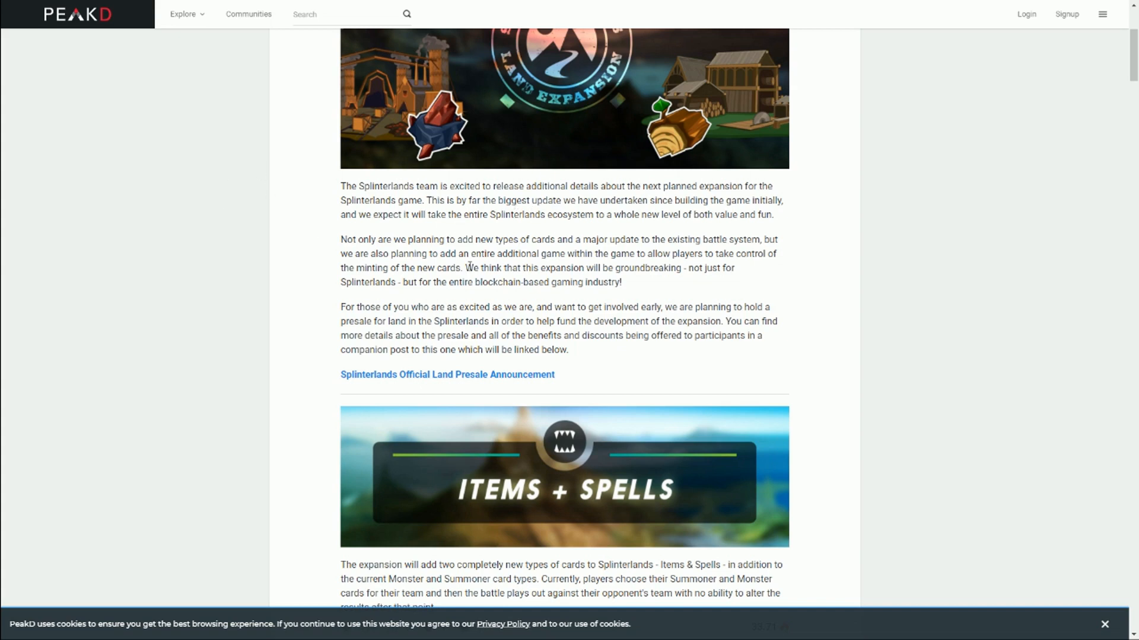
mouse_move(557, 254)
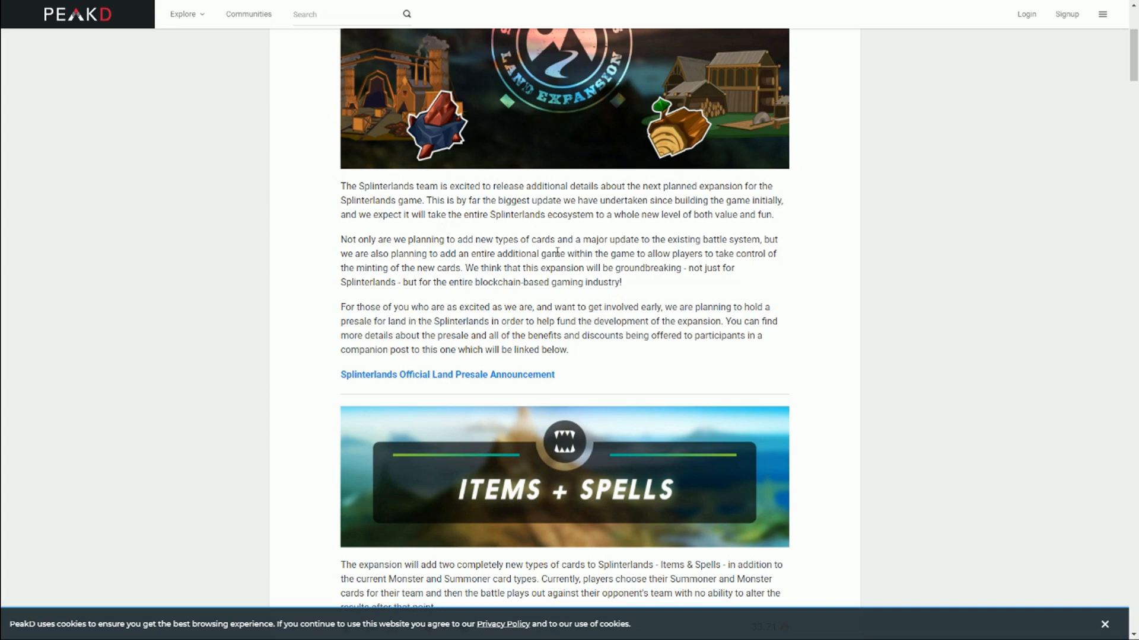
mouse_move(720, 261)
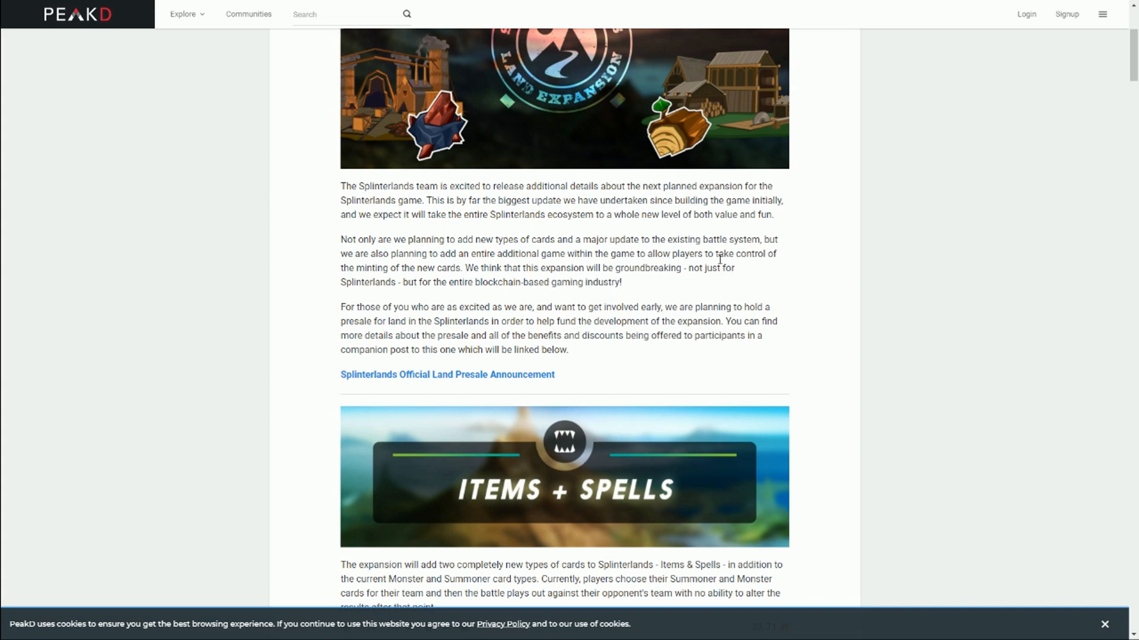
mouse_move(622, 259)
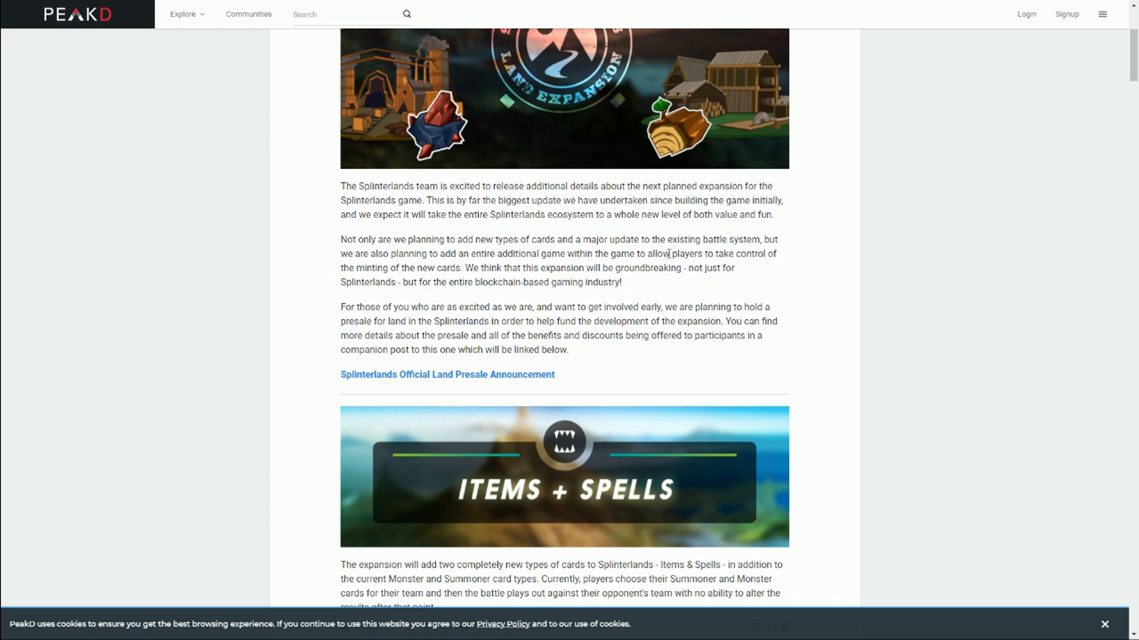
mouse_move(660, 261)
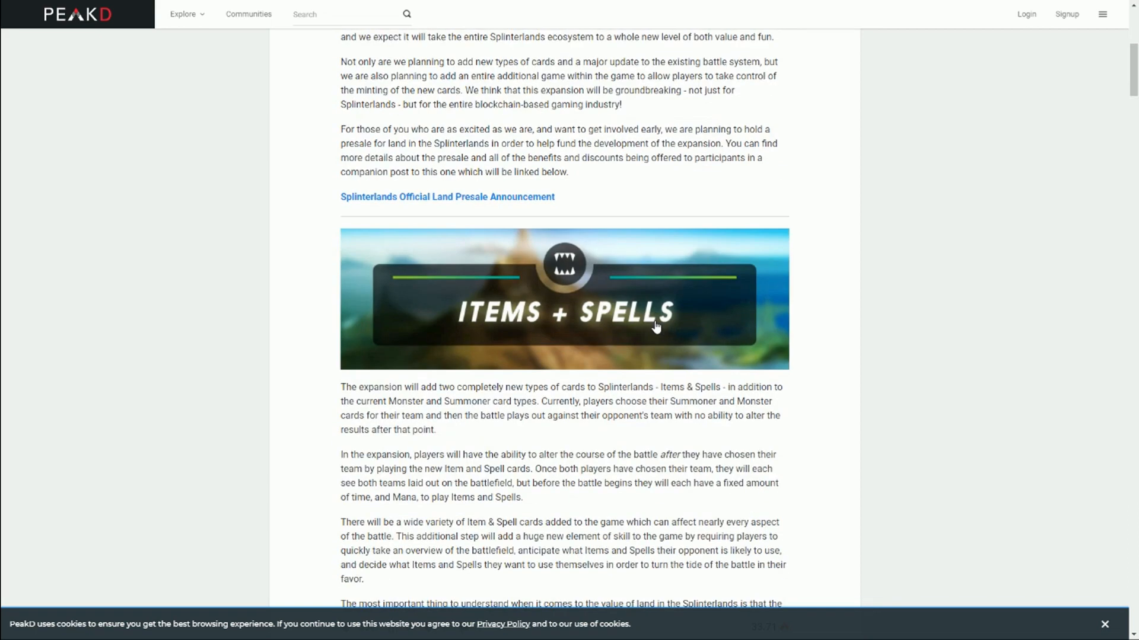
Scroll until the Items + Spells paragraphs on new card types are fully visible
scroll(down, 3)
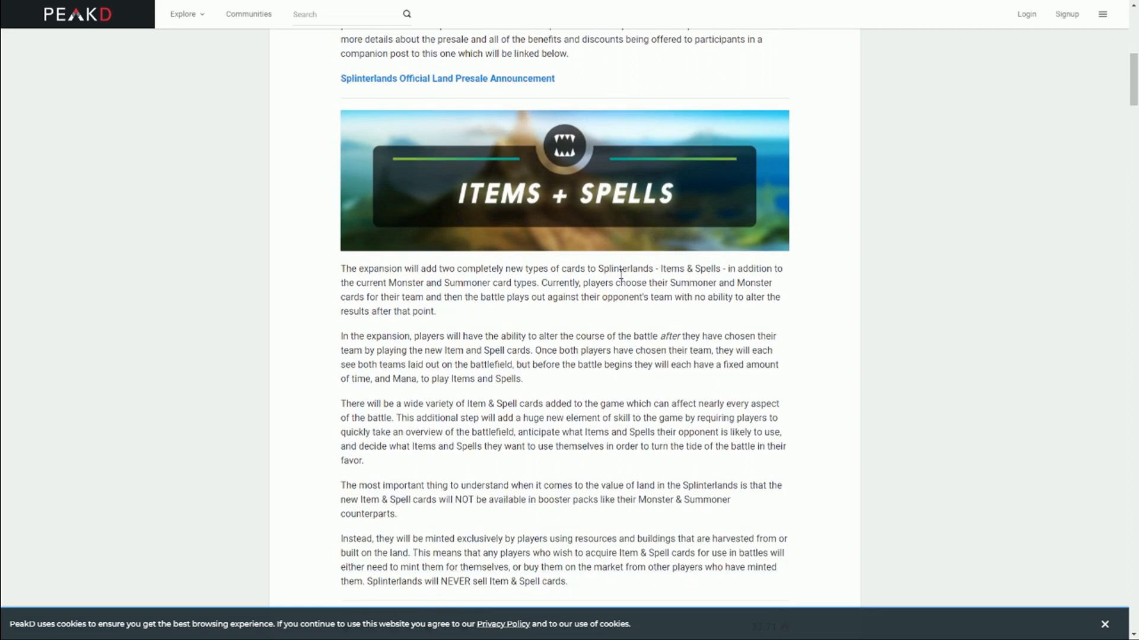
mouse_move(550, 283)
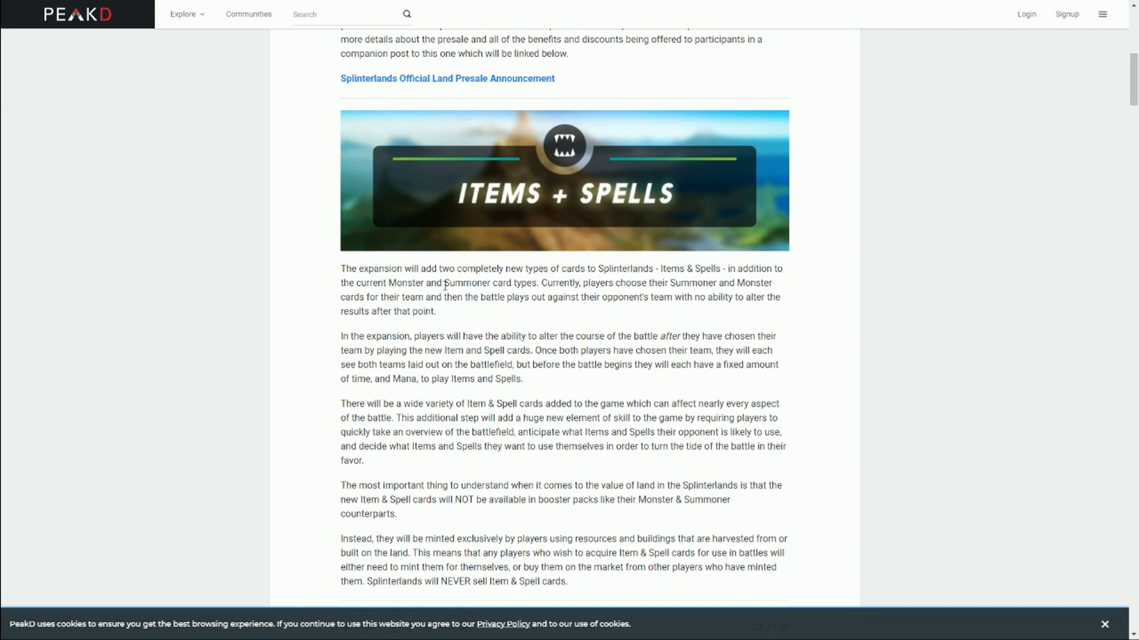
mouse_move(512, 325)
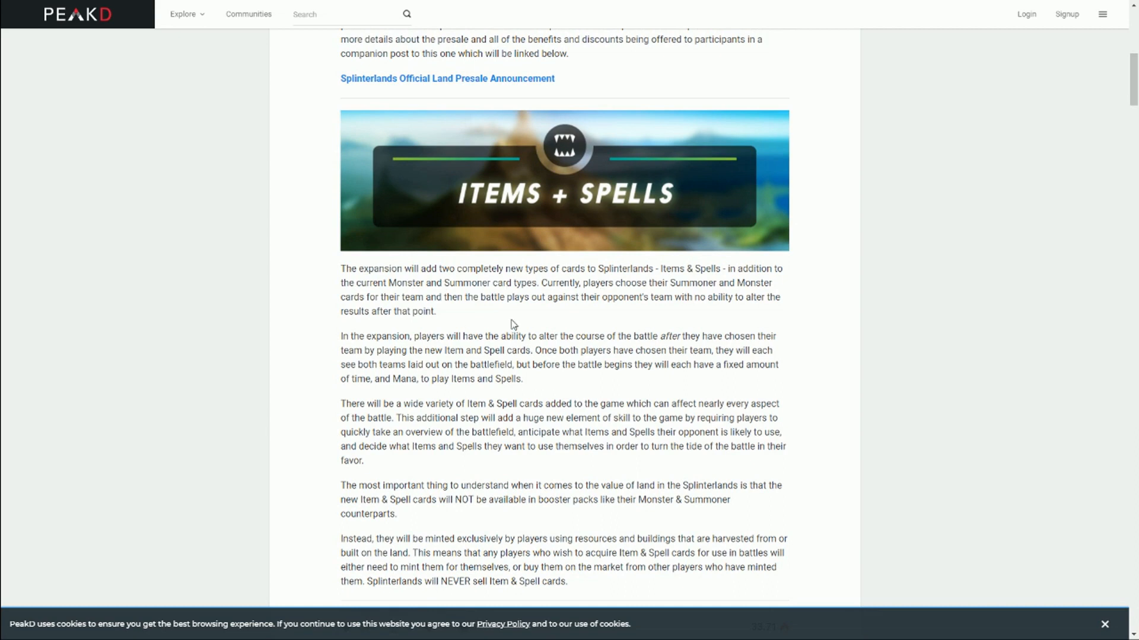
mouse_move(509, 323)
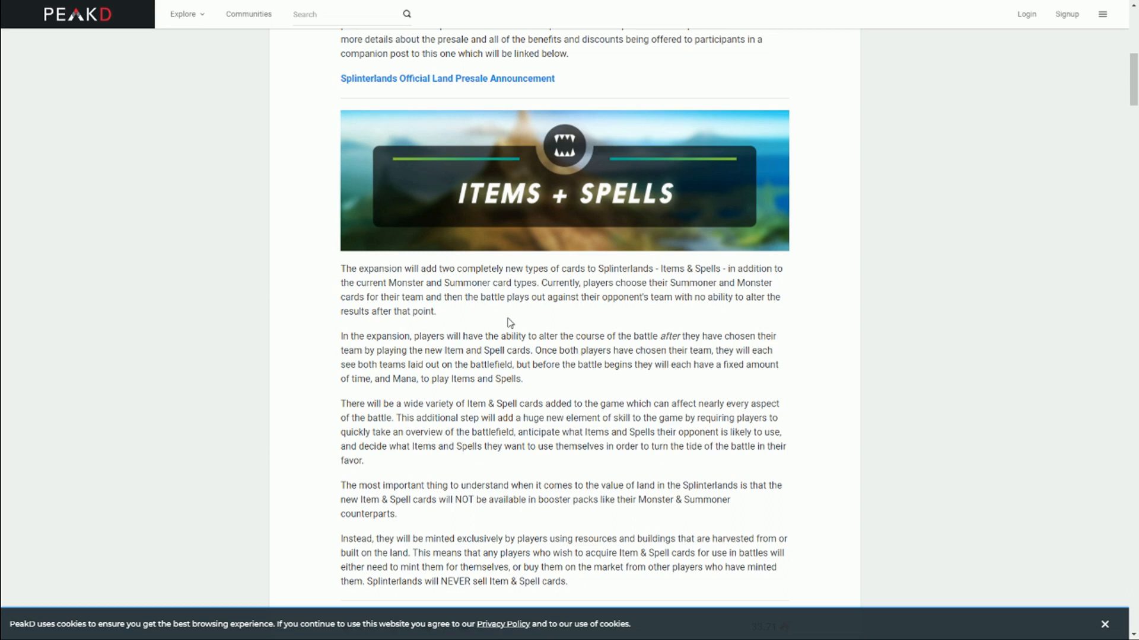
mouse_move(504, 380)
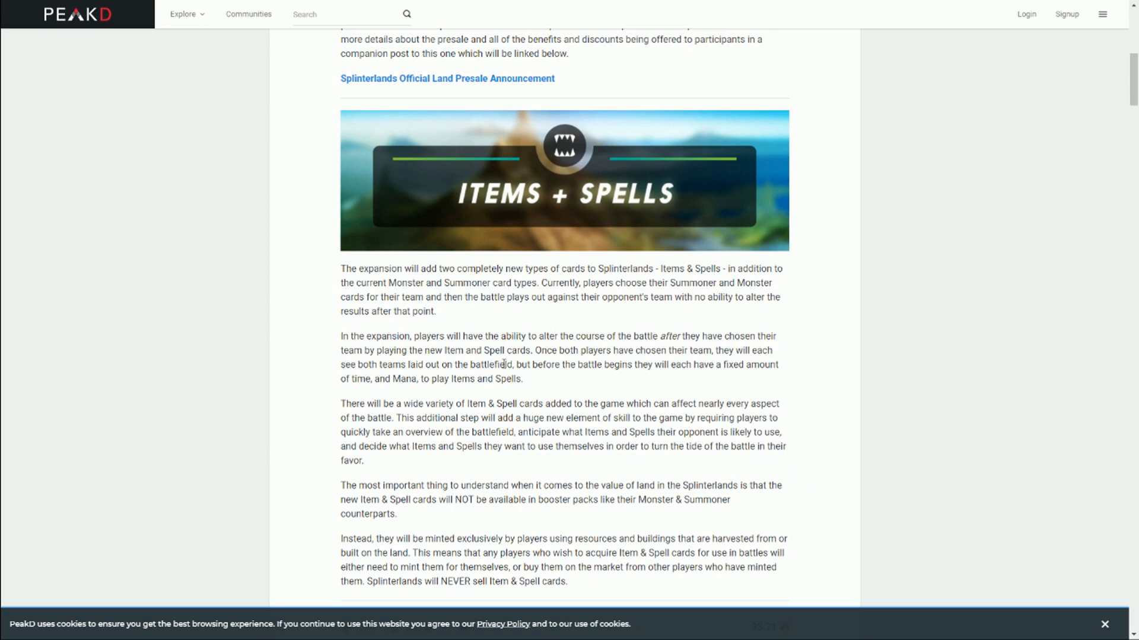
mouse_move(676, 297)
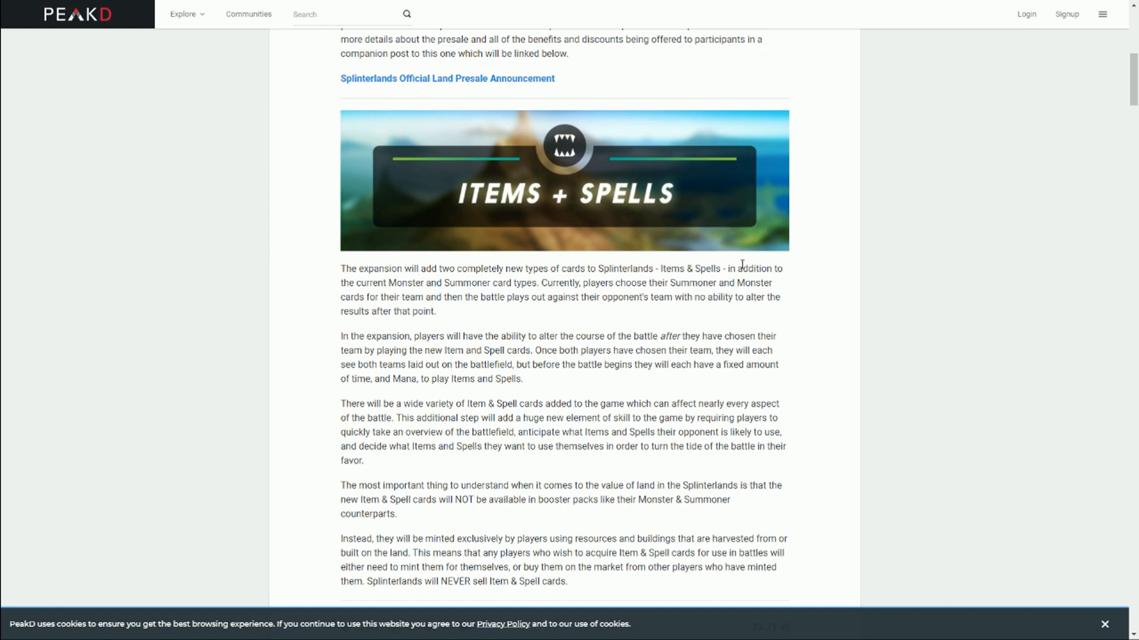
mouse_move(456, 418)
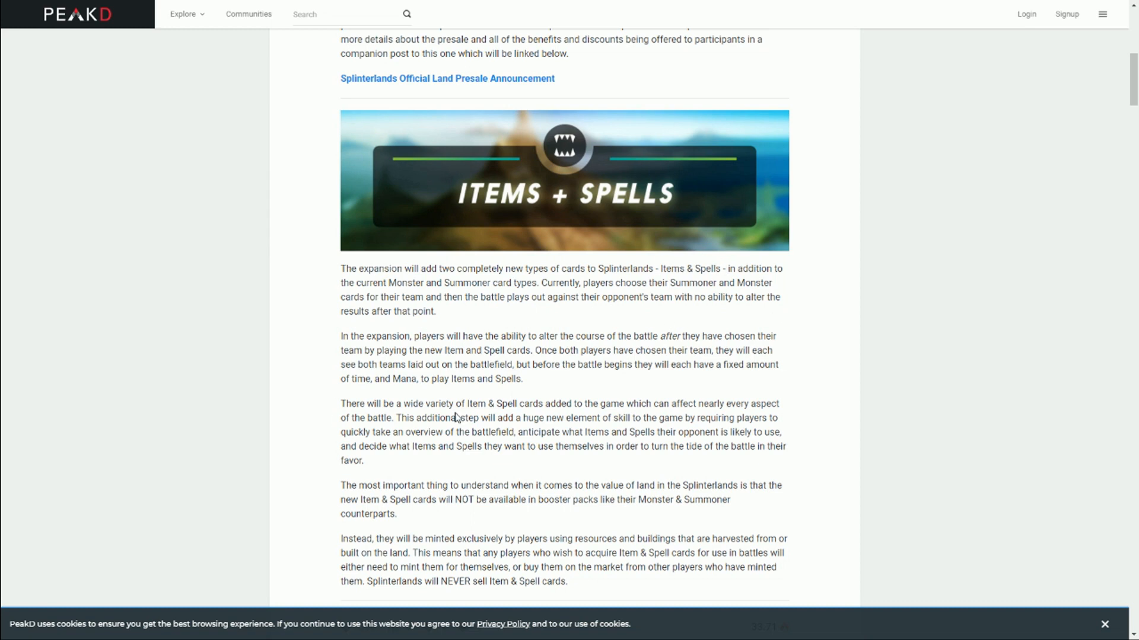
mouse_move(716, 351)
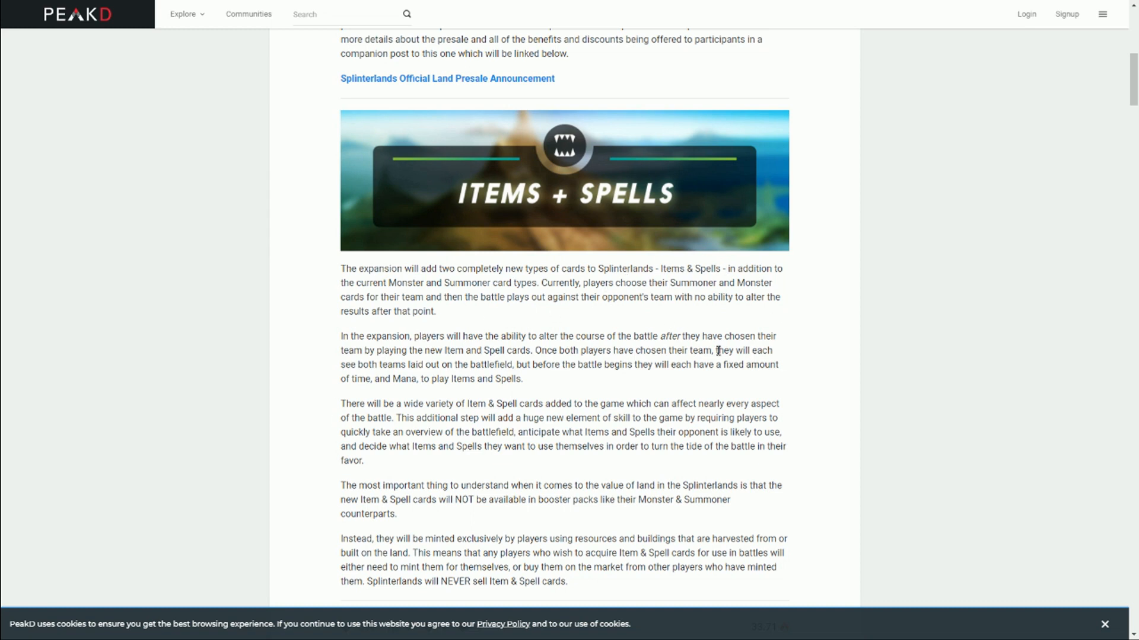
mouse_move(565, 300)
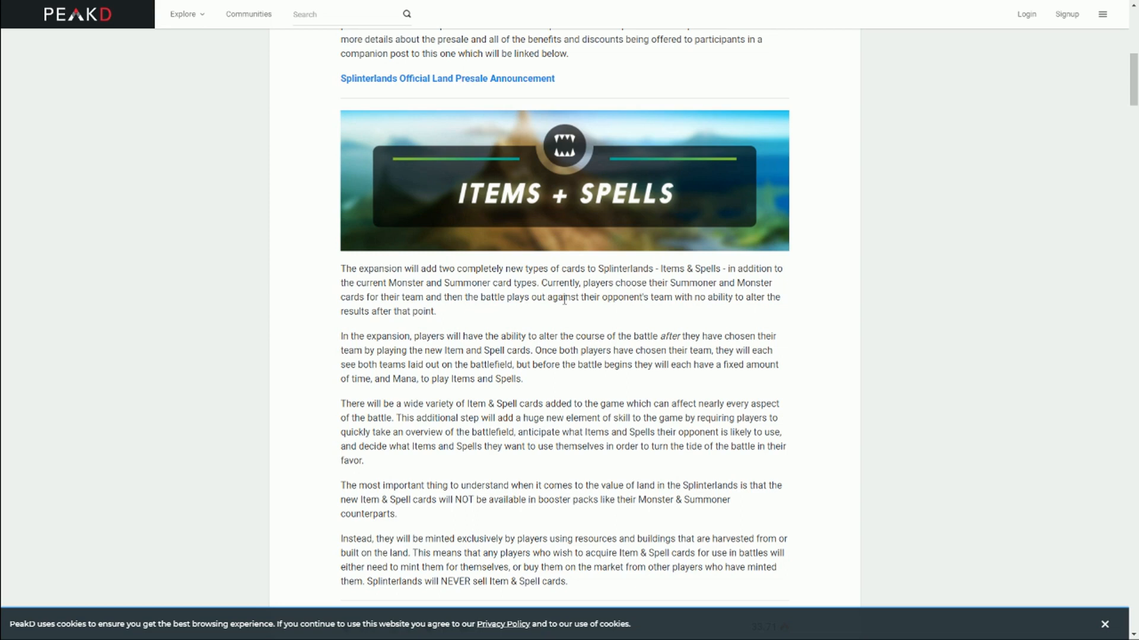
mouse_move(654, 297)
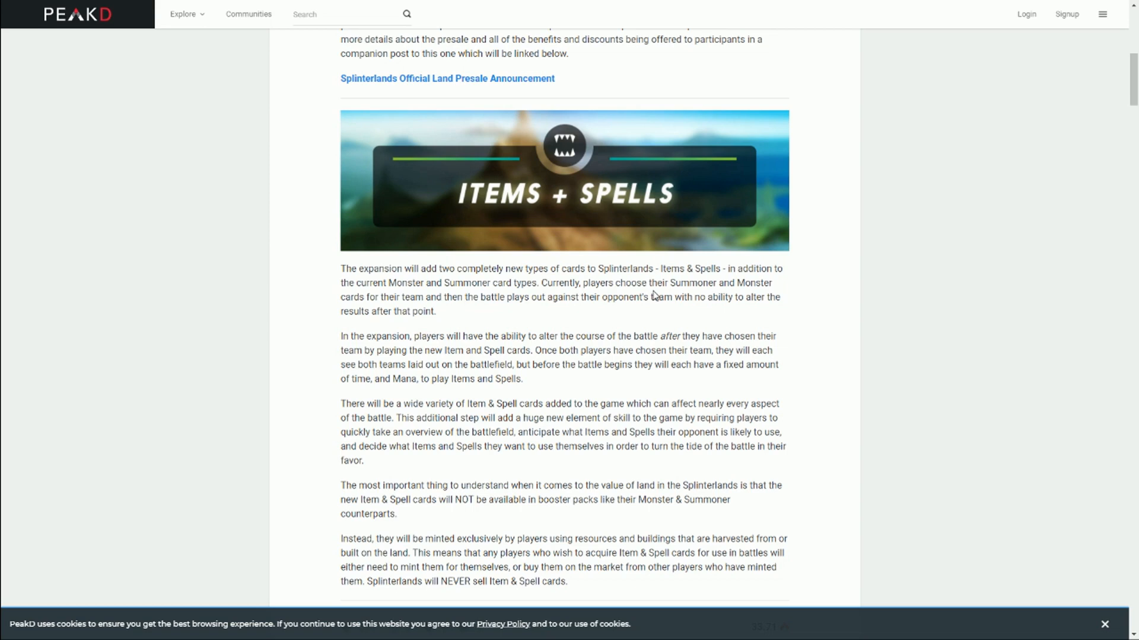
mouse_move(699, 283)
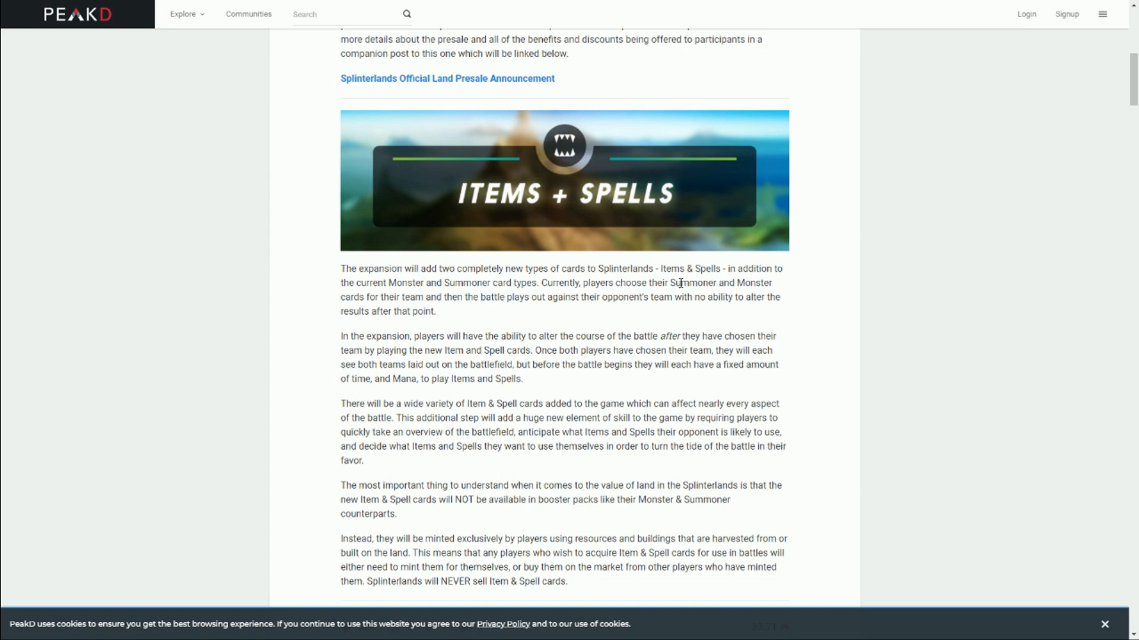
mouse_move(493, 349)
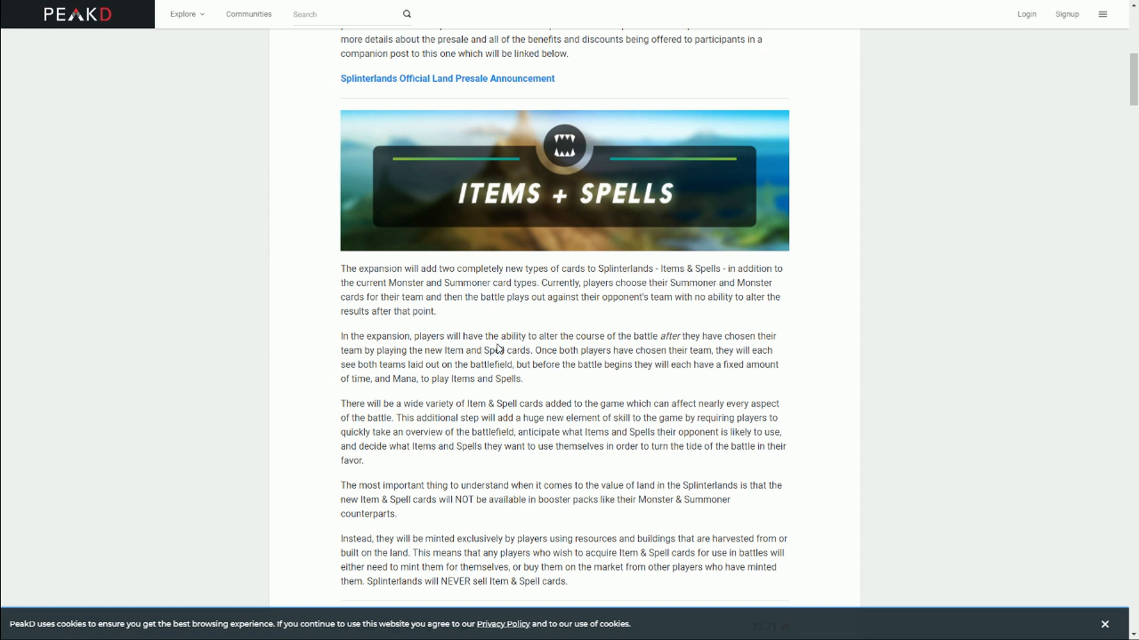
mouse_move(495, 341)
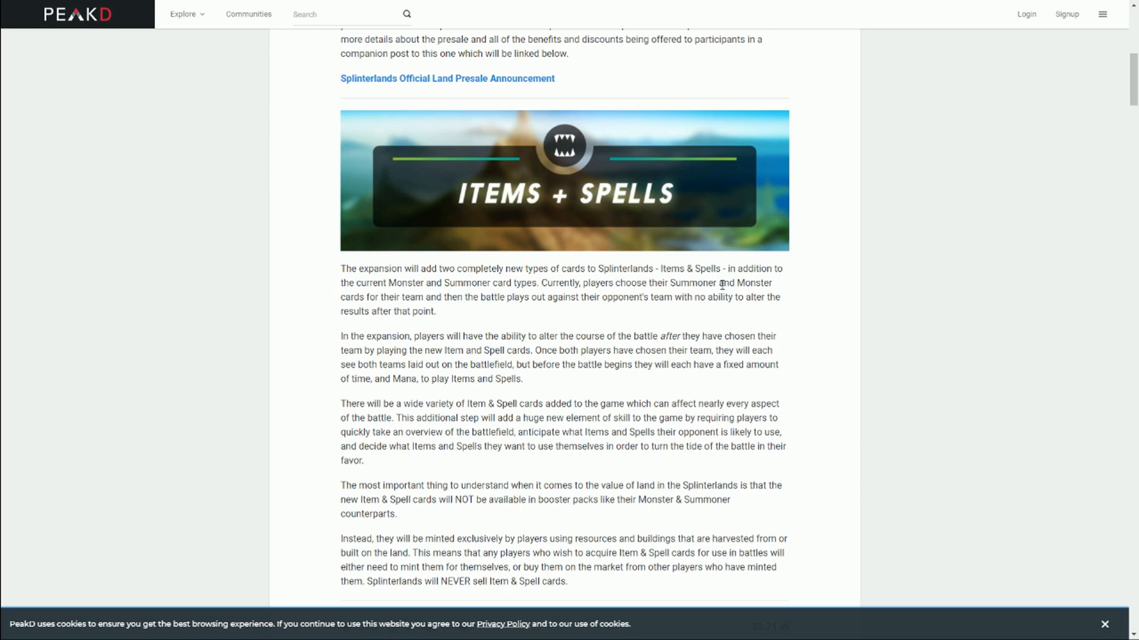
mouse_move(529, 318)
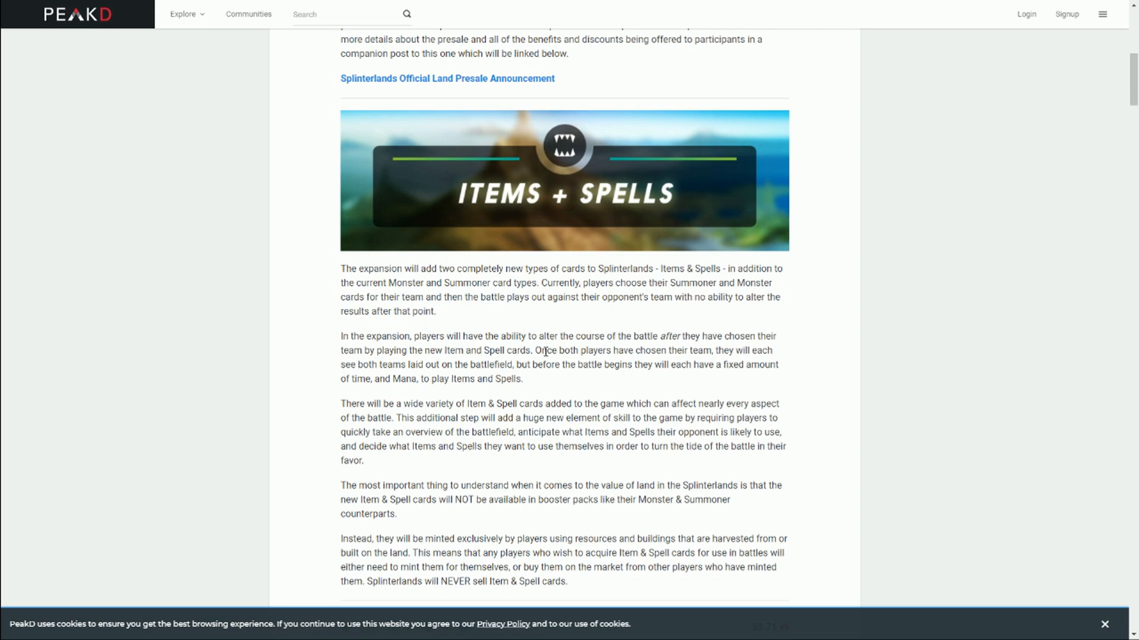
mouse_move(474, 379)
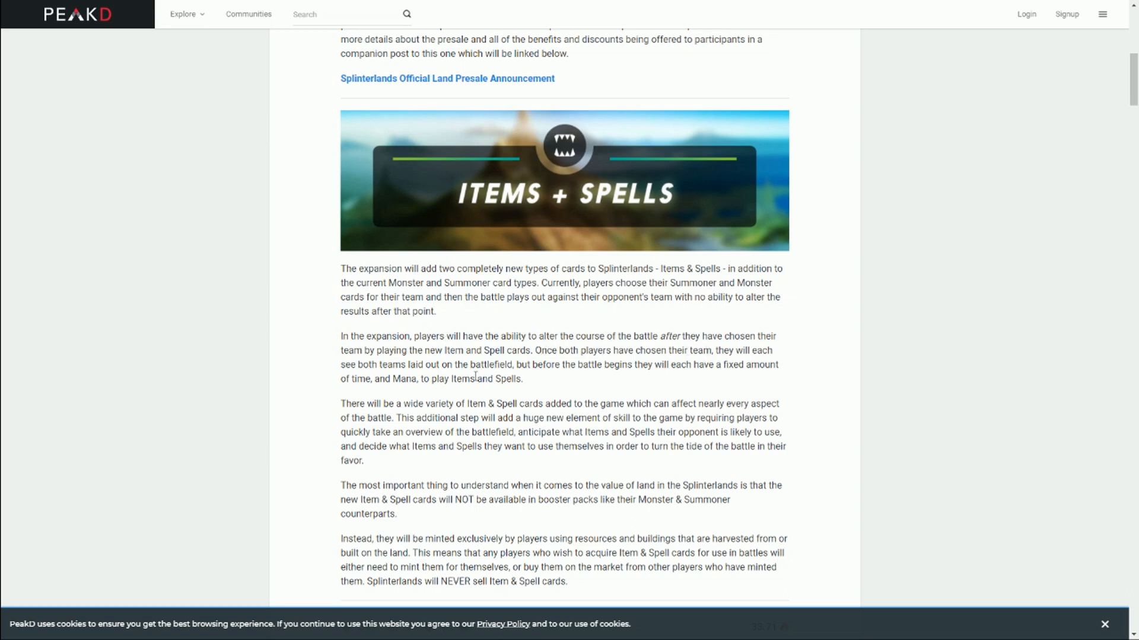
Select the clause on teams getting fixed time and Mana to play Items and Spells
drag(521, 365, 776, 364)
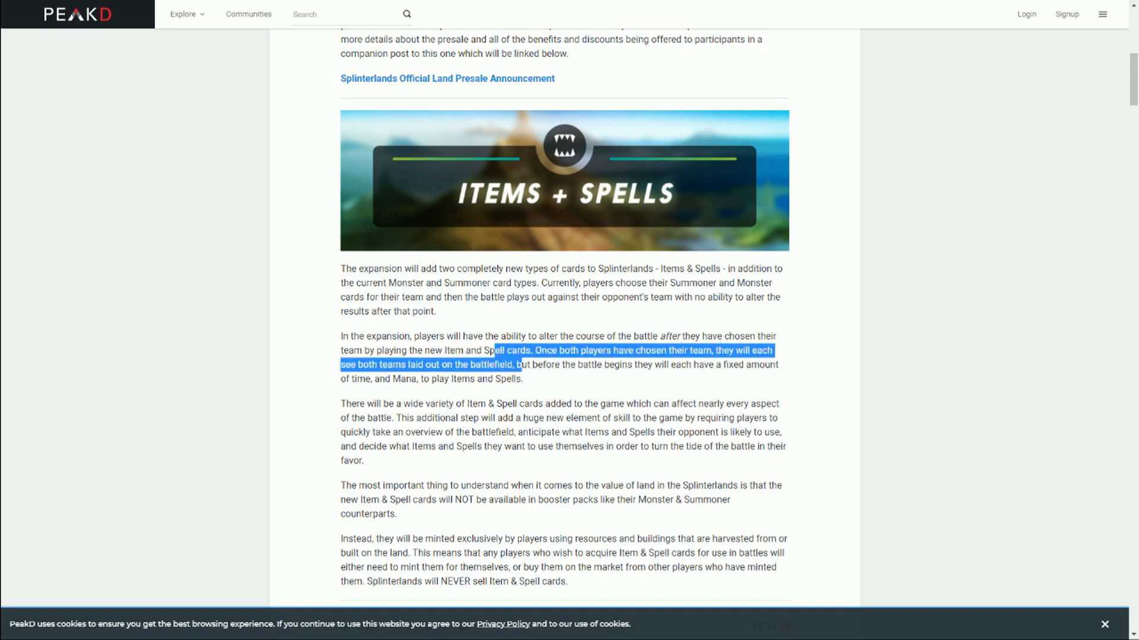
drag(494, 349, 523, 379)
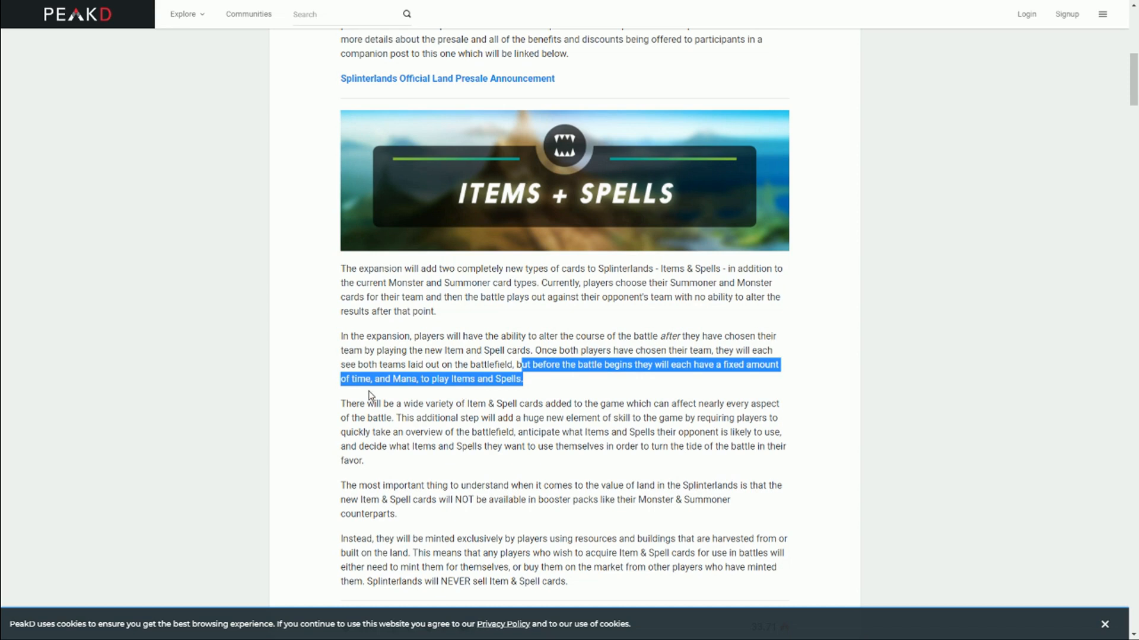
mouse_move(484, 398)
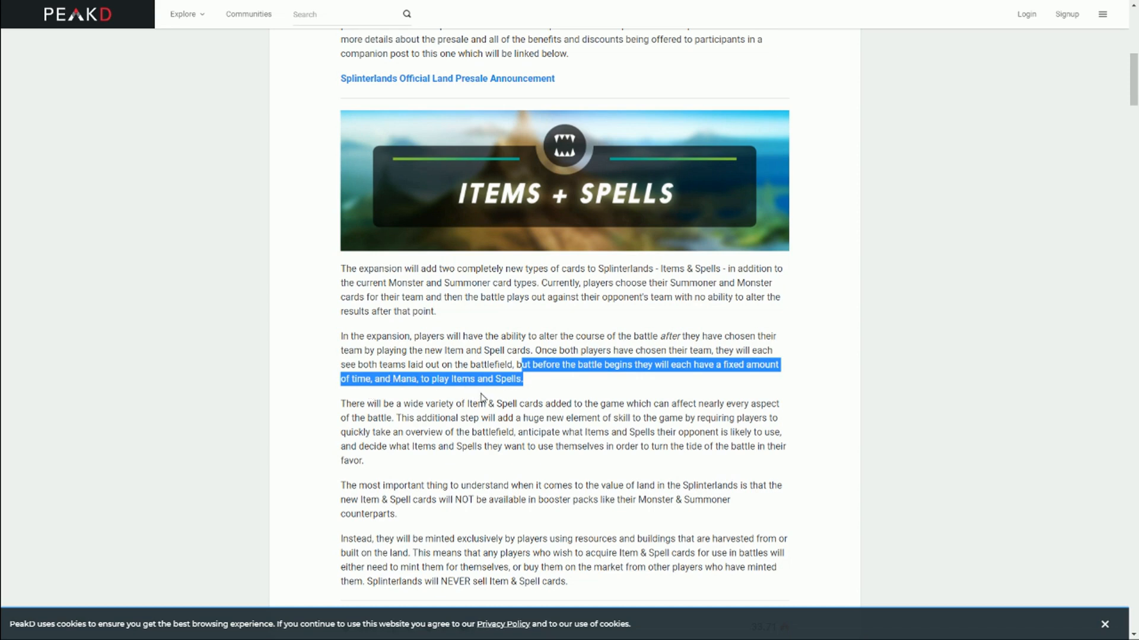
mouse_move(405, 420)
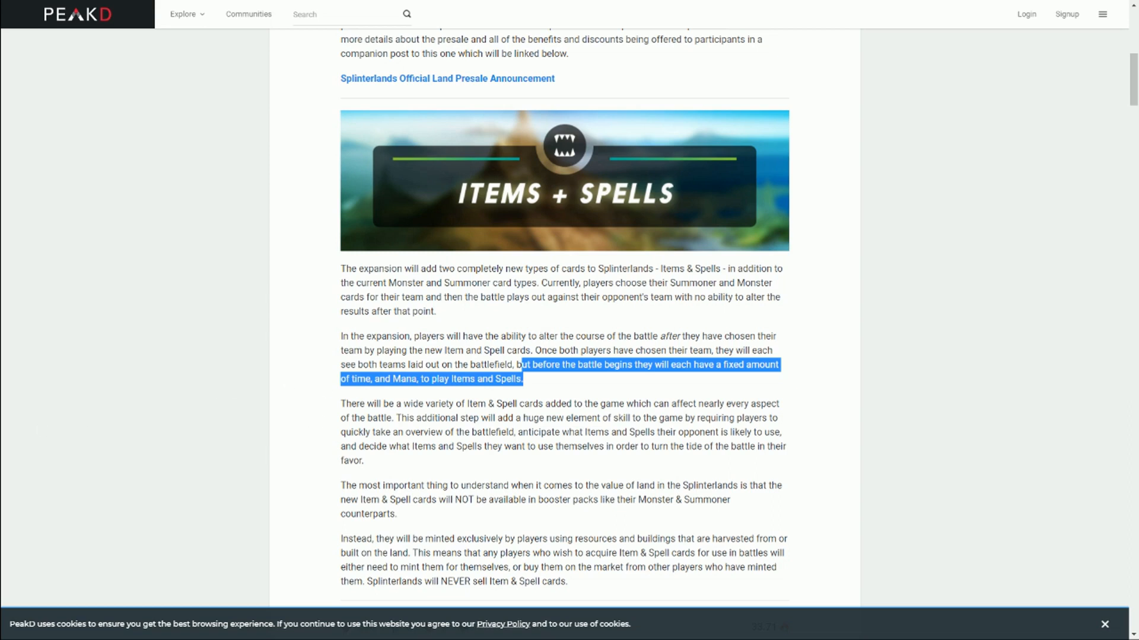
Scroll on and select the sentence that Item & Spell cards skip booster packs
scroll(down, 3)
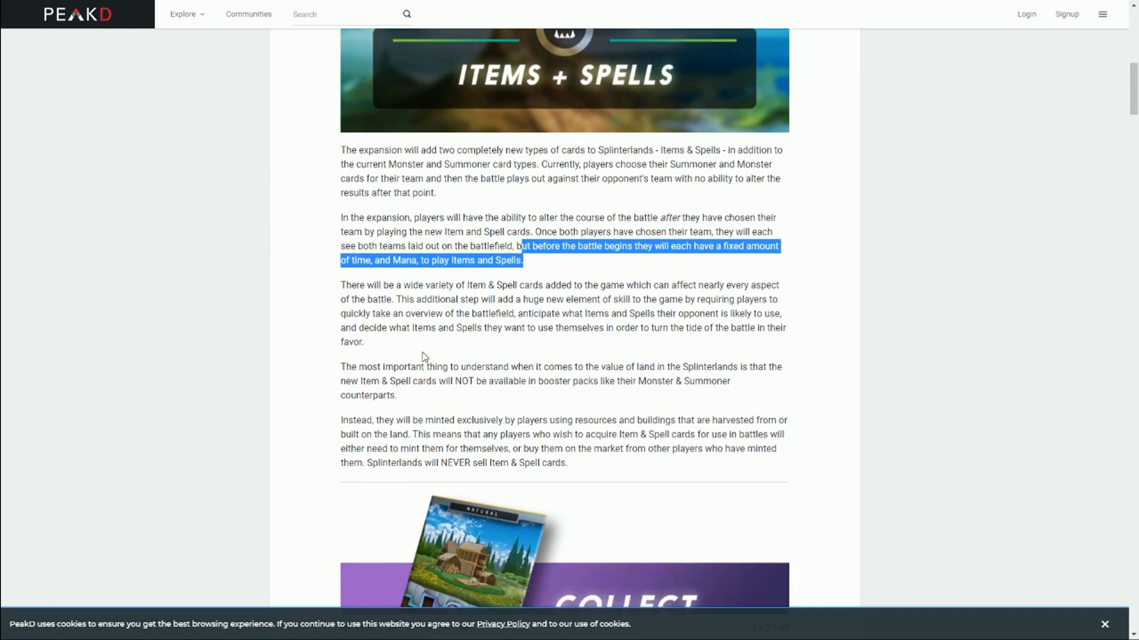
mouse_move(542, 310)
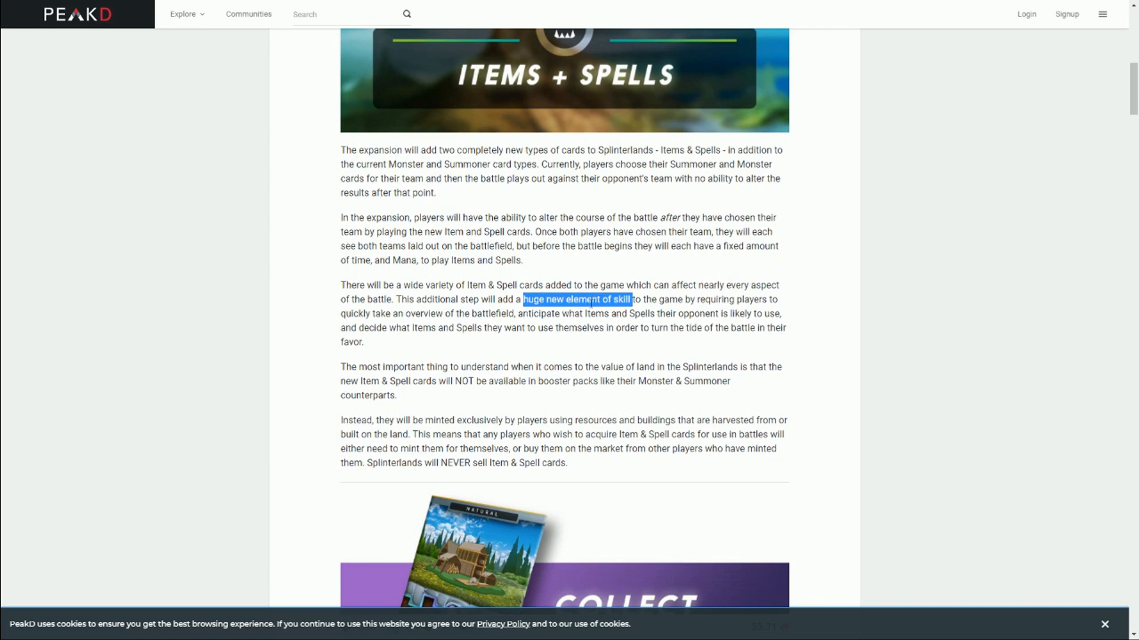
mouse_move(498, 314)
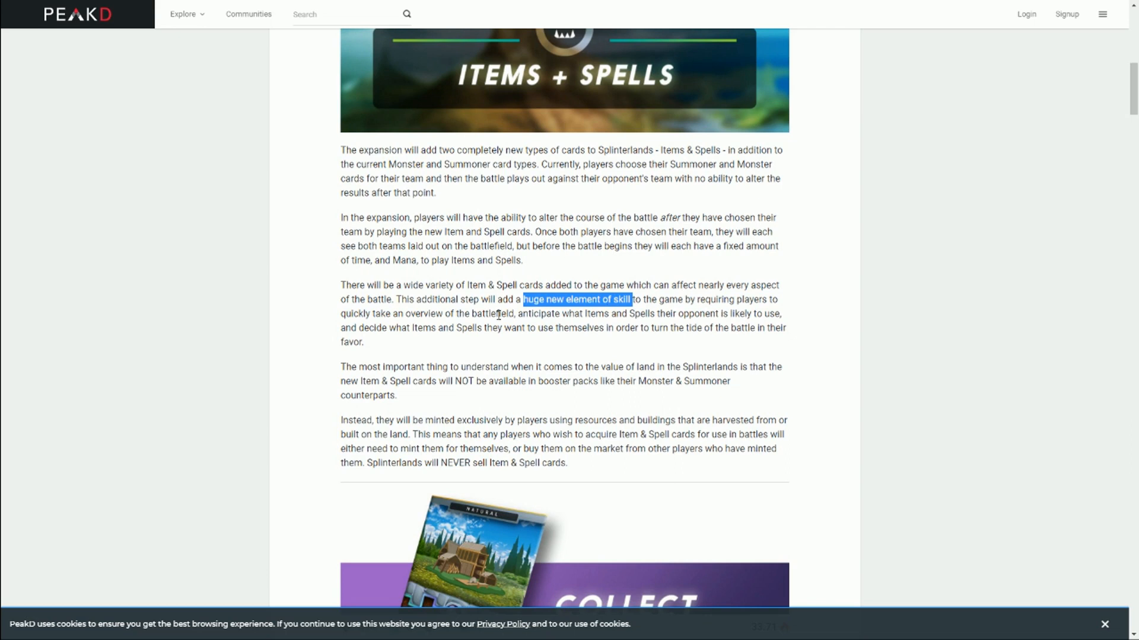
scroll(down, 3)
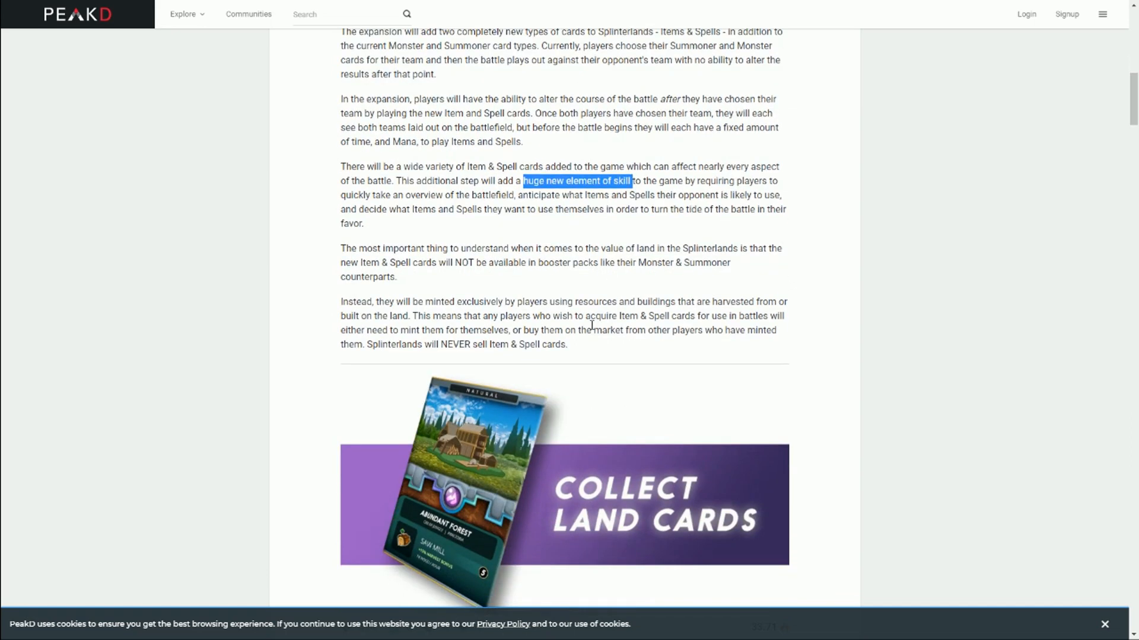
drag(390, 263, 397, 277)
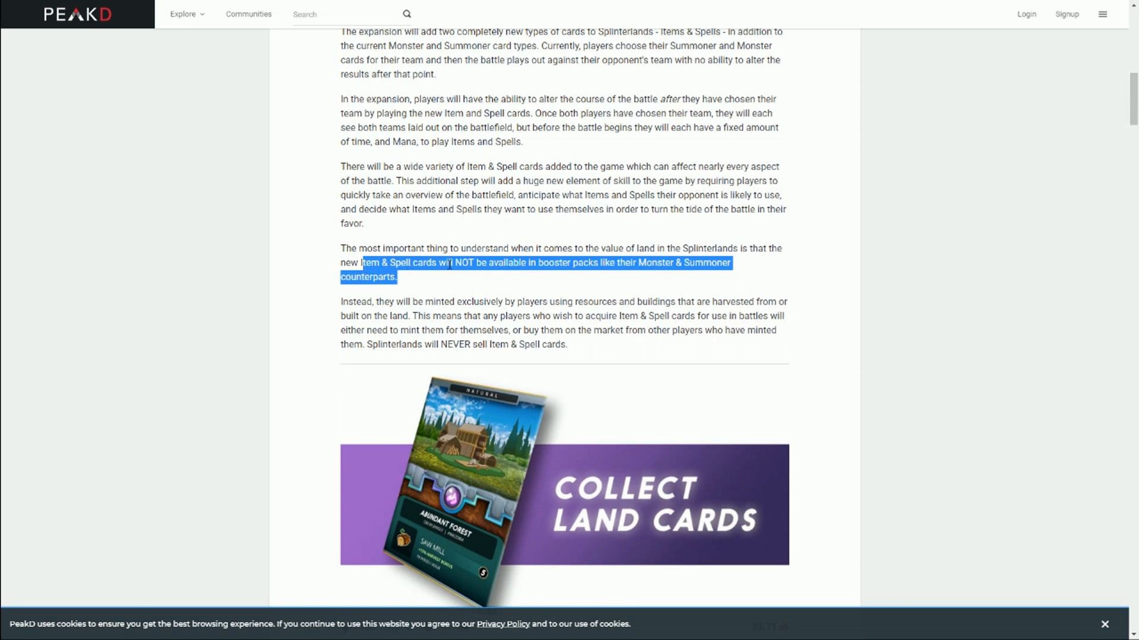
mouse_move(550, 273)
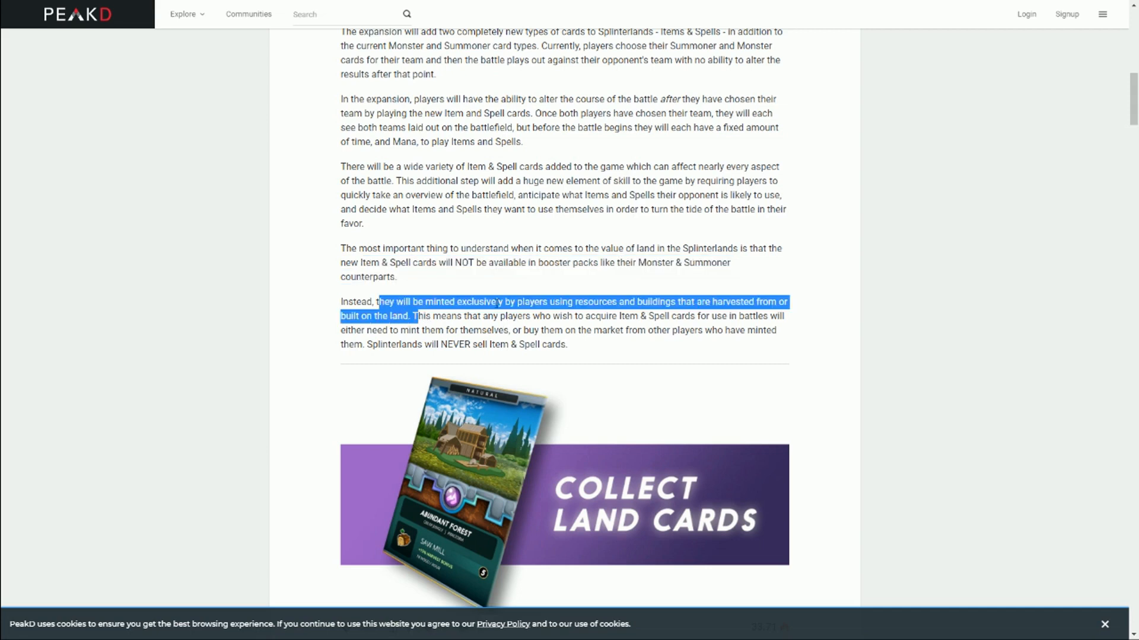
mouse_move(802, 303)
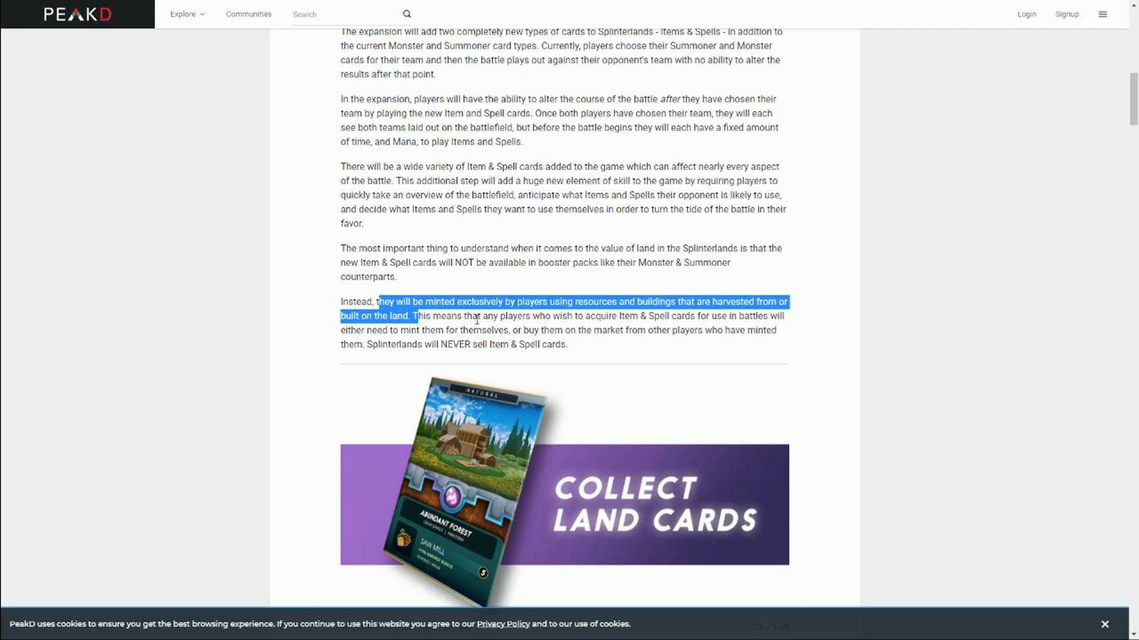
mouse_move(352, 267)
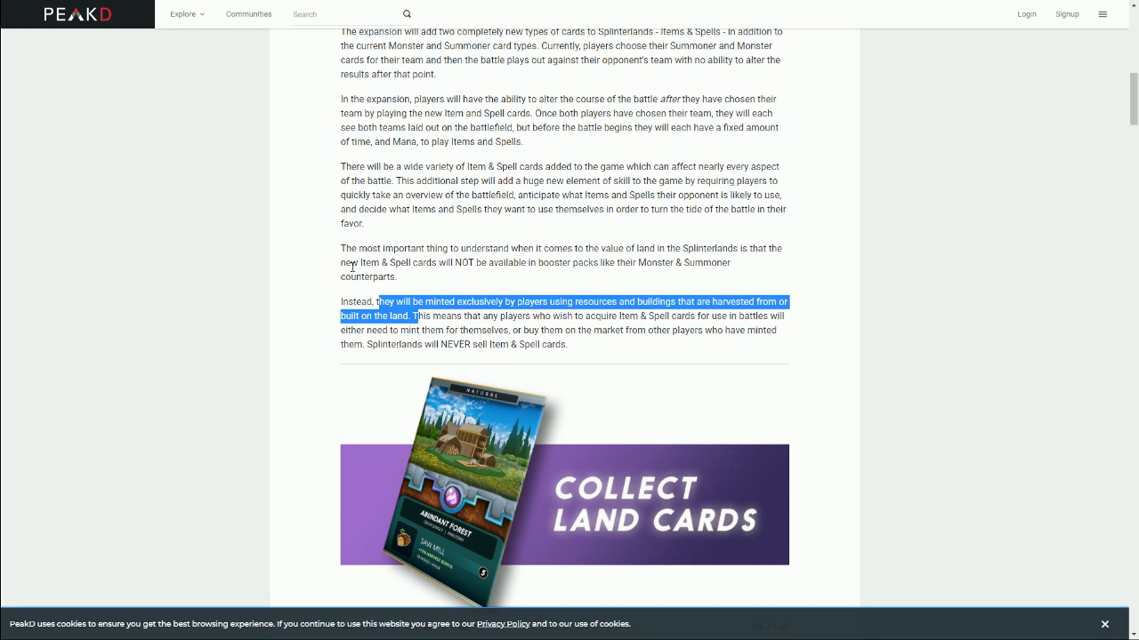
mouse_move(552, 329)
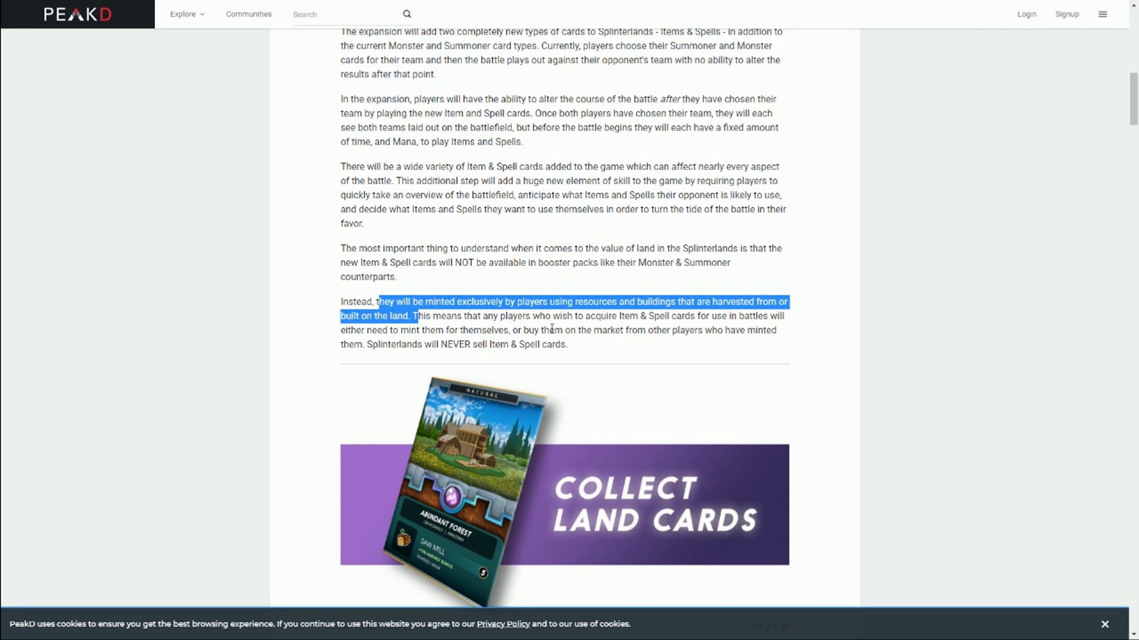
mouse_move(570, 320)
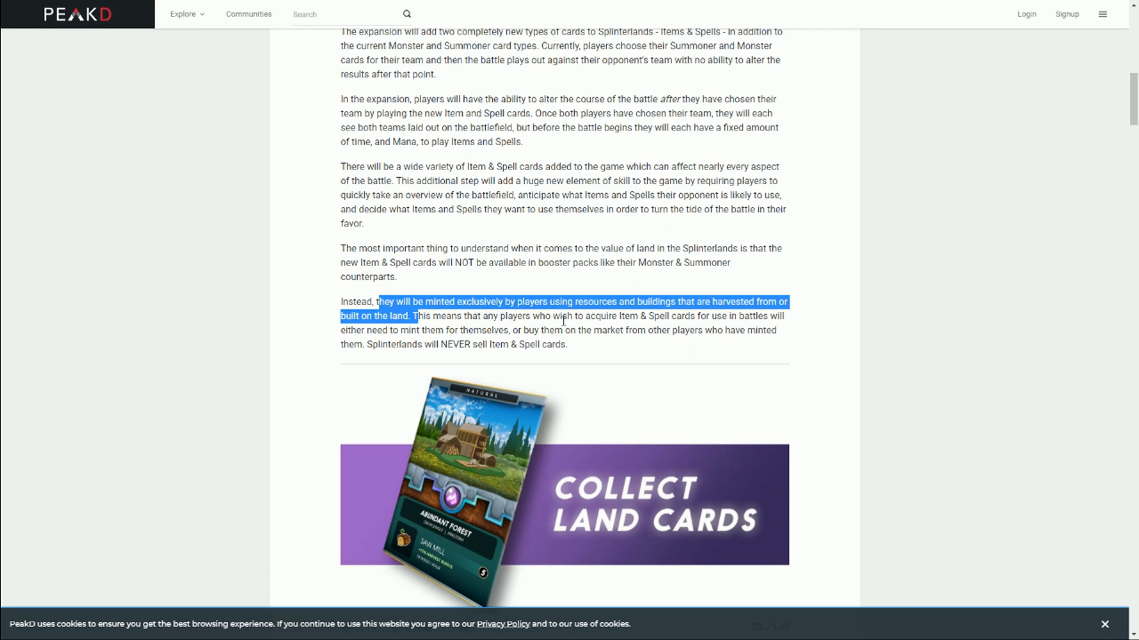
mouse_move(438, 258)
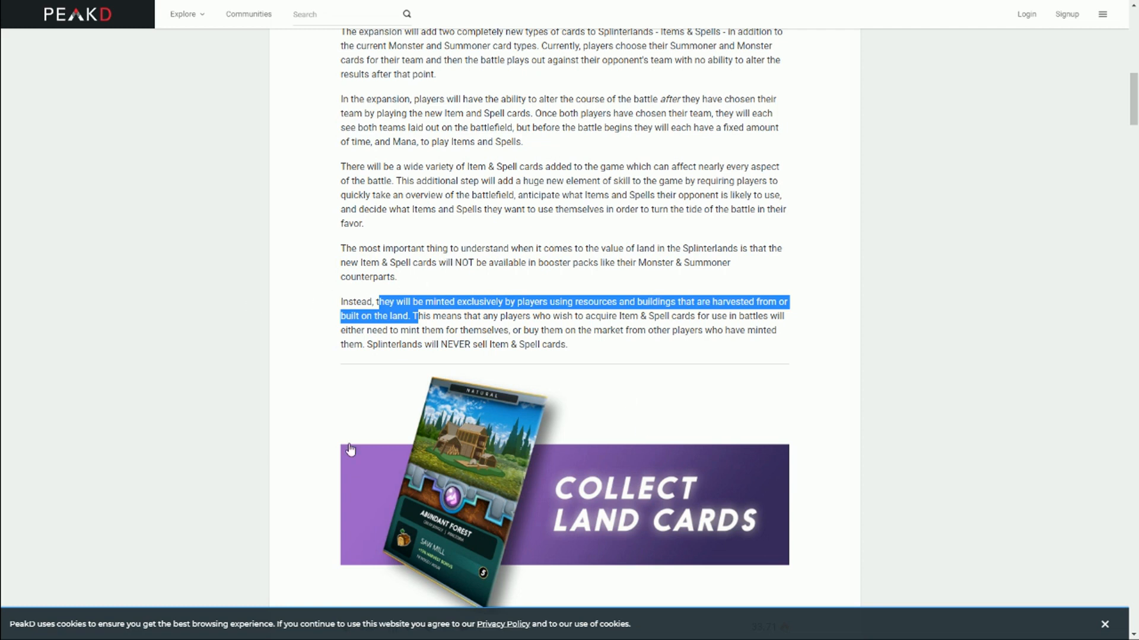
mouse_move(384, 257)
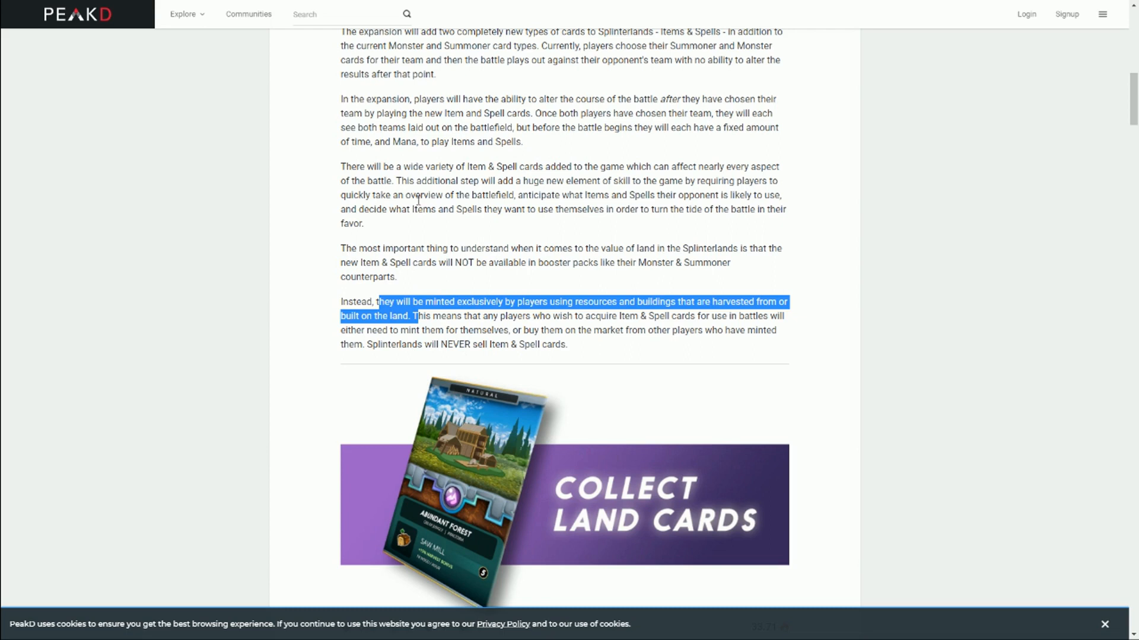
mouse_move(436, 327)
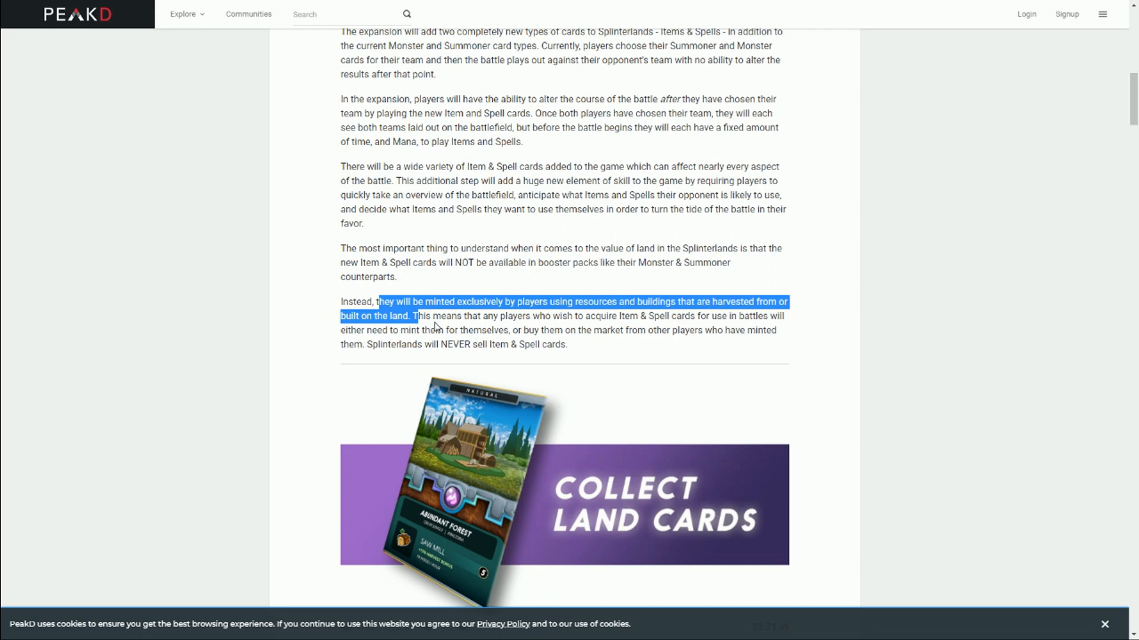
mouse_move(471, 298)
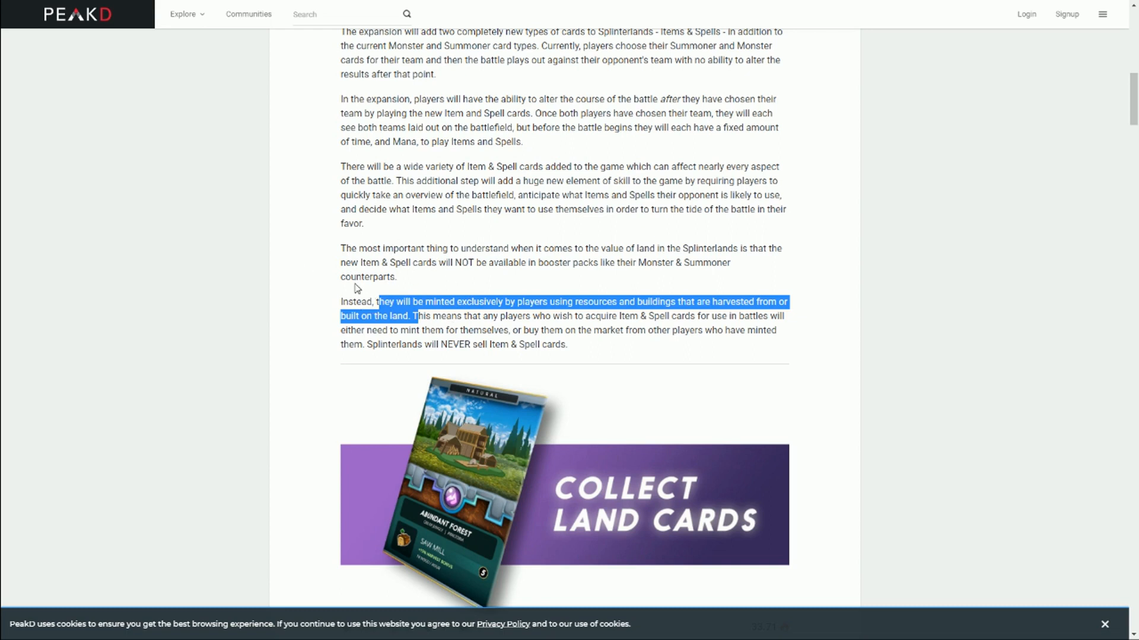
mouse_move(484, 291)
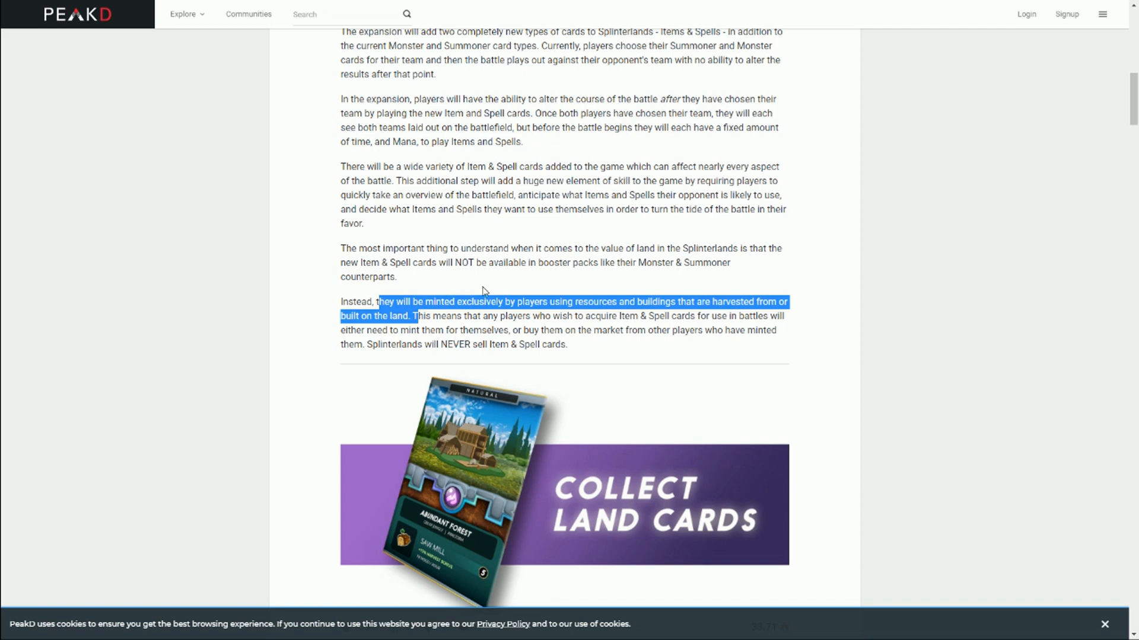
scroll(down, 3)
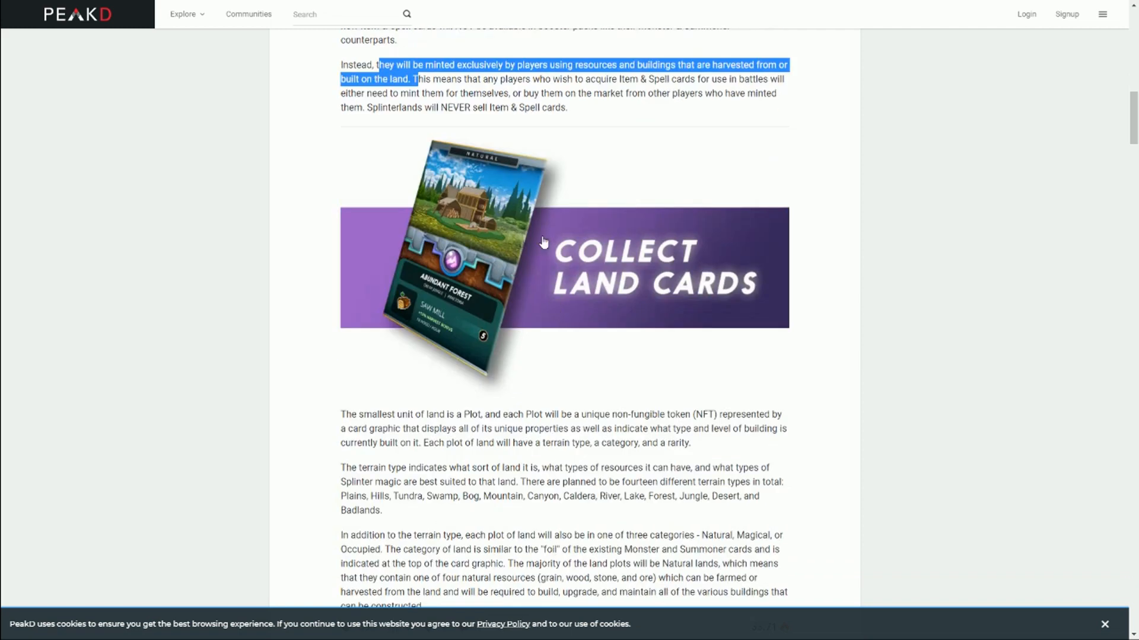
mouse_move(511, 252)
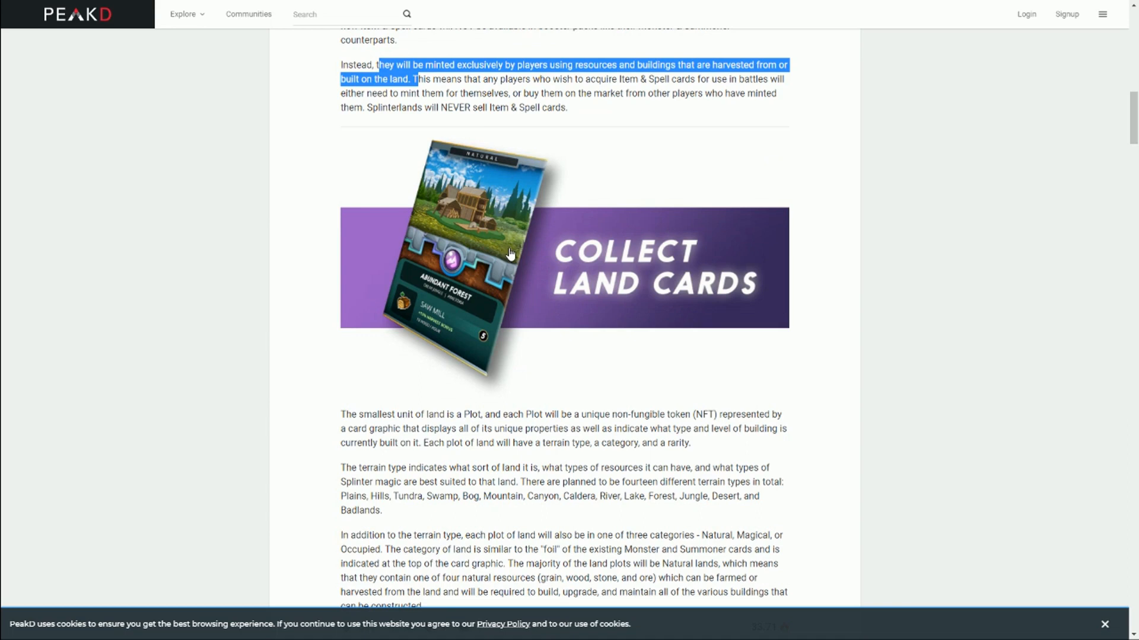
mouse_move(696, 321)
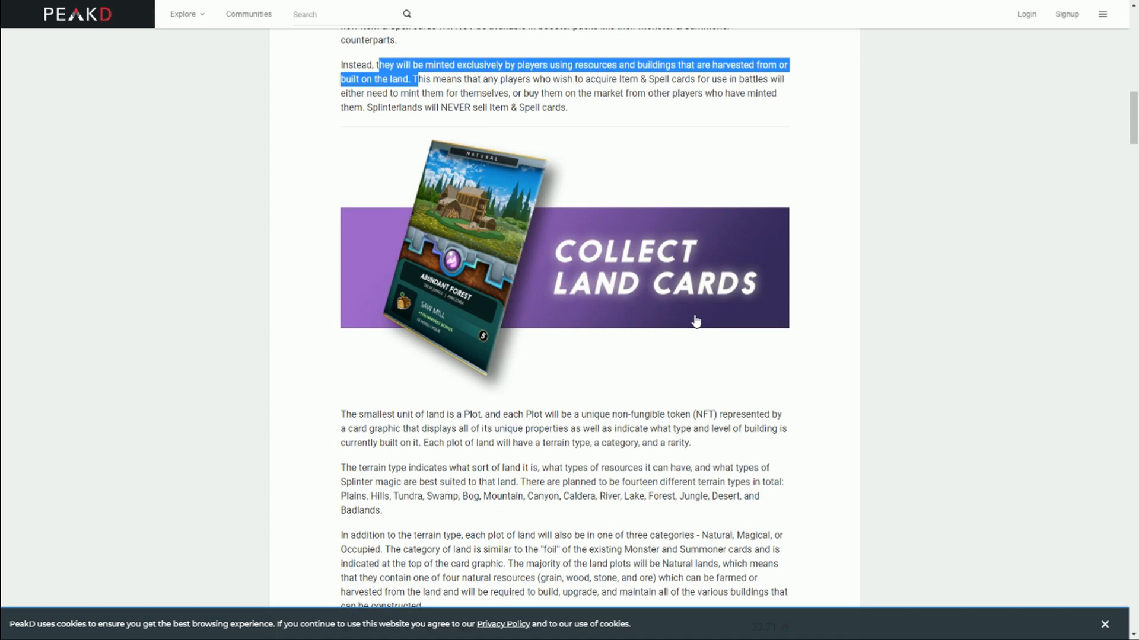
mouse_move(664, 318)
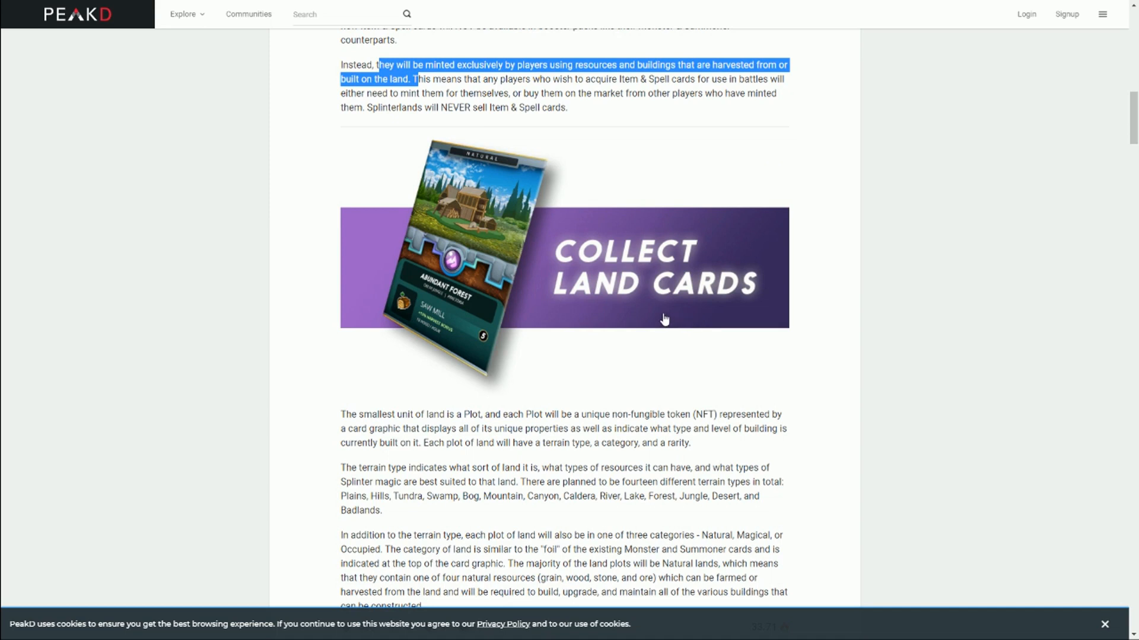
mouse_move(418, 355)
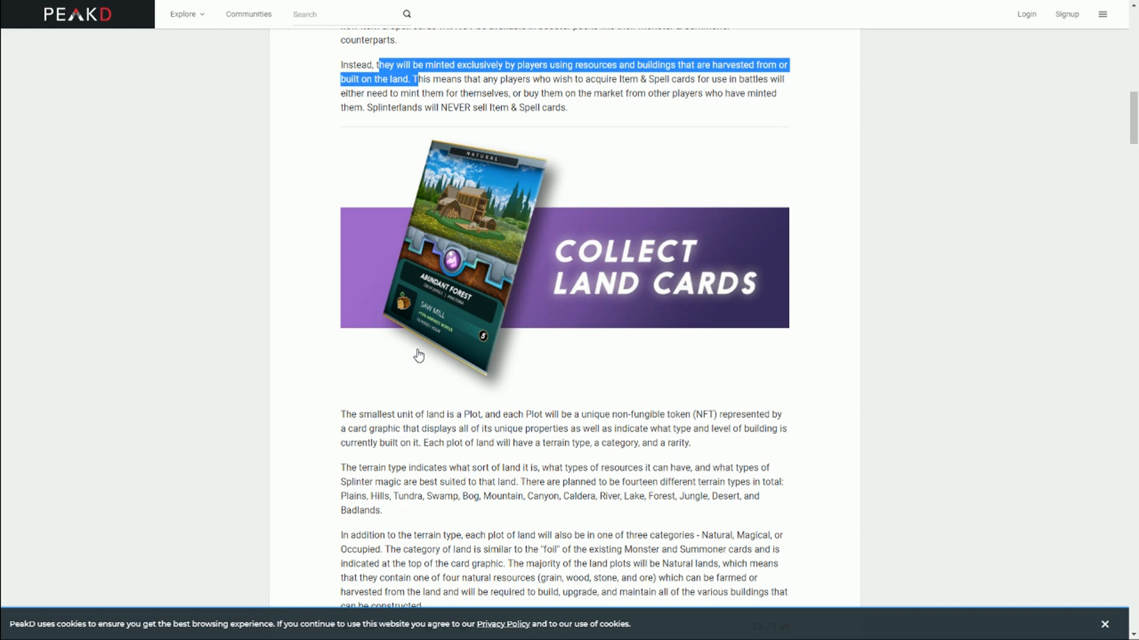
mouse_move(434, 412)
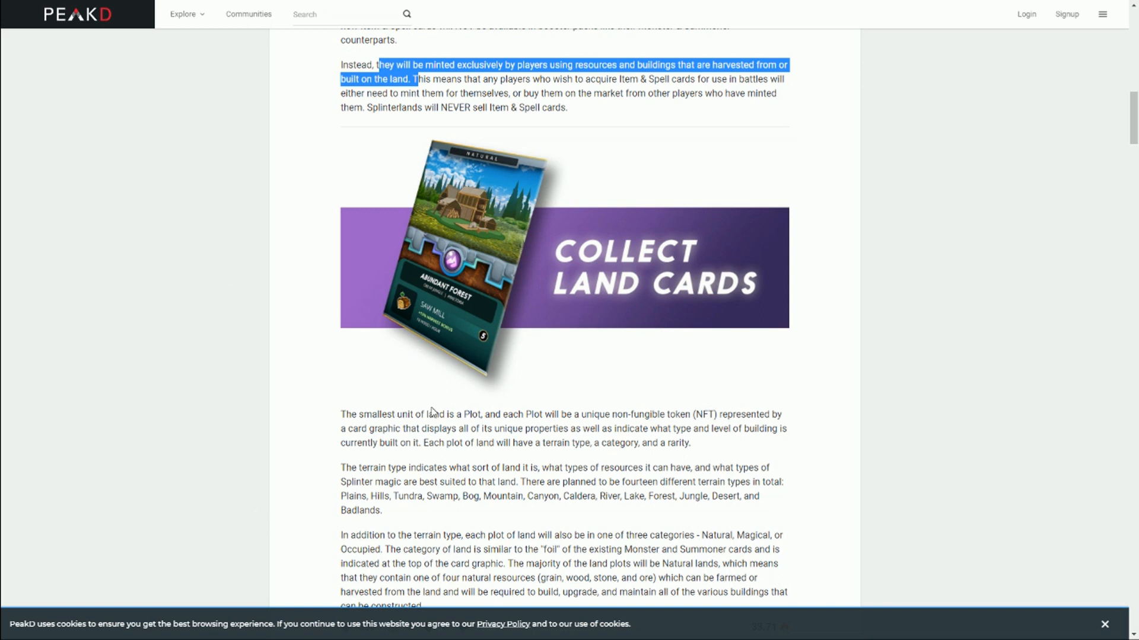
Select the fourteen terrain types and the 'Natural, Magical, or Occupied' land categories
scroll(down, 3)
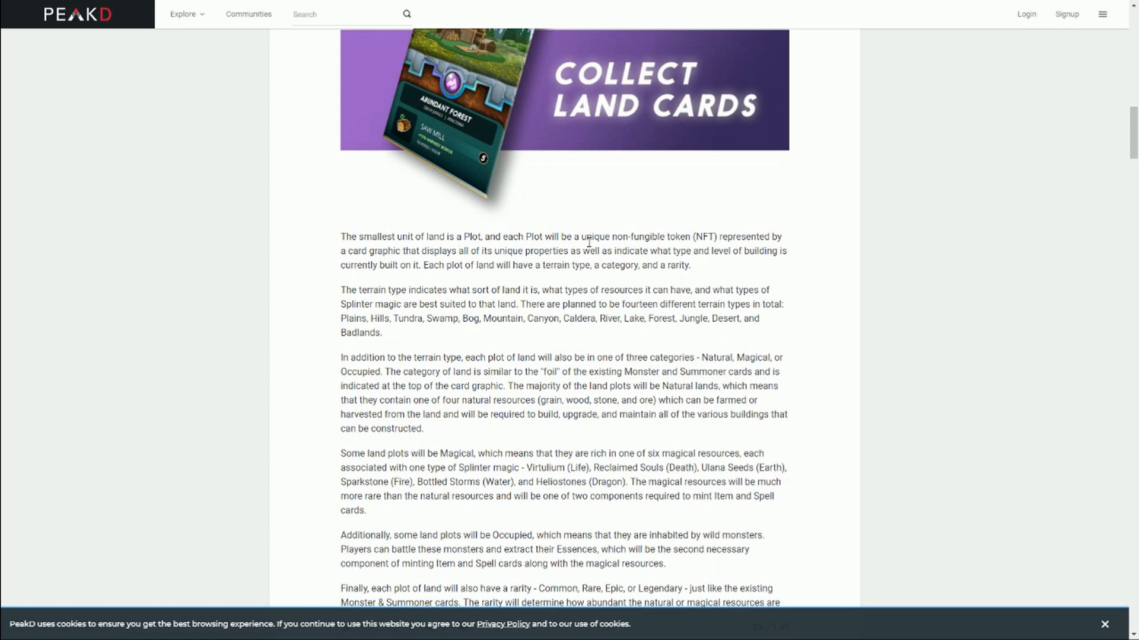
drag(484, 237, 420, 251)
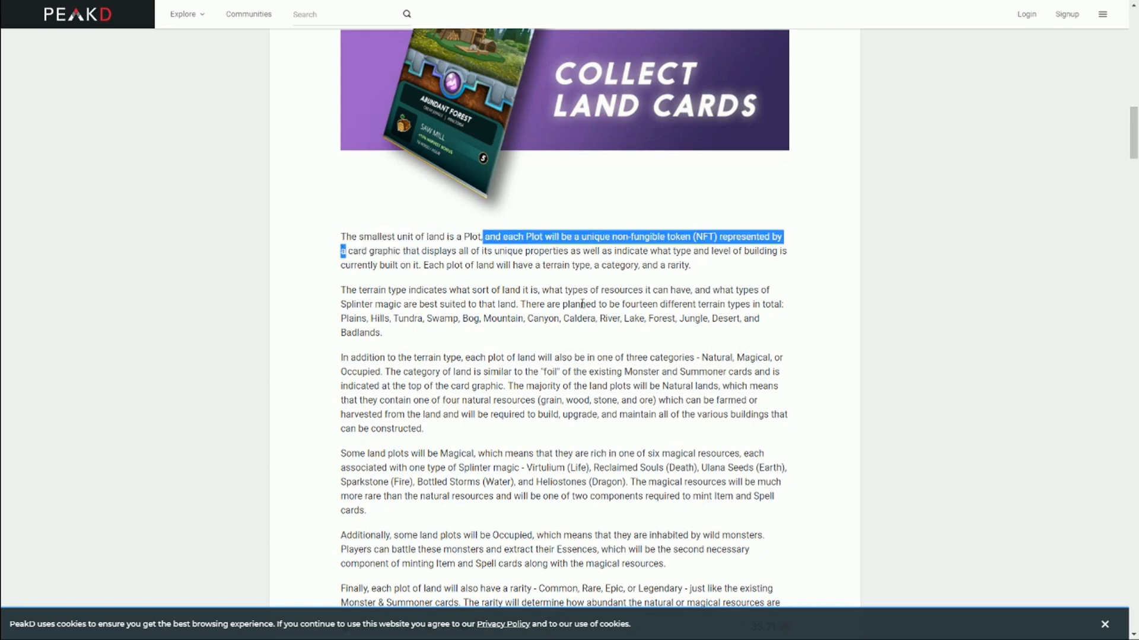
mouse_move(499, 304)
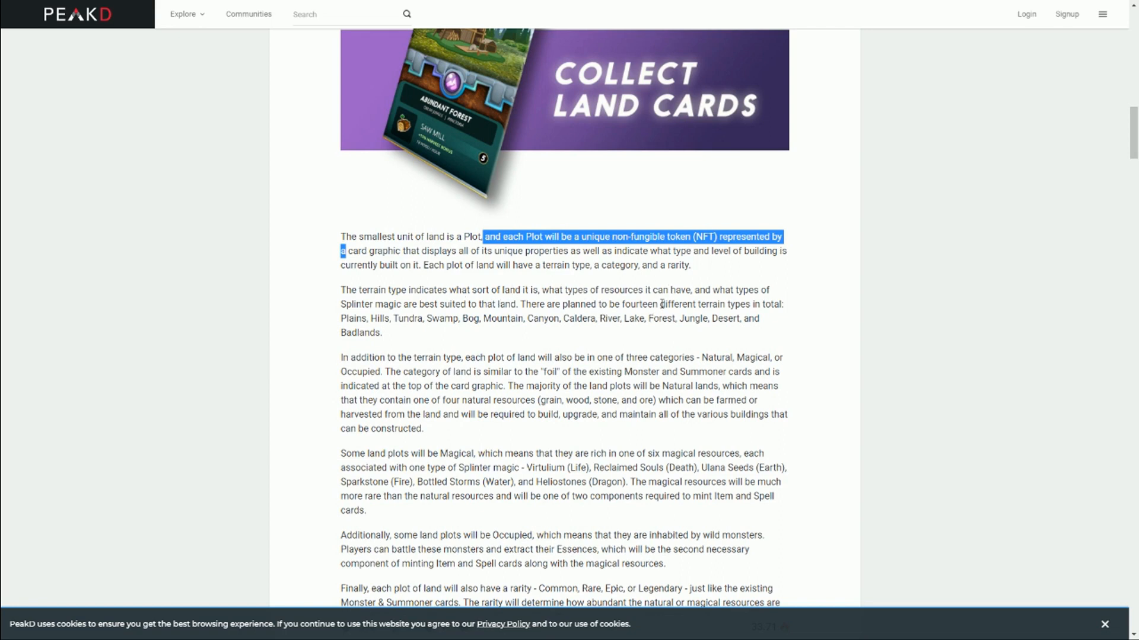
drag(341, 318, 382, 332)
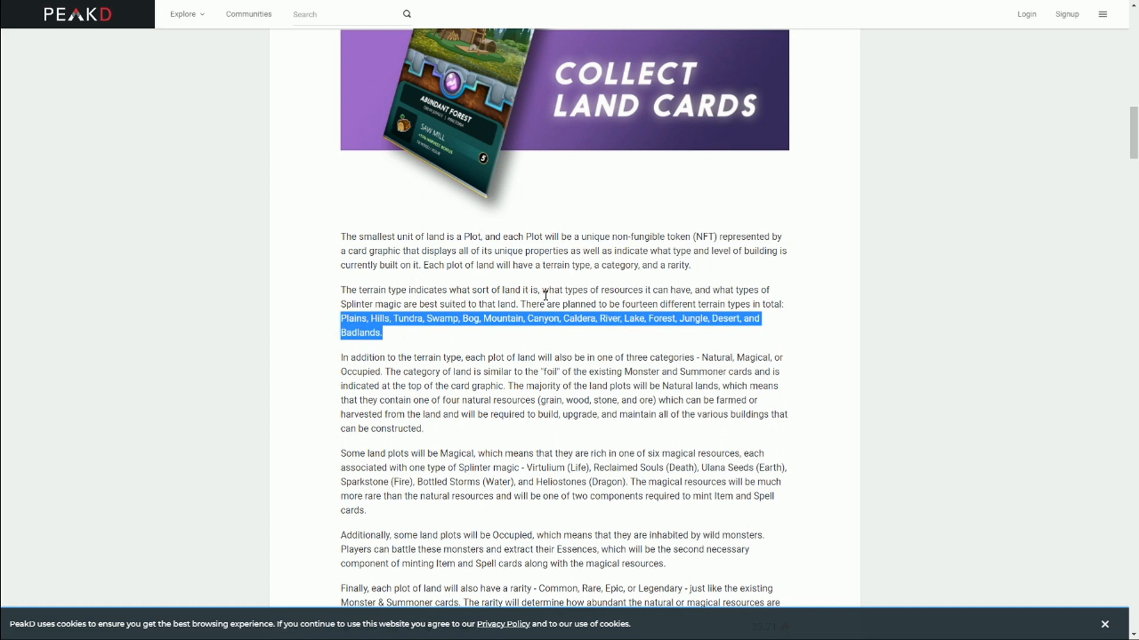
drag(559, 357, 381, 372)
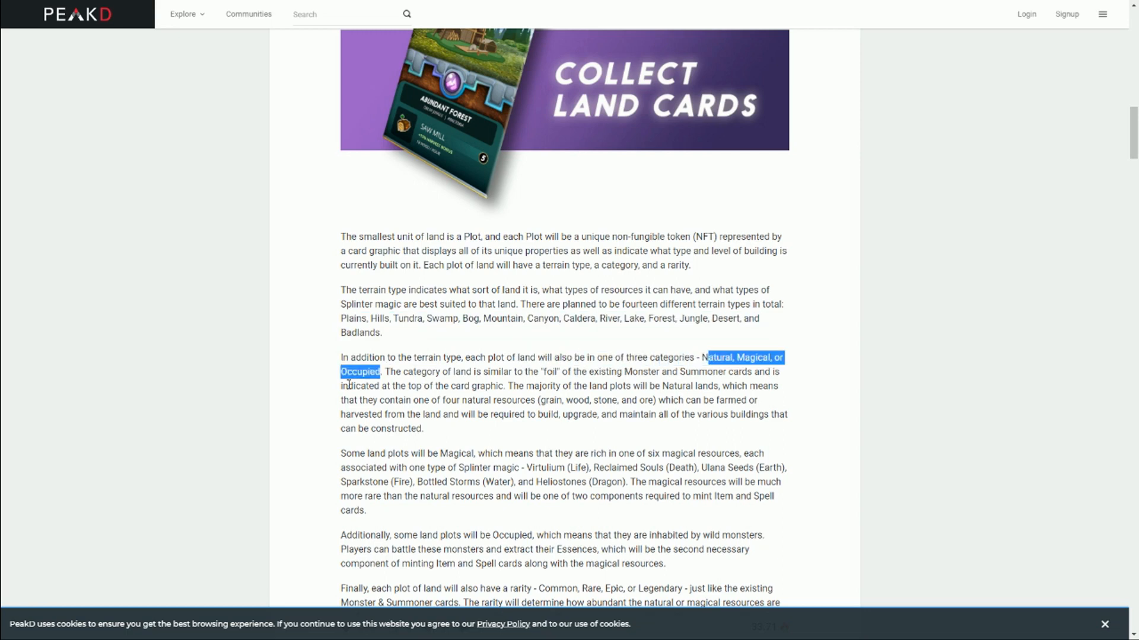
scroll(down, 3)
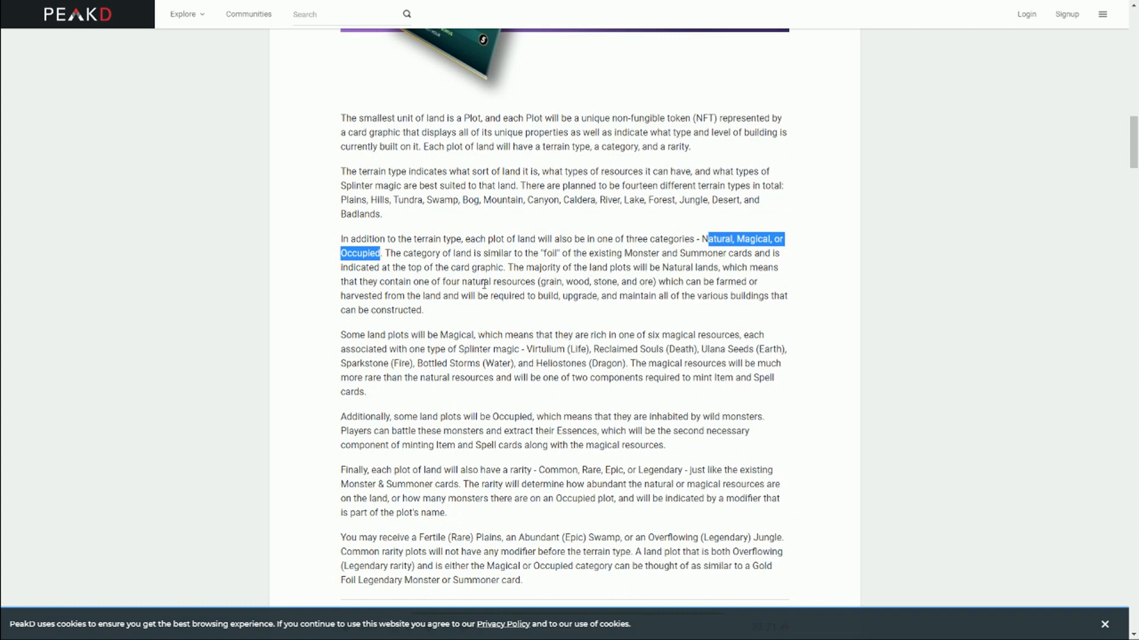
mouse_move(666, 286)
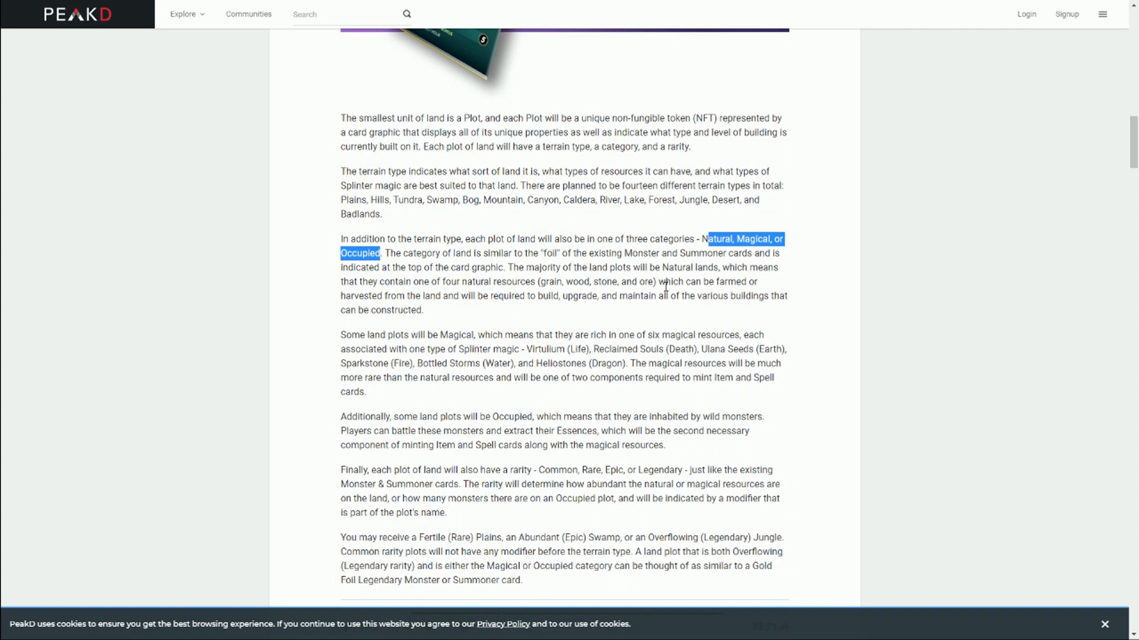
mouse_move(555, 318)
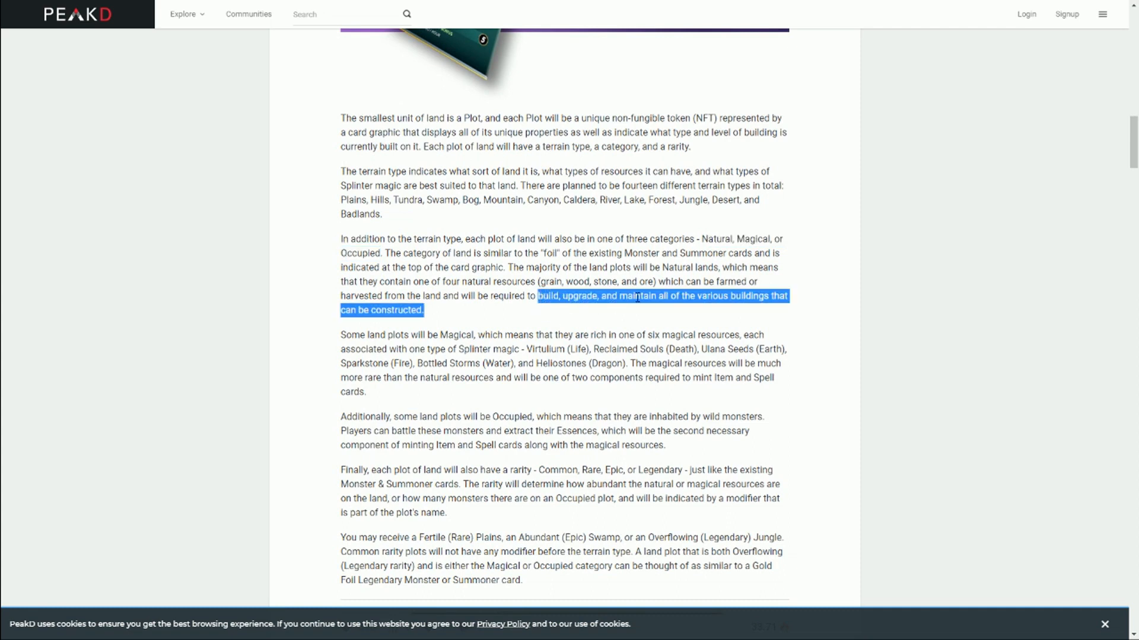
mouse_move(708, 330)
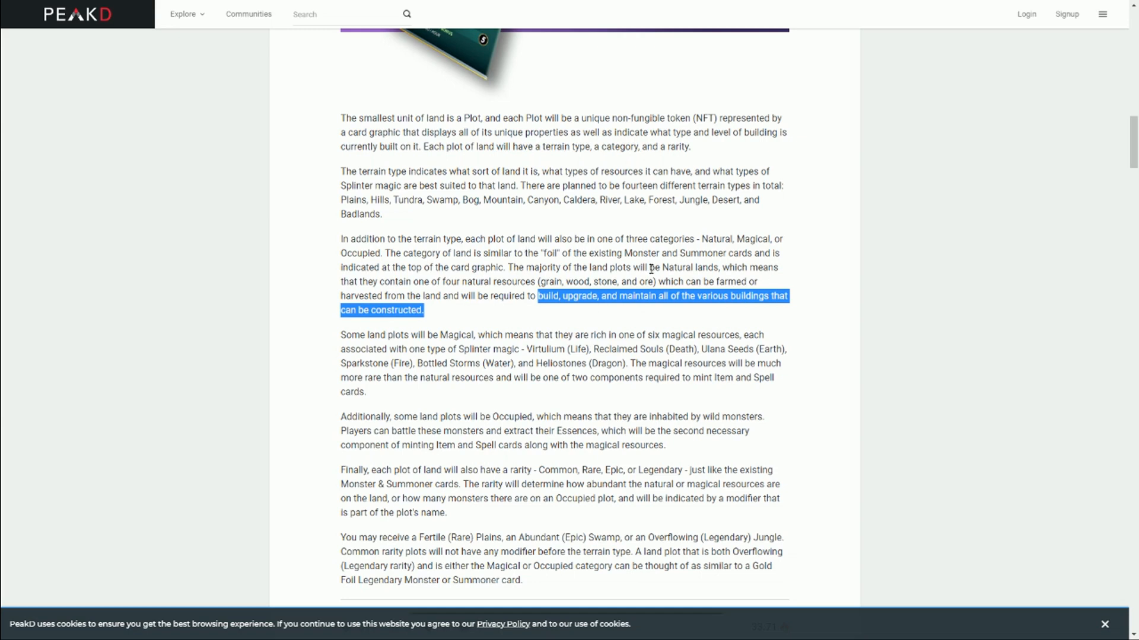
Reselect magical resources as minting Item and Spell cards, plus the Essences sentence
scroll(down, 3)
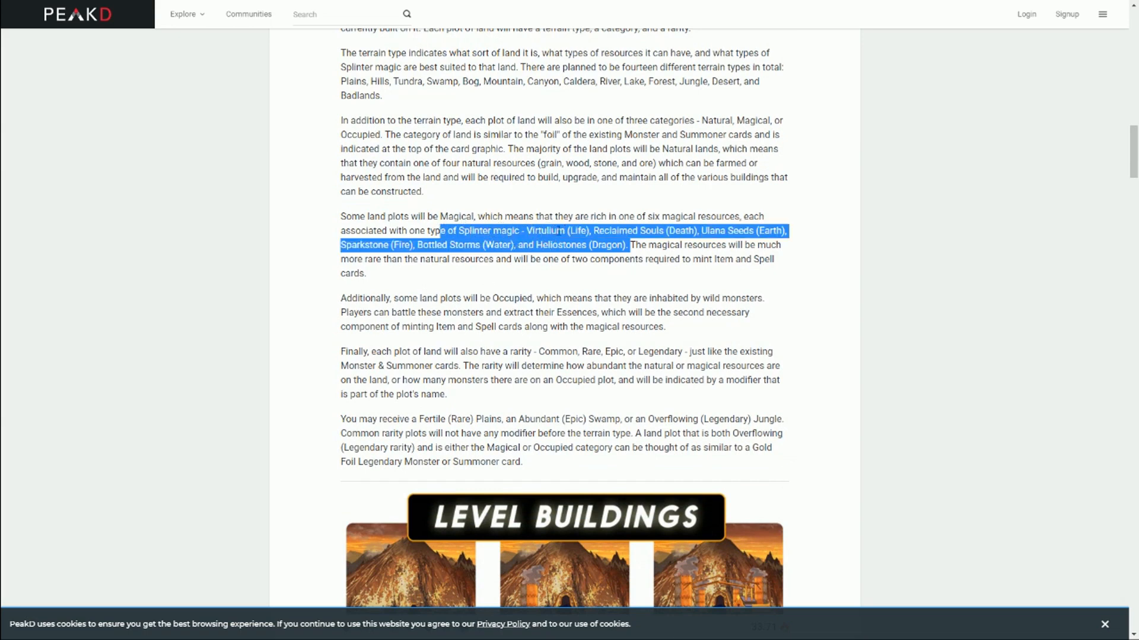
mouse_move(656, 246)
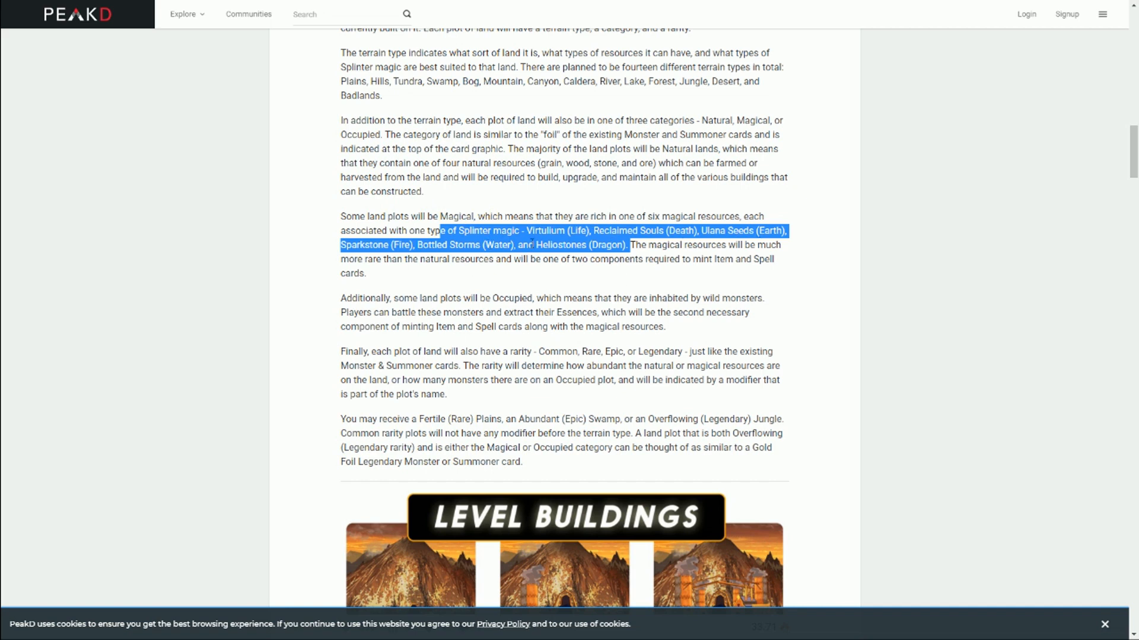
mouse_move(704, 231)
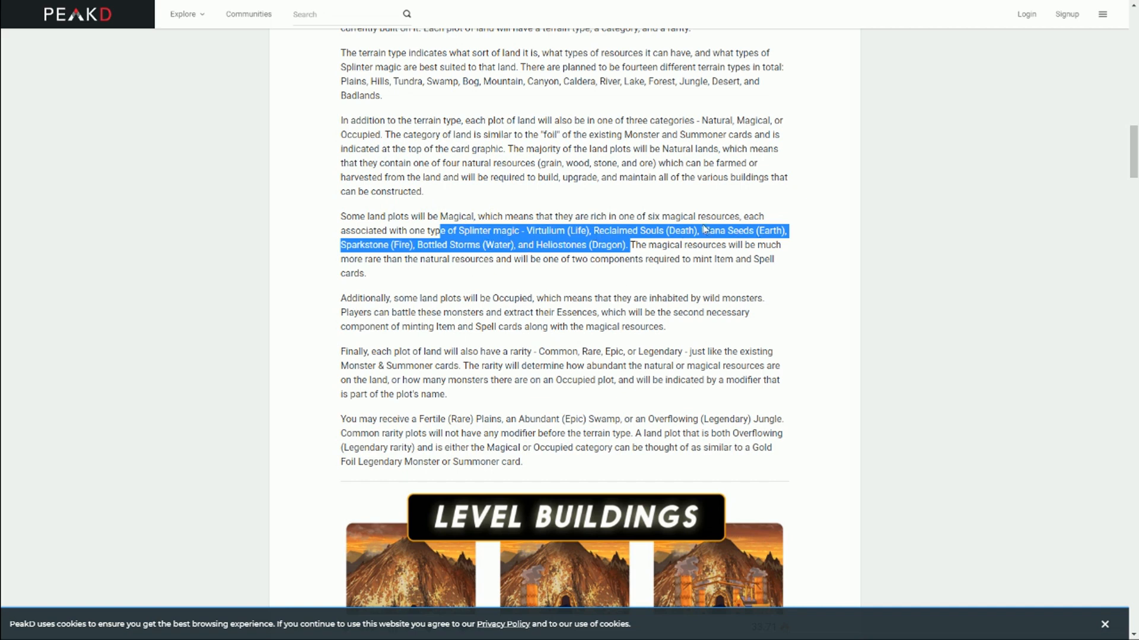
click(615, 274)
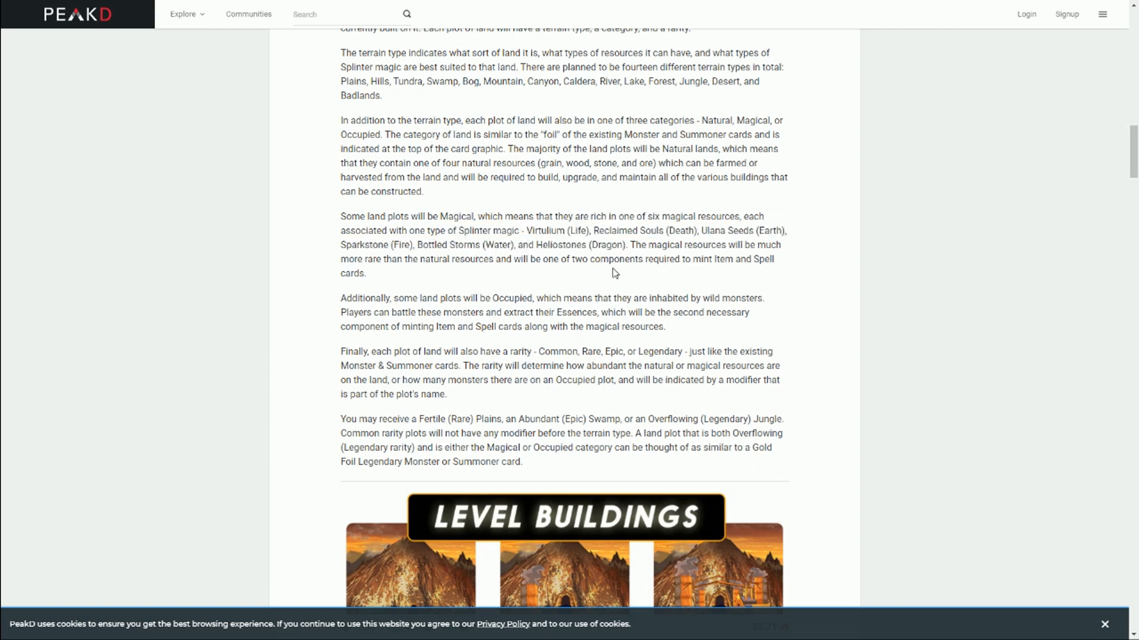
drag(541, 259, 367, 274)
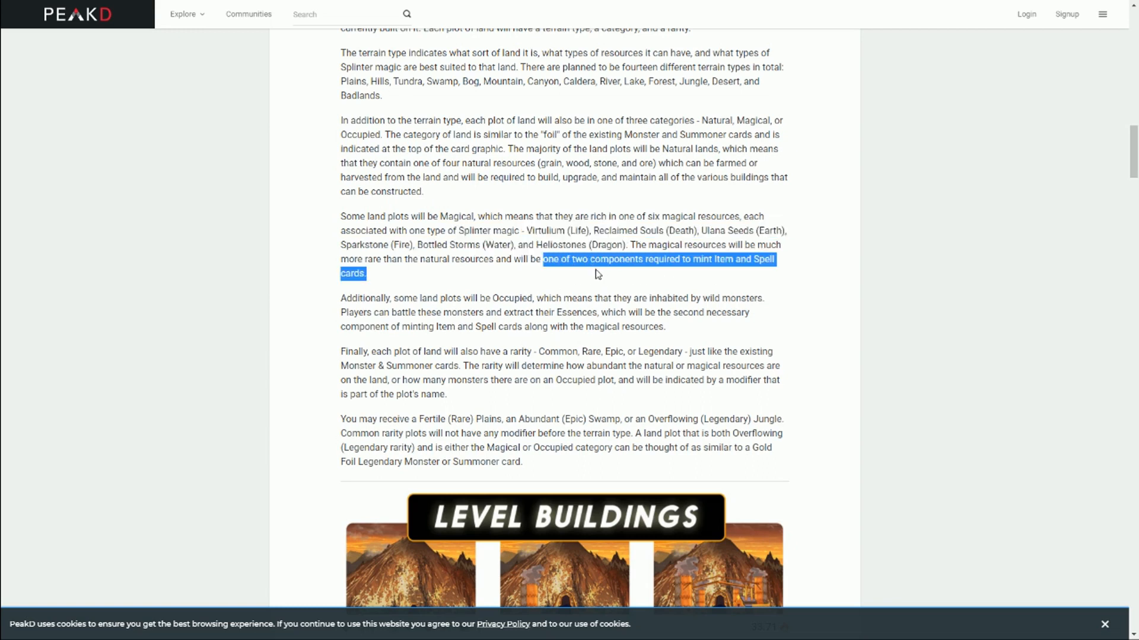
mouse_move(659, 280)
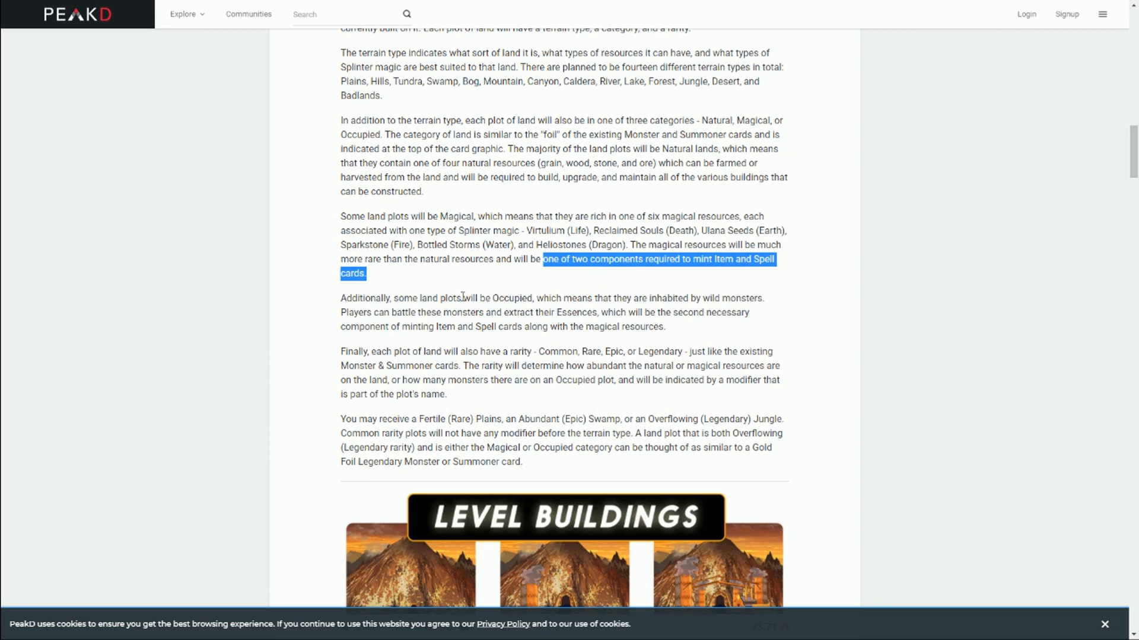
mouse_move(543, 308)
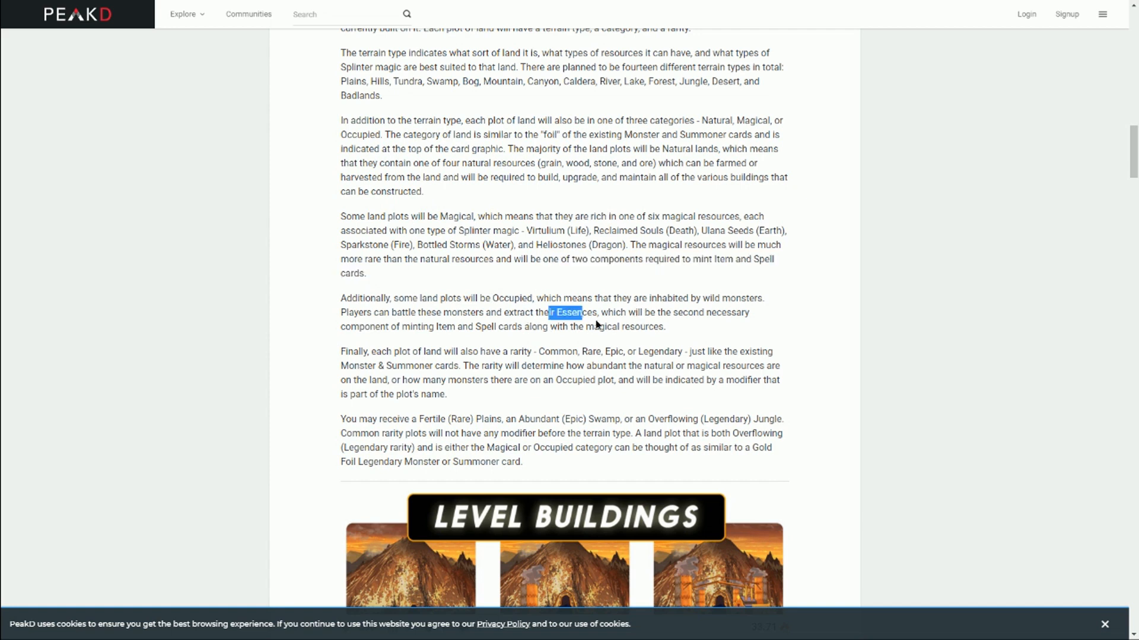
drag(553, 313, 664, 327)
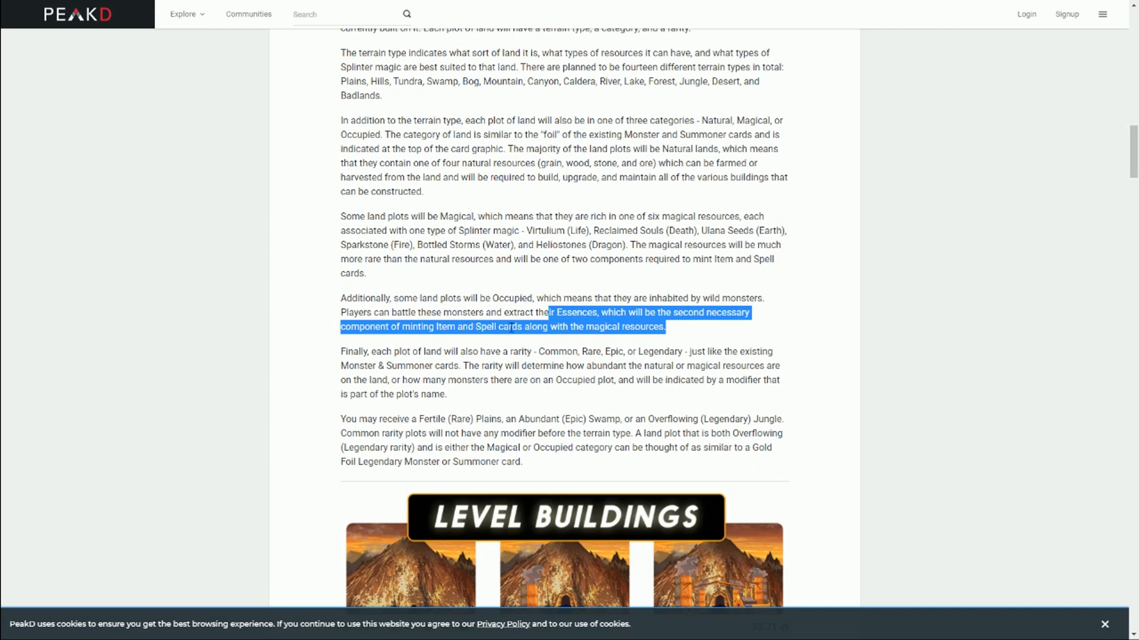
mouse_move(587, 322)
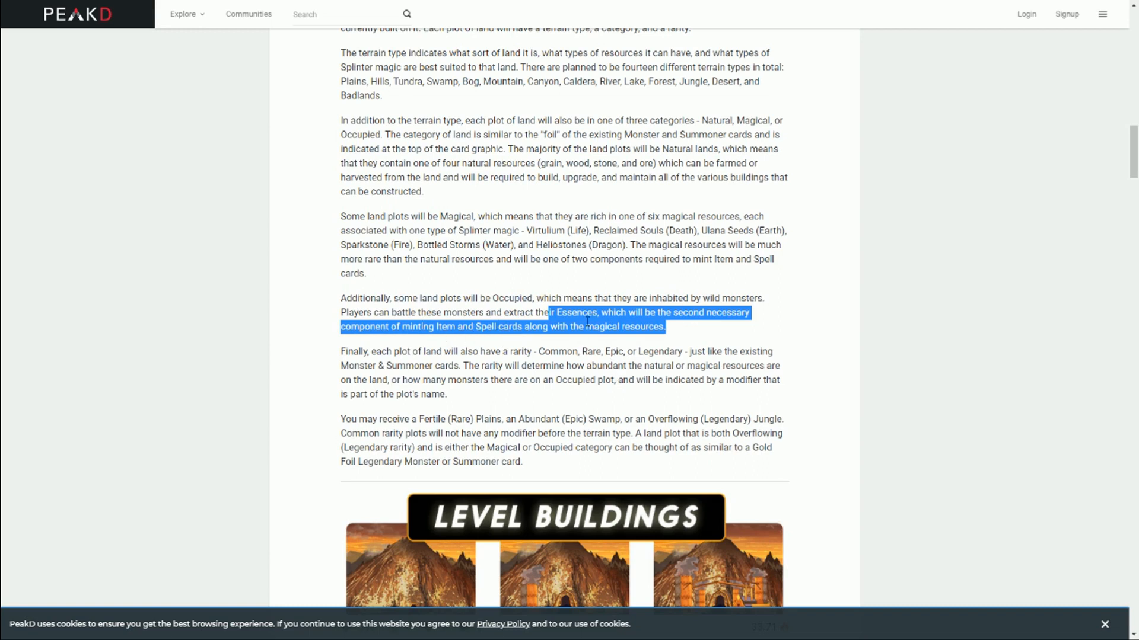
mouse_move(586, 232)
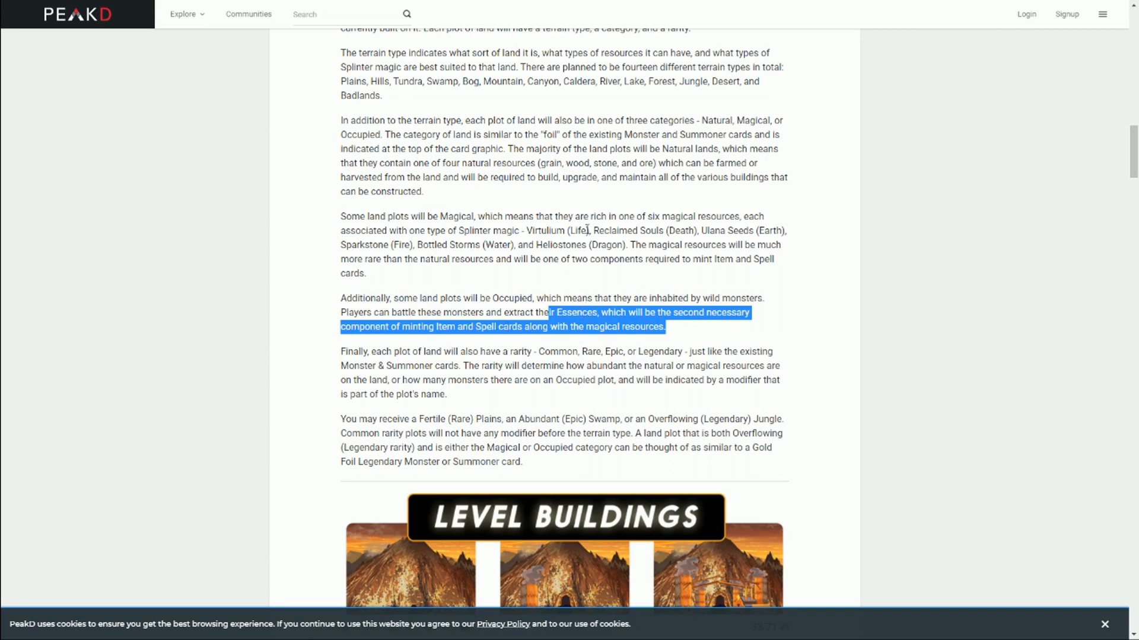
mouse_move(720, 236)
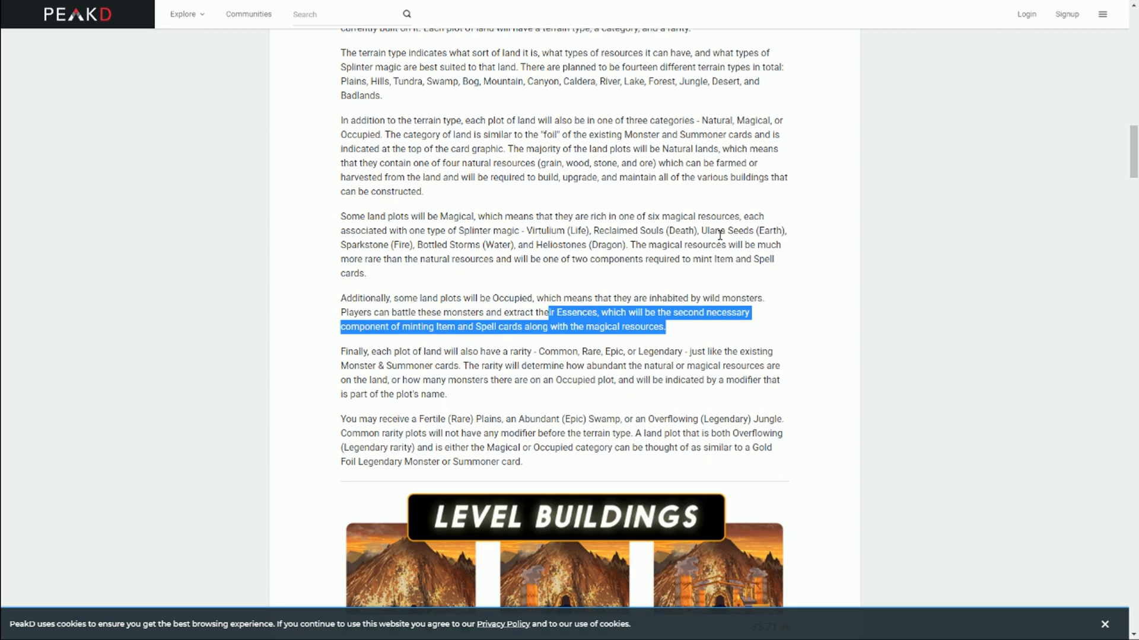
mouse_move(625, 176)
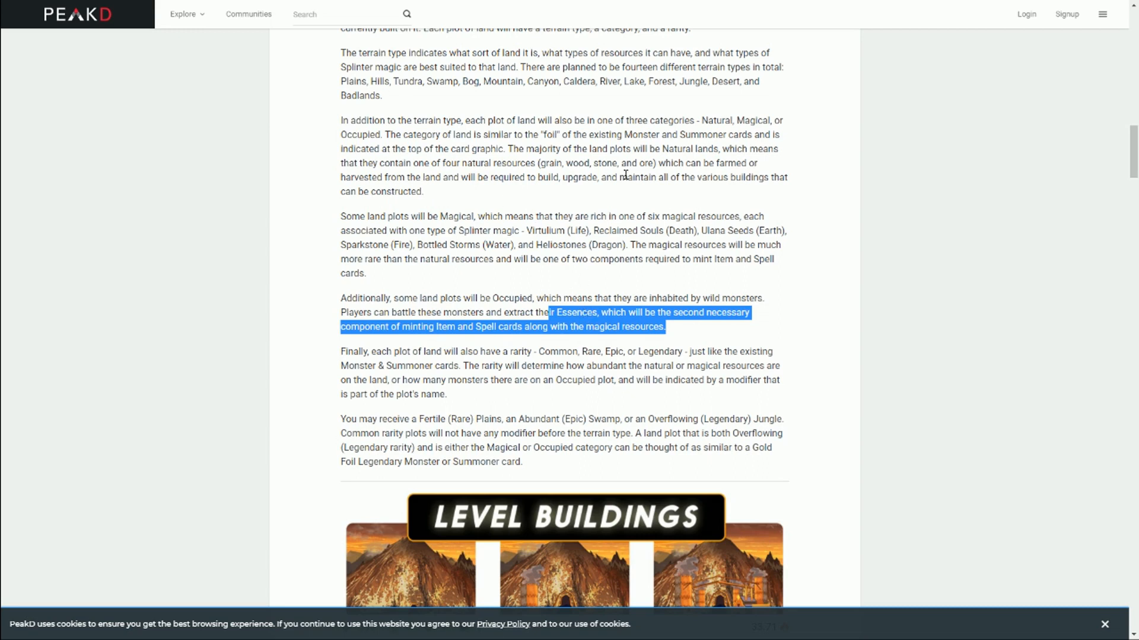
mouse_move(602, 373)
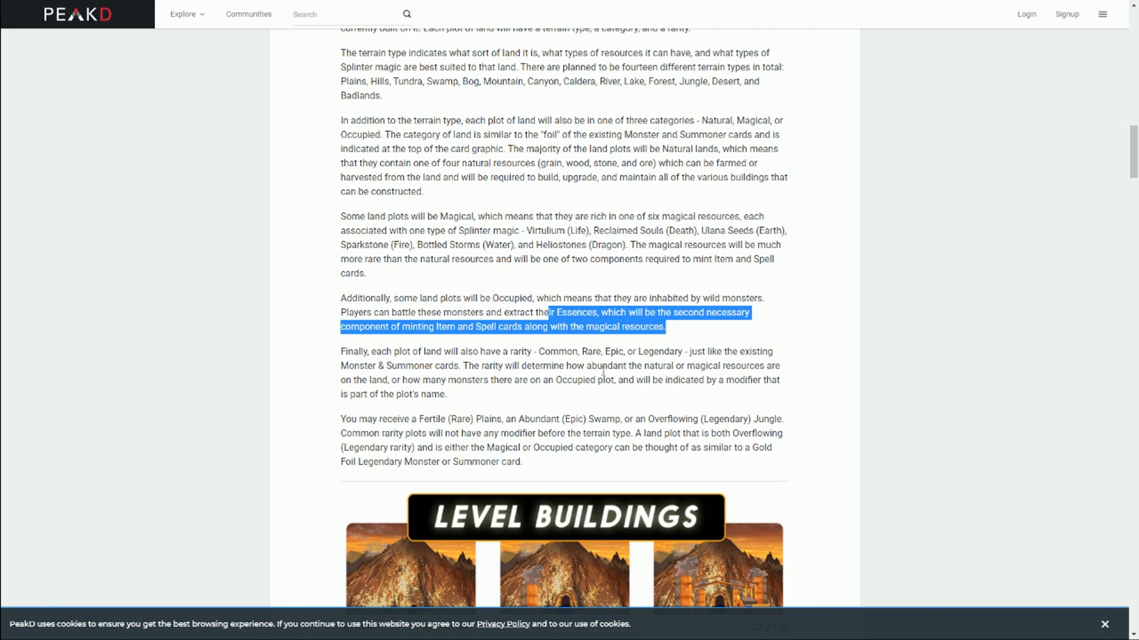
scroll(down, 3)
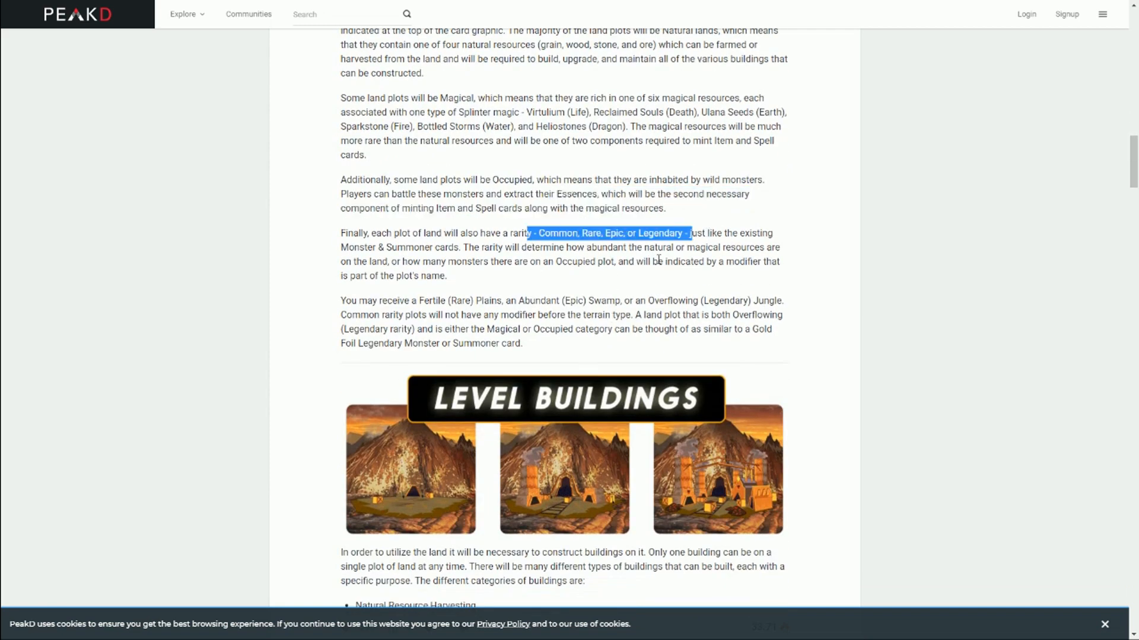
mouse_move(605, 294)
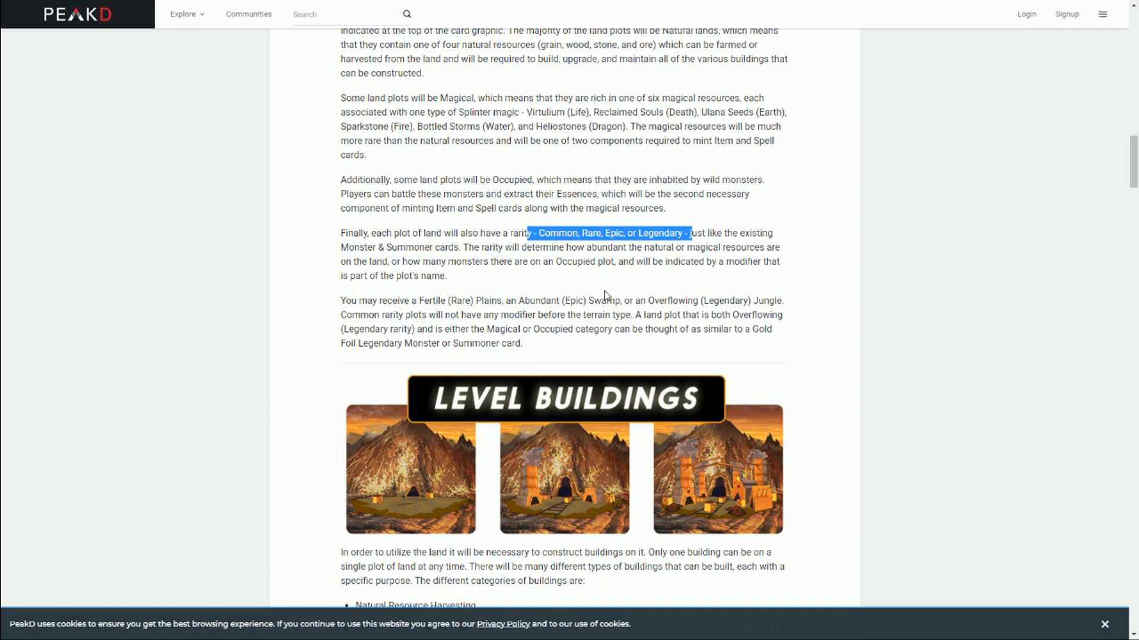
mouse_move(564, 314)
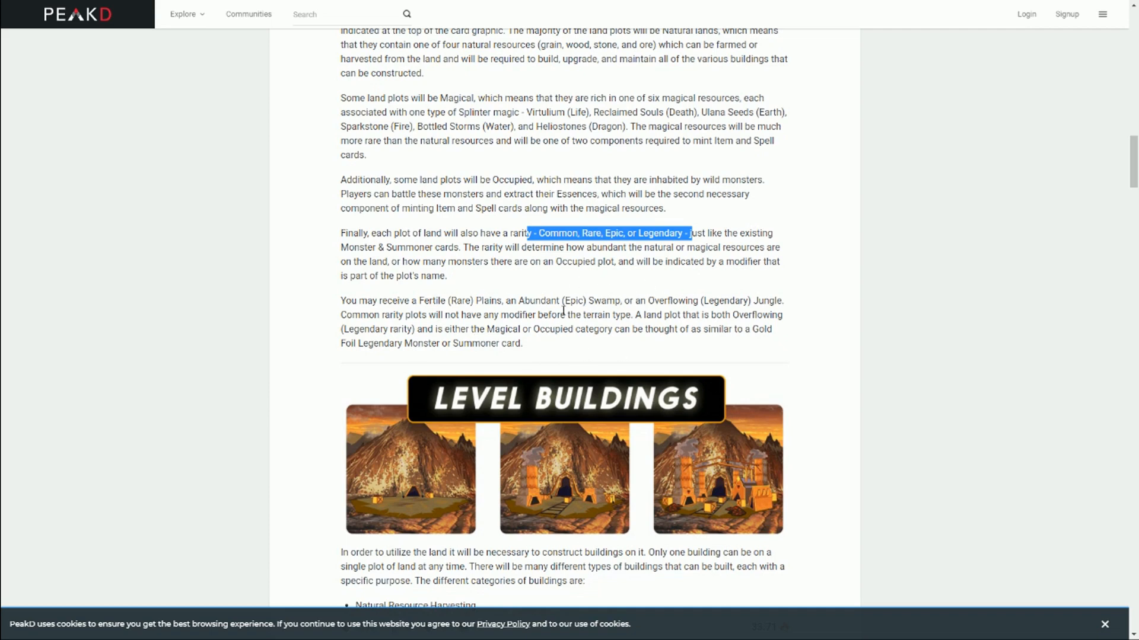
Select Essence Harvesting, Item & Spell Manufacturing, and the sentence about buildings needing cards
scroll(down, 3)
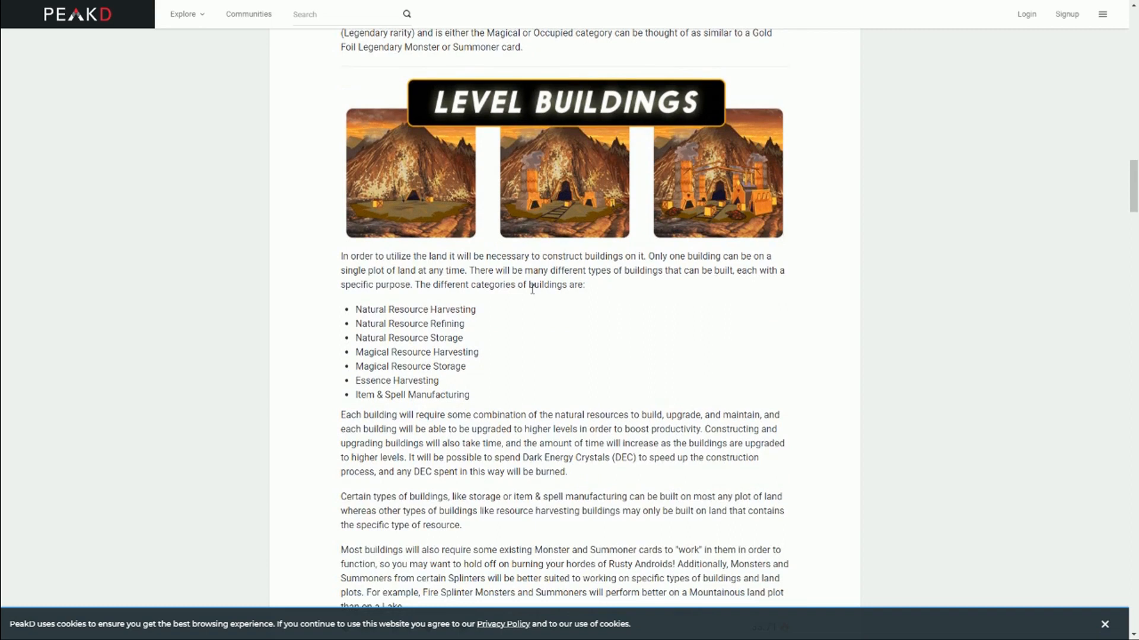
mouse_move(642, 195)
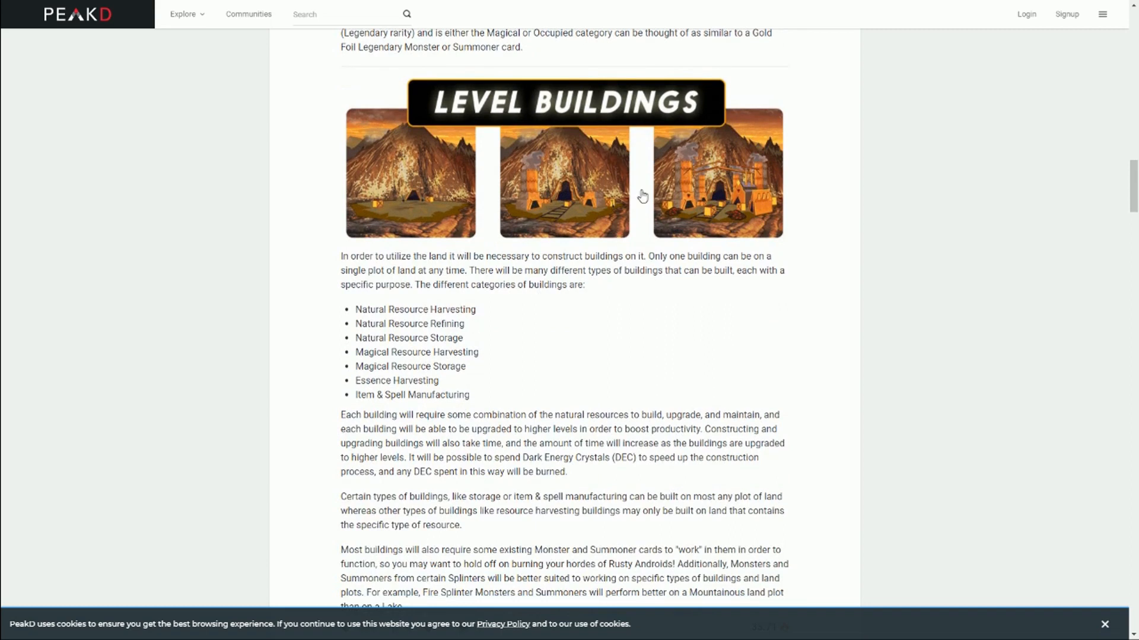
mouse_move(475, 412)
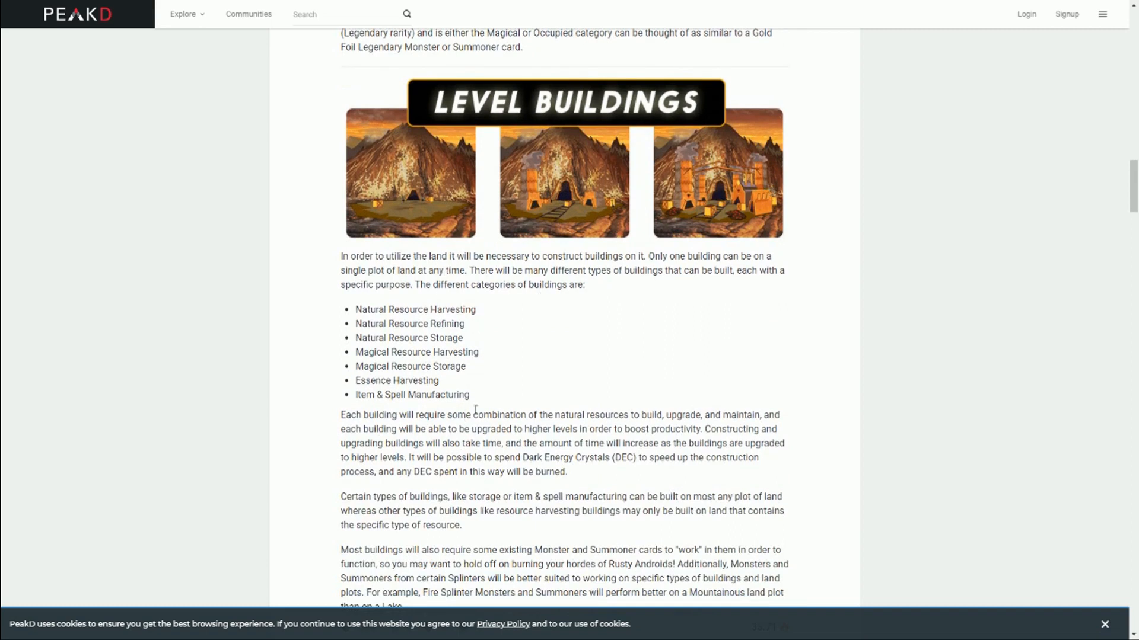
mouse_move(448, 305)
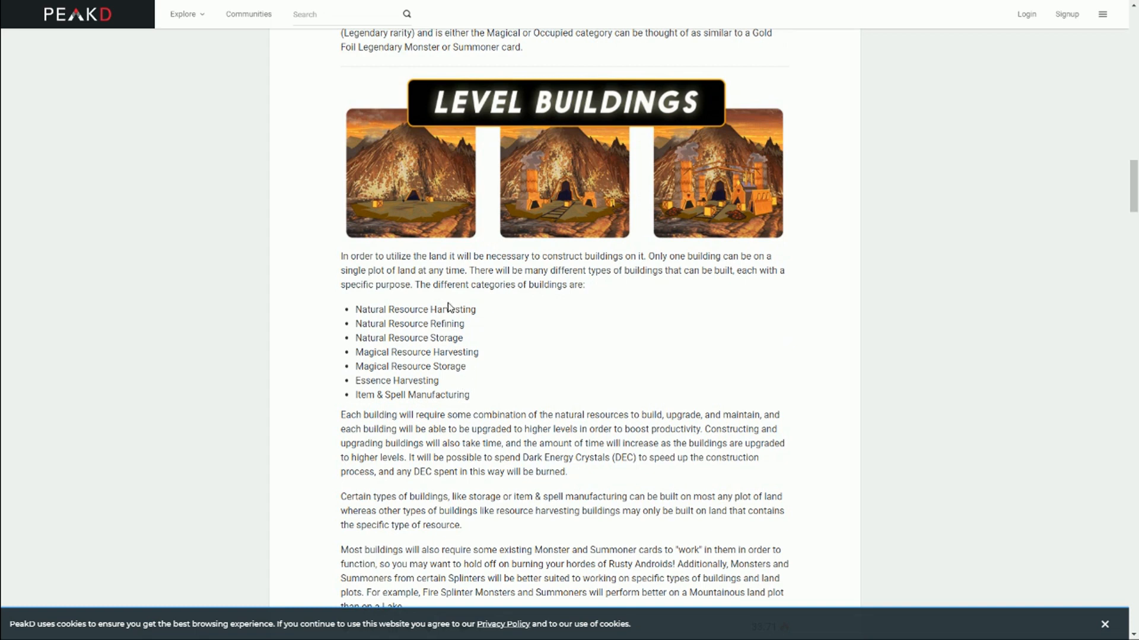
mouse_move(465, 395)
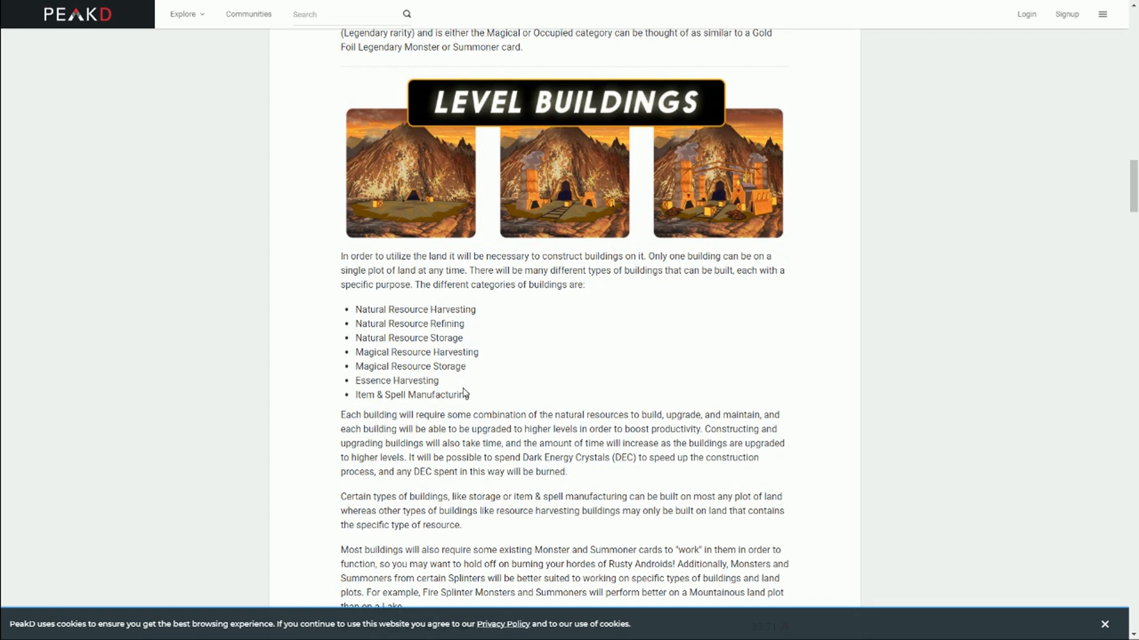
drag(355, 380, 469, 395)
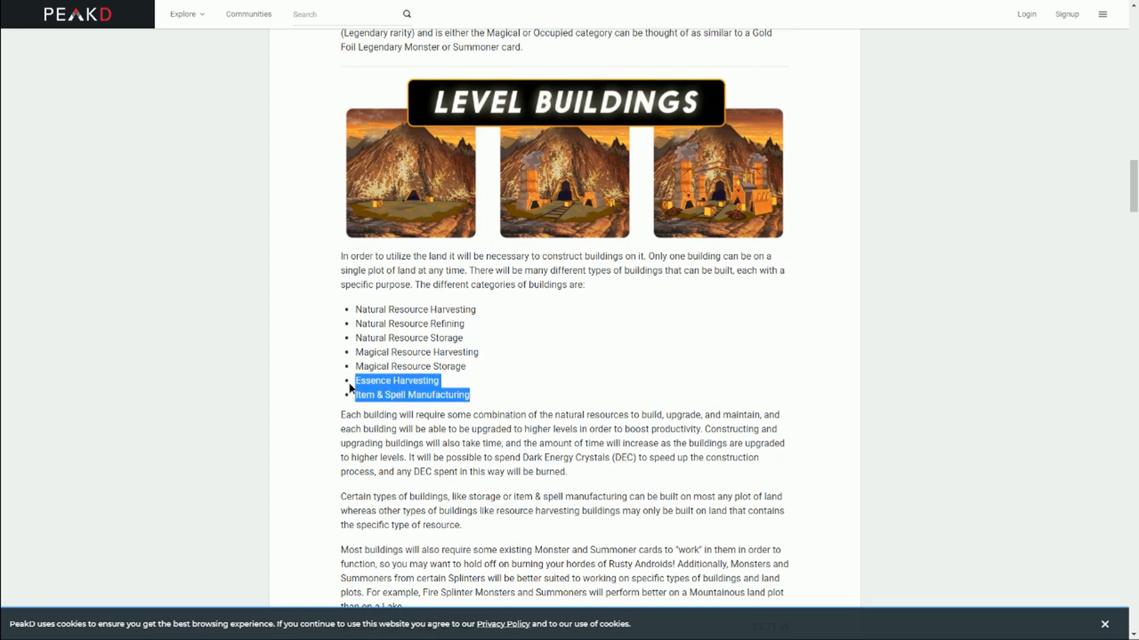
scroll(down, 3)
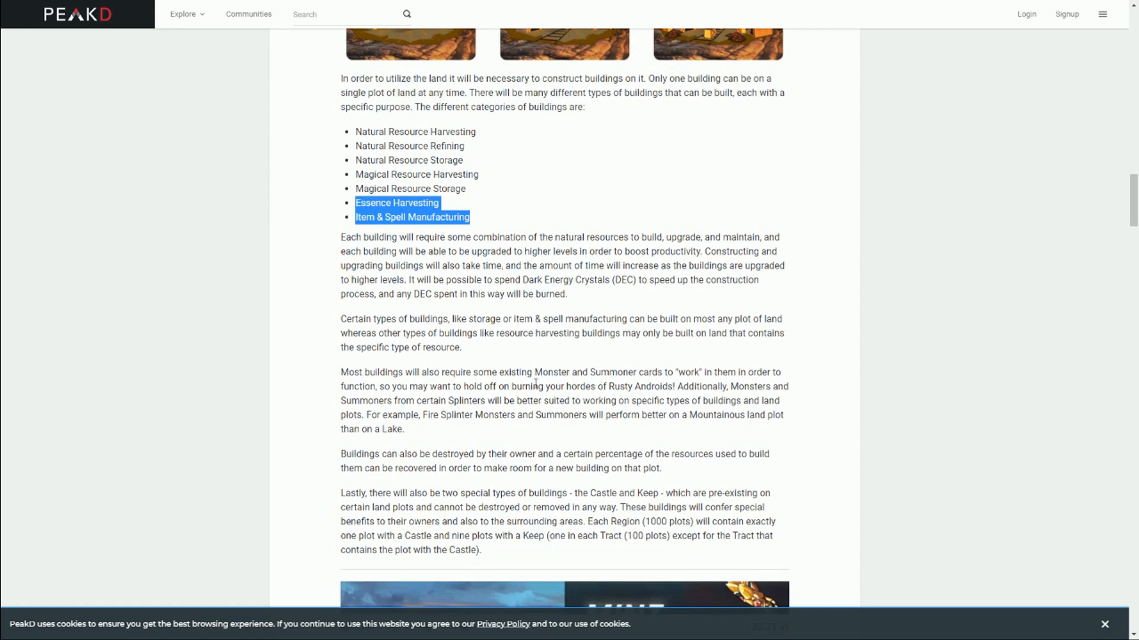
scroll(down, 3)
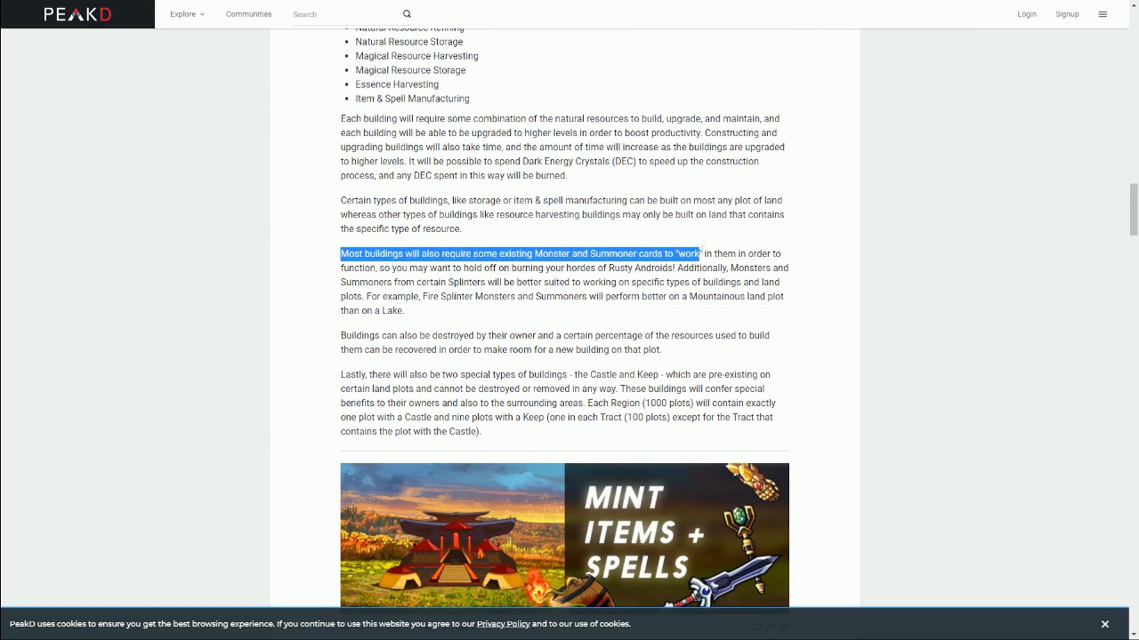
drag(698, 253, 405, 268)
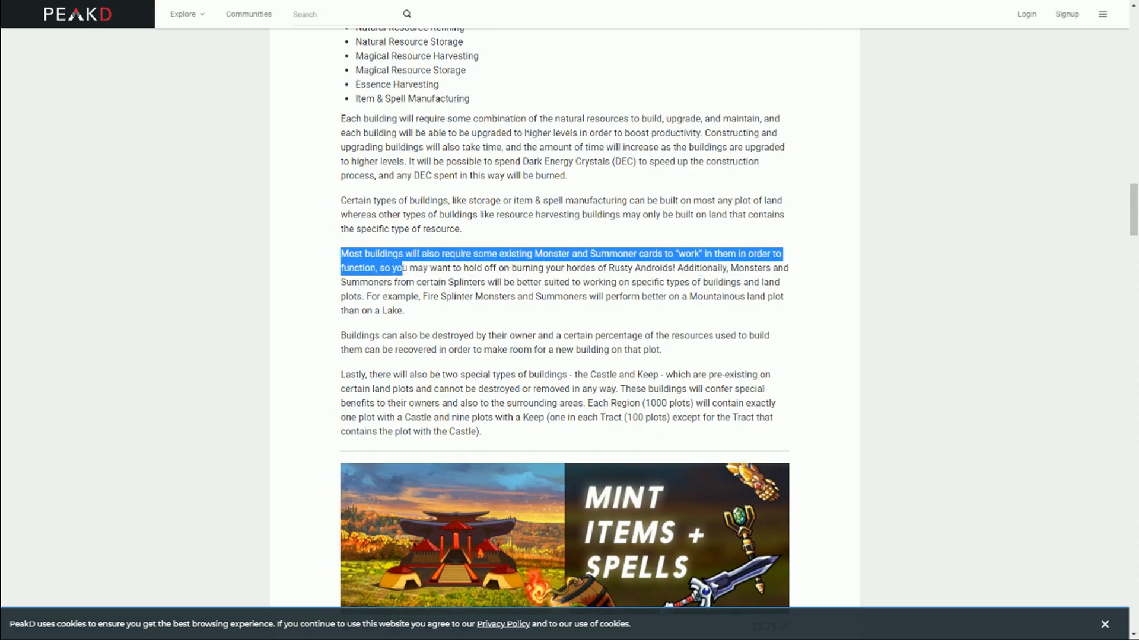
mouse_move(522, 260)
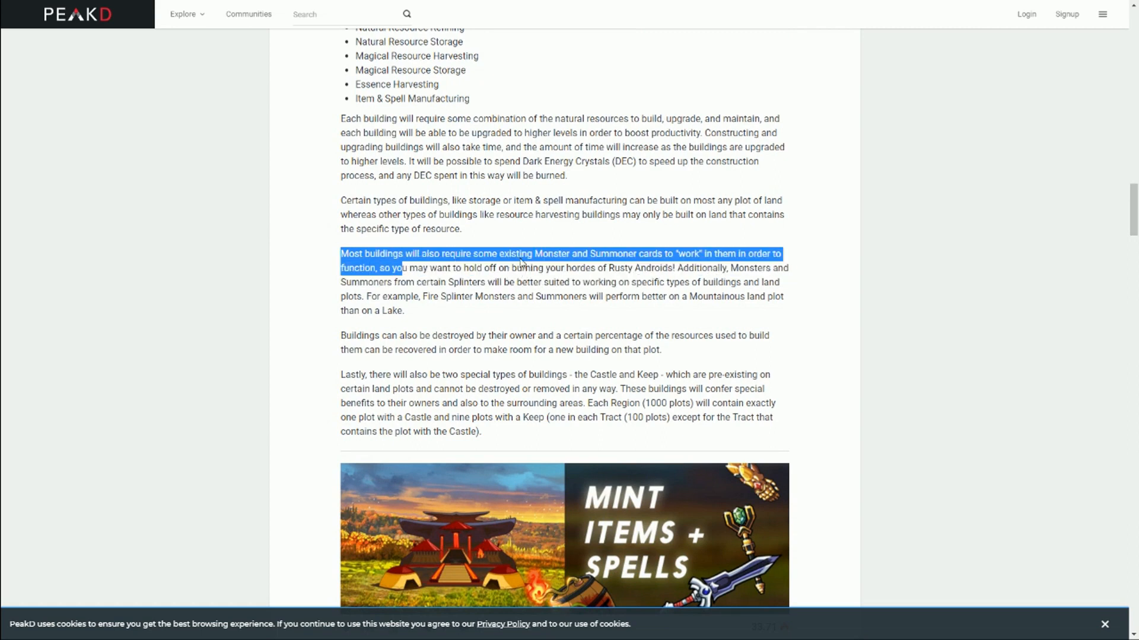
mouse_move(487, 244)
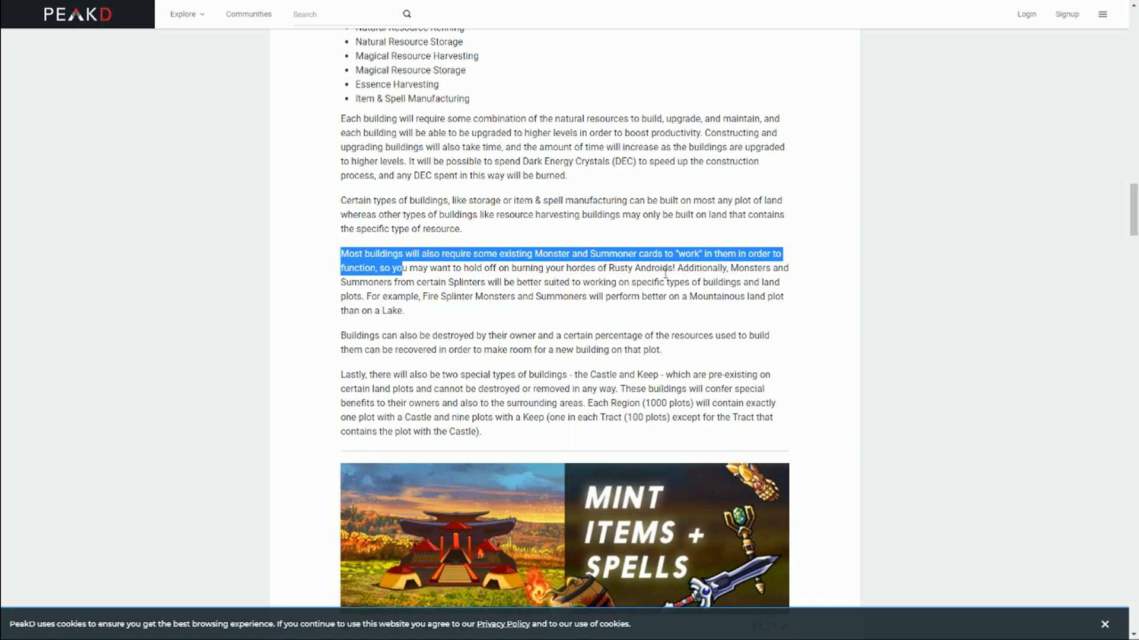
mouse_move(678, 282)
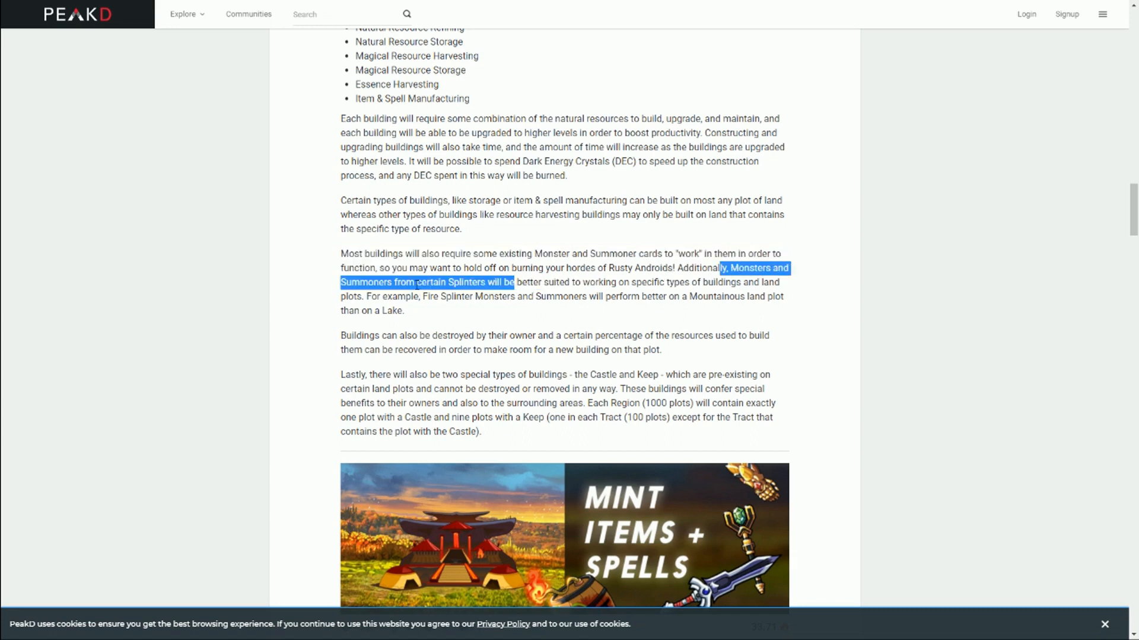
mouse_move(500, 309)
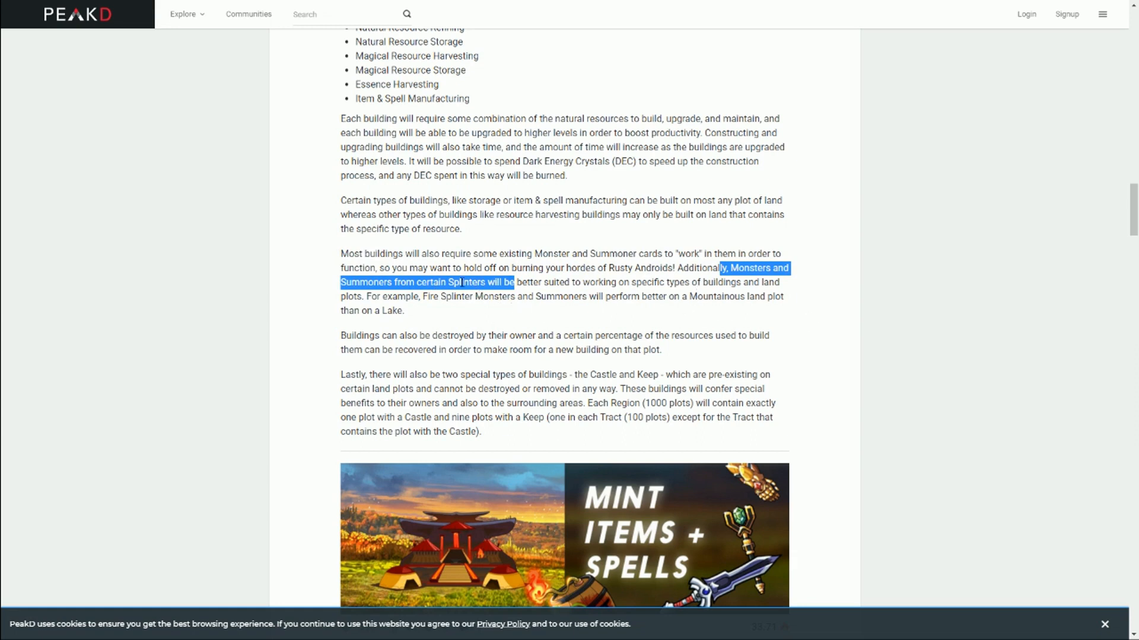
mouse_move(519, 270)
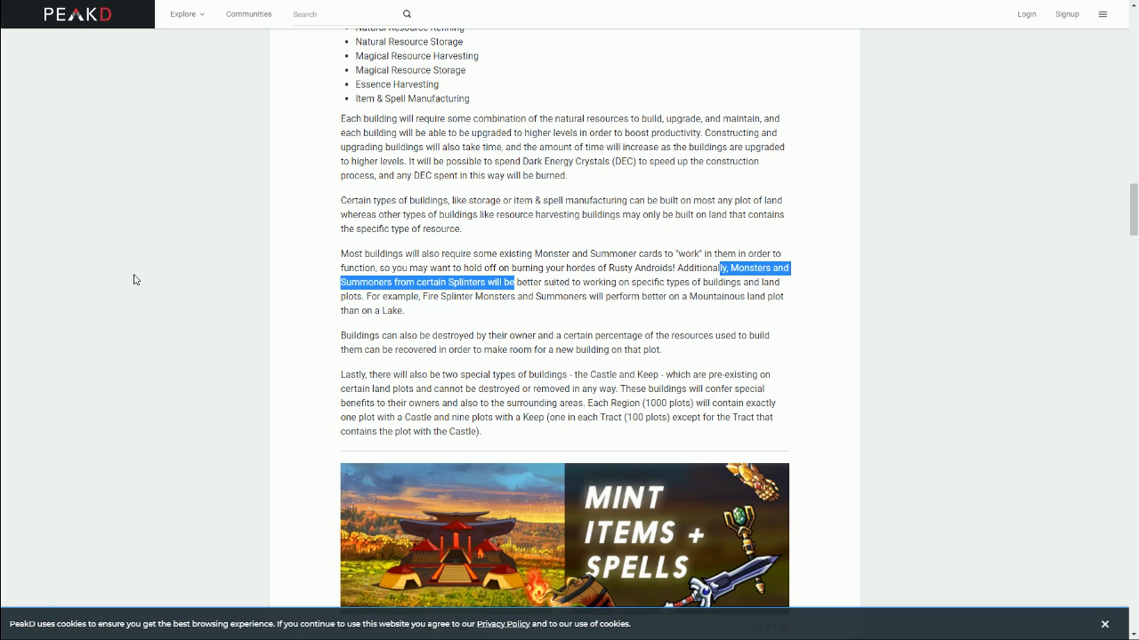
Scroll past the Castle and Keep into Mint Items + Spells and the Totems heading
scroll(down, 3)
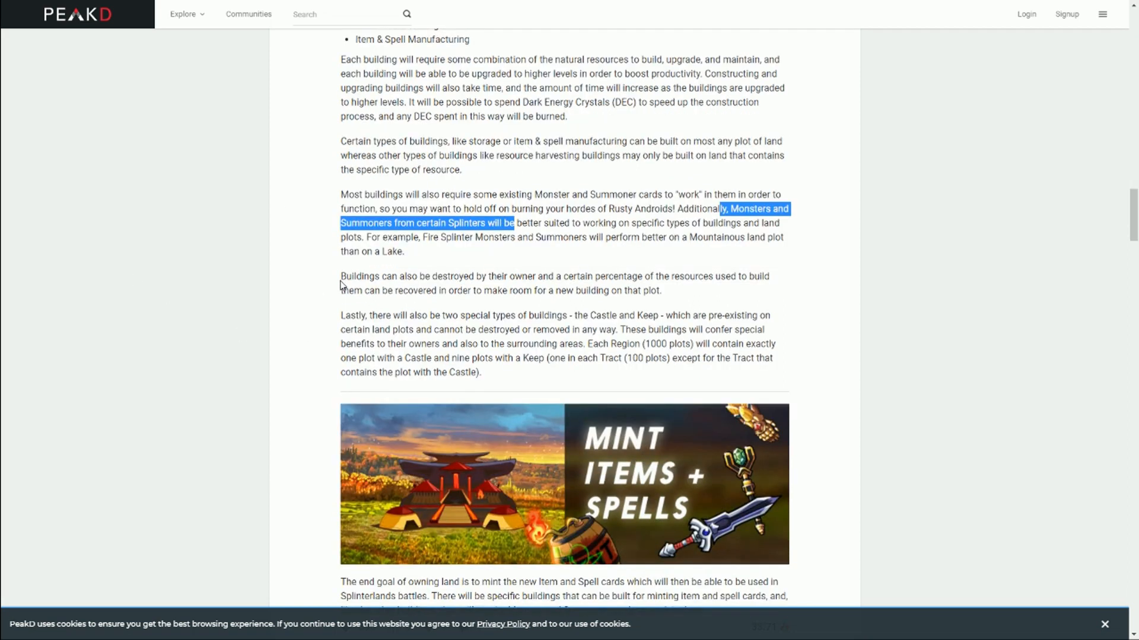
scroll(down, 3)
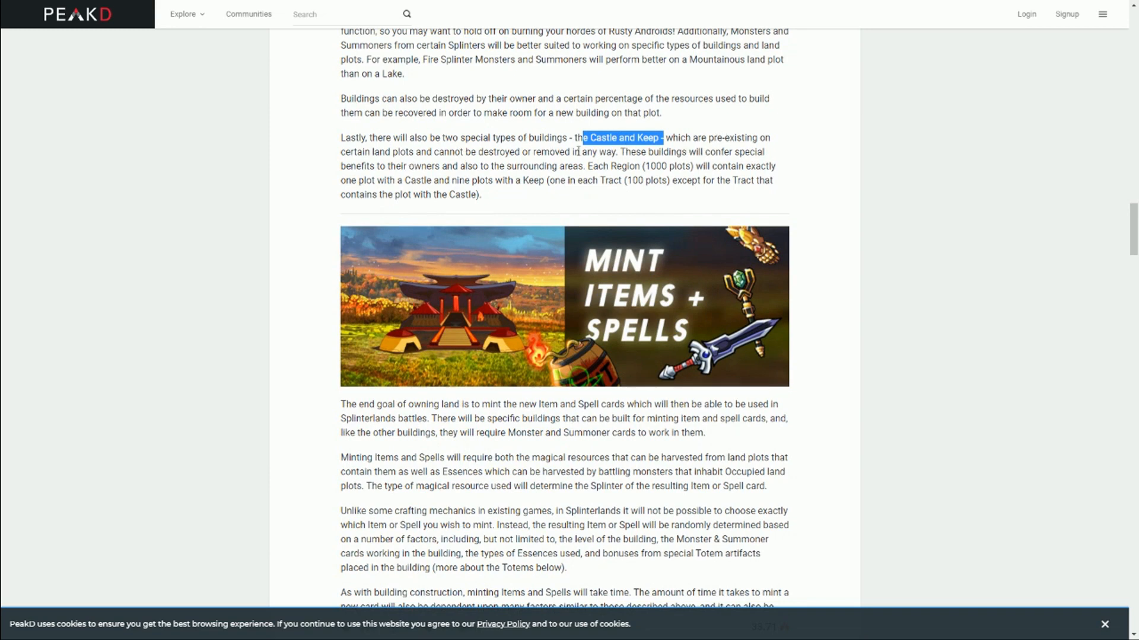
mouse_move(424, 169)
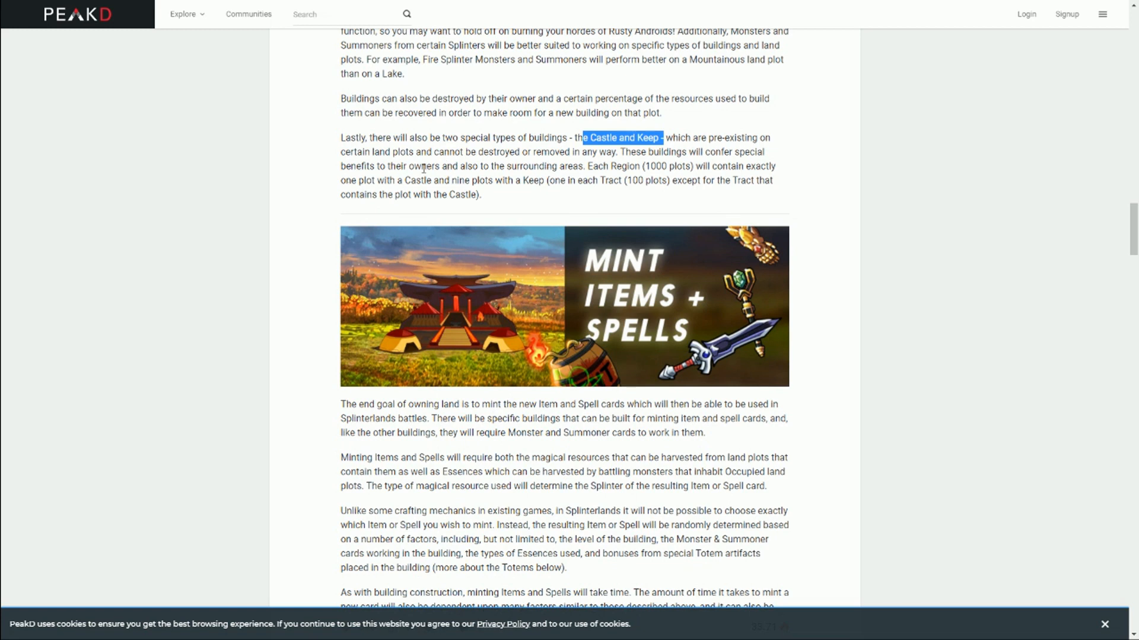
scroll(down, 3)
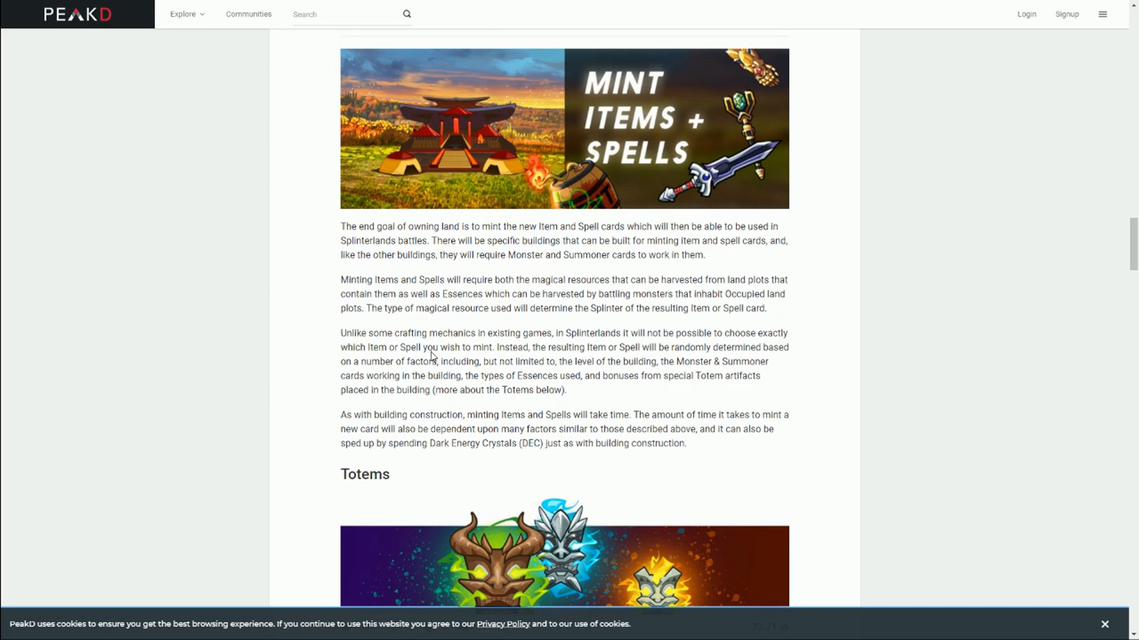
Select 'Magical items known as "Totems"' in the Totems opening paragraph
scroll(down, 3)
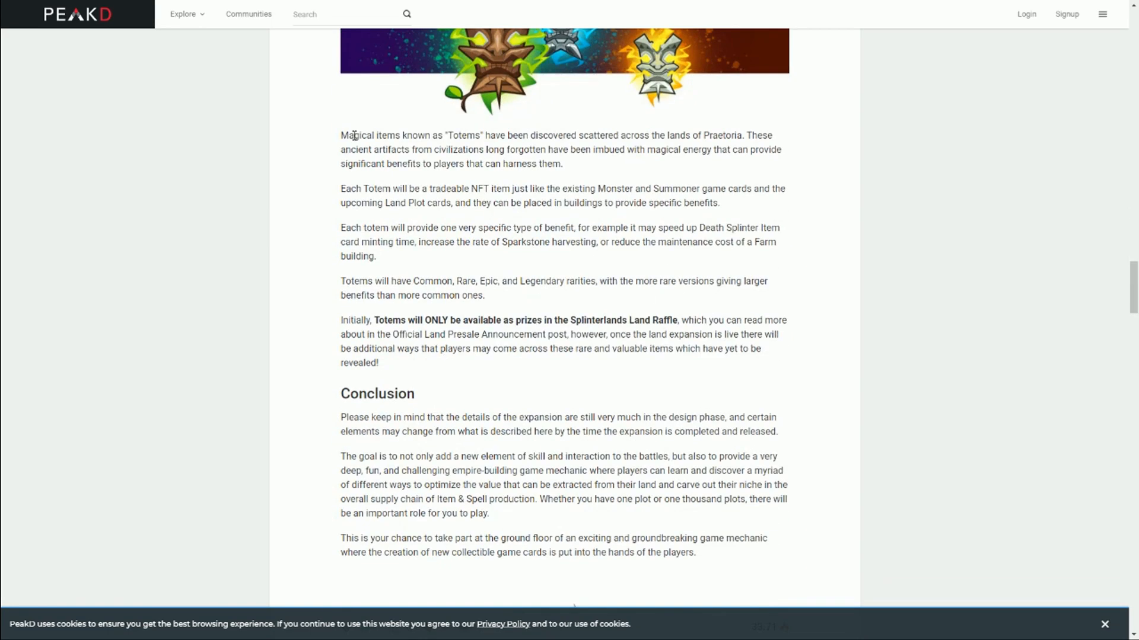
drag(354, 135, 484, 136)
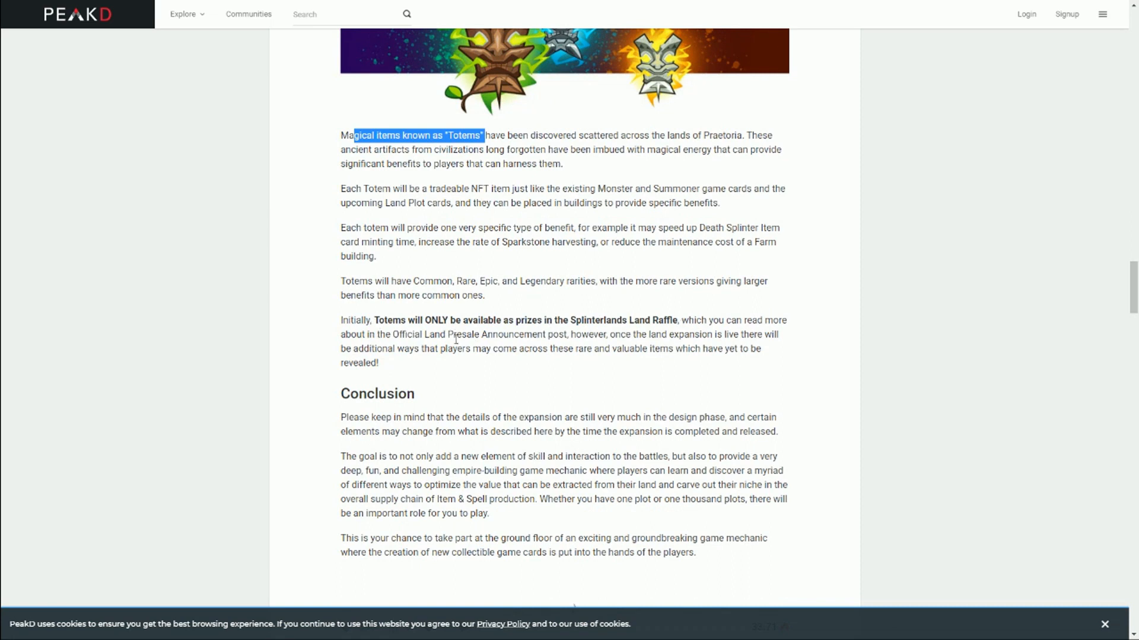
mouse_move(523, 336)
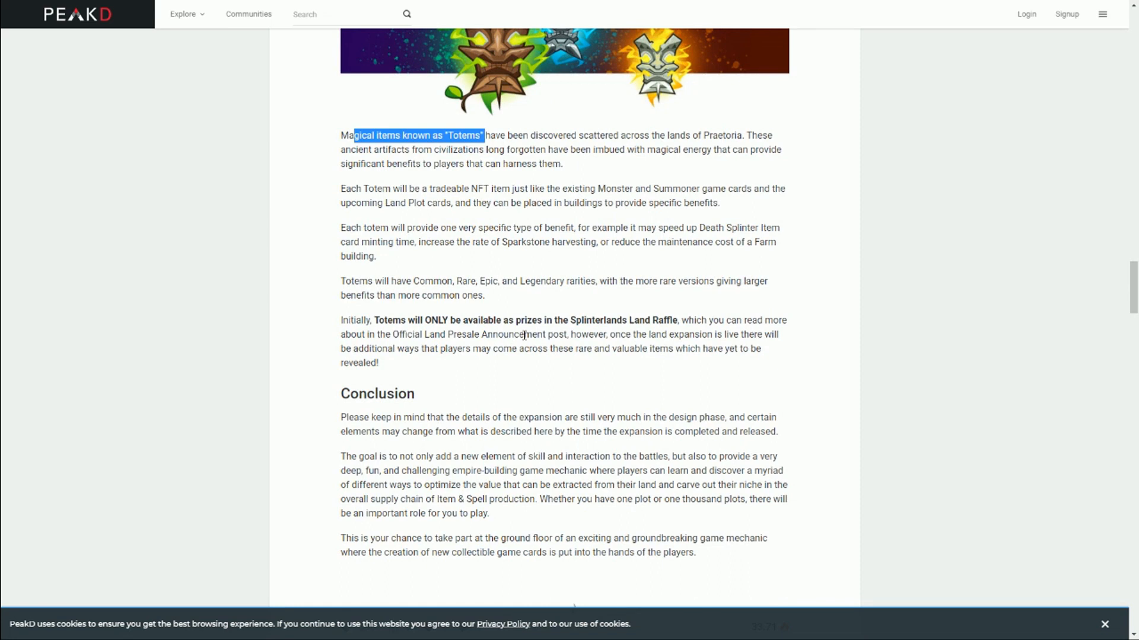
mouse_move(651, 324)
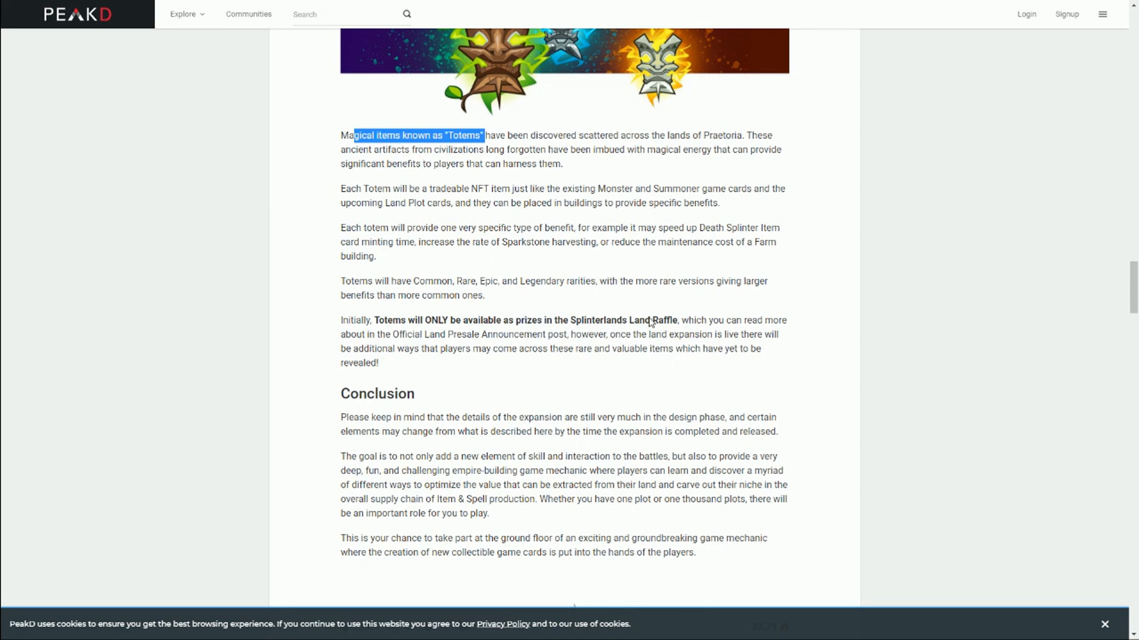
scroll(down, 3)
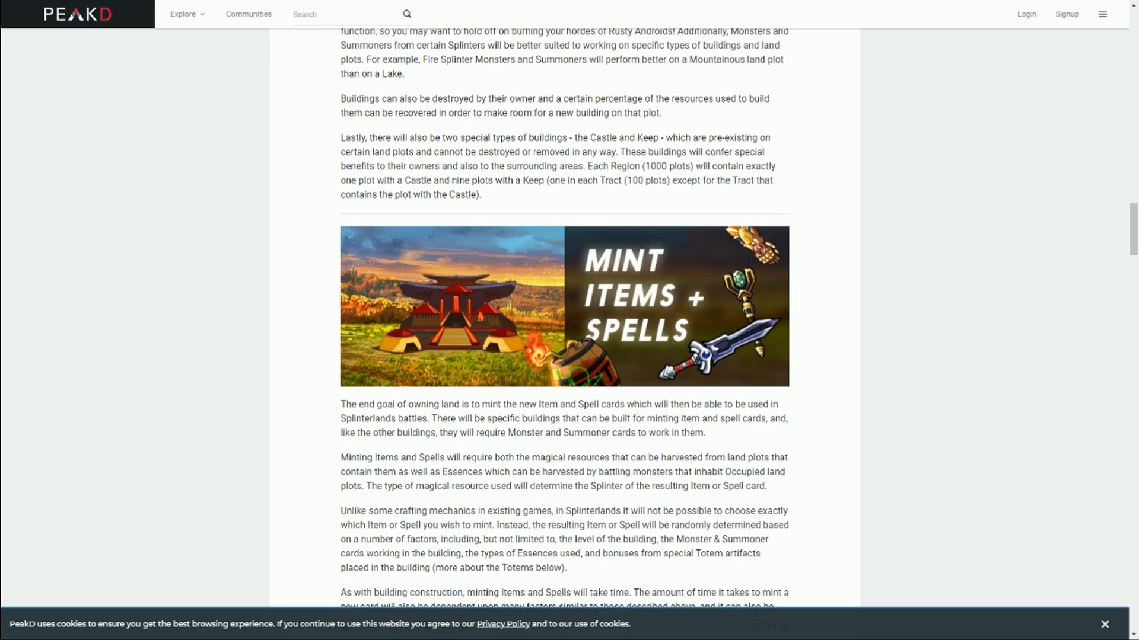
mouse_move(267, 223)
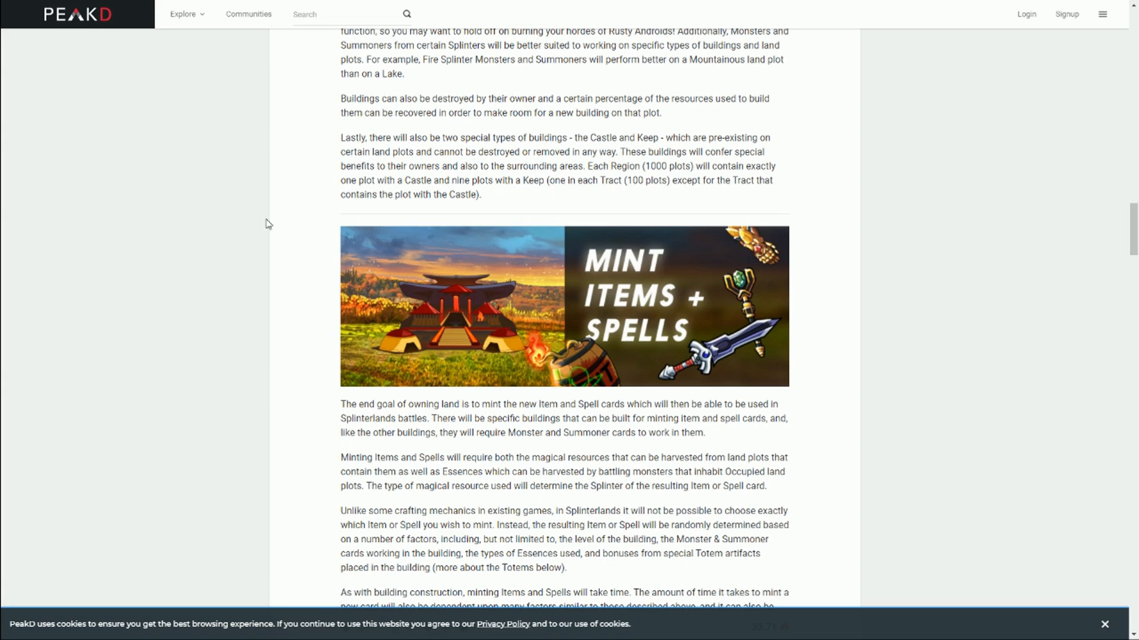